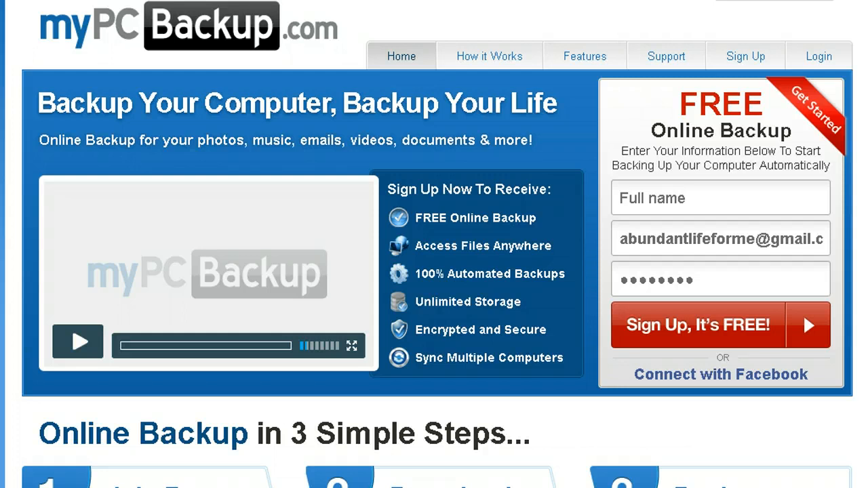
mouse_move(98, 399)
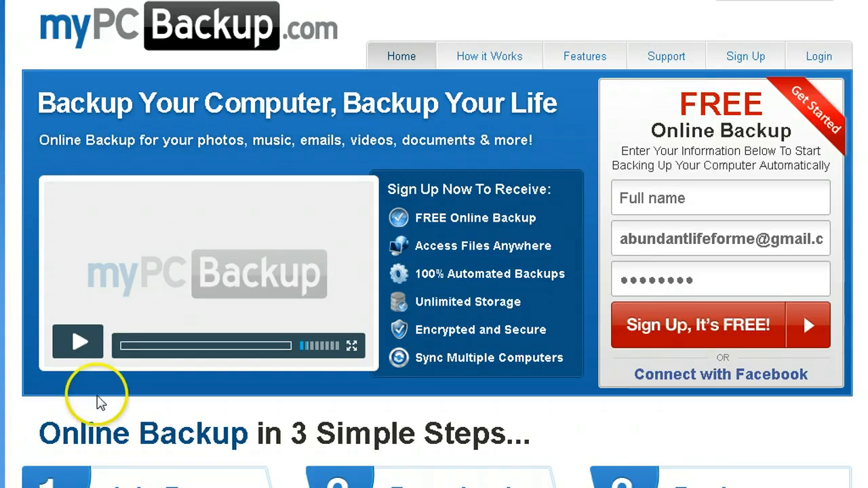
mouse_move(165, 426)
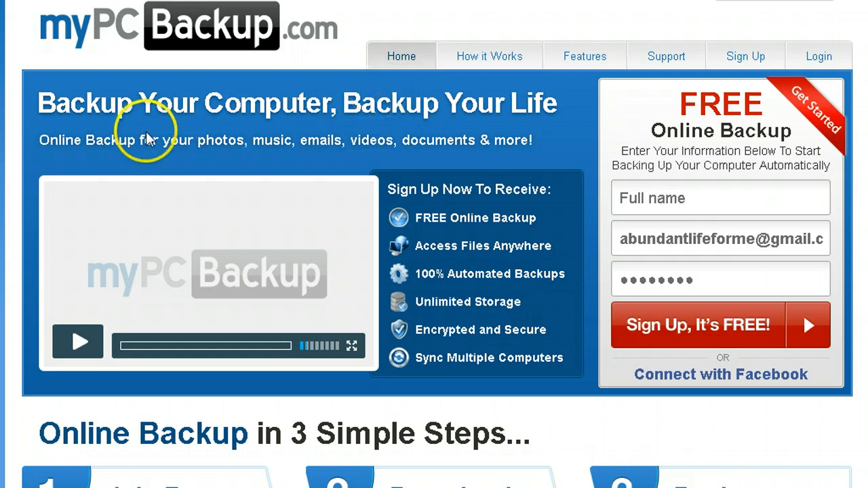
mouse_move(410, 193)
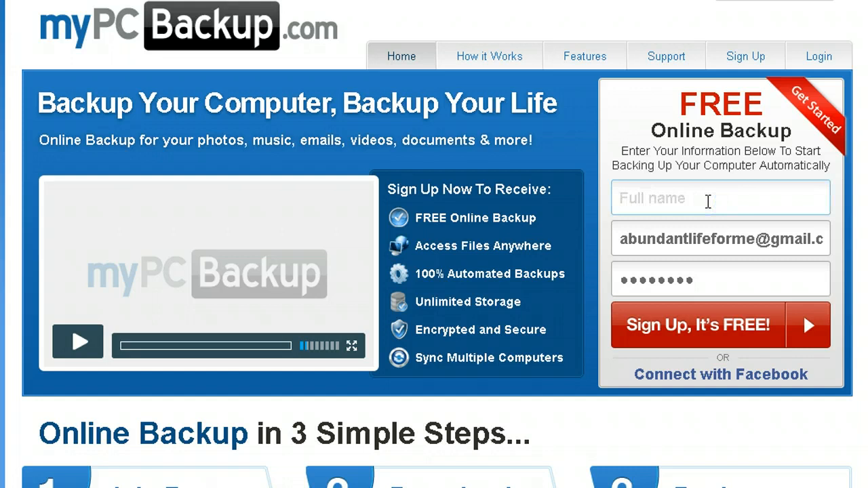
Step: Enter the full name 'Samantha' in the sign-up form
type("Sama")
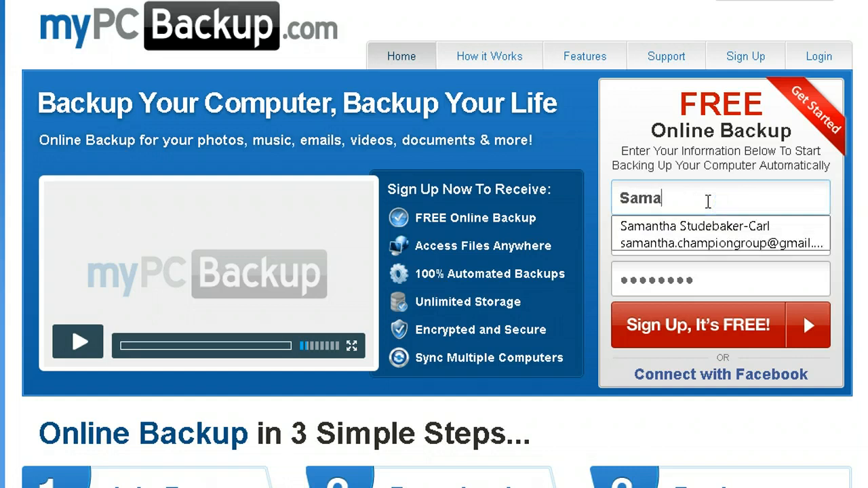
type("ntha")
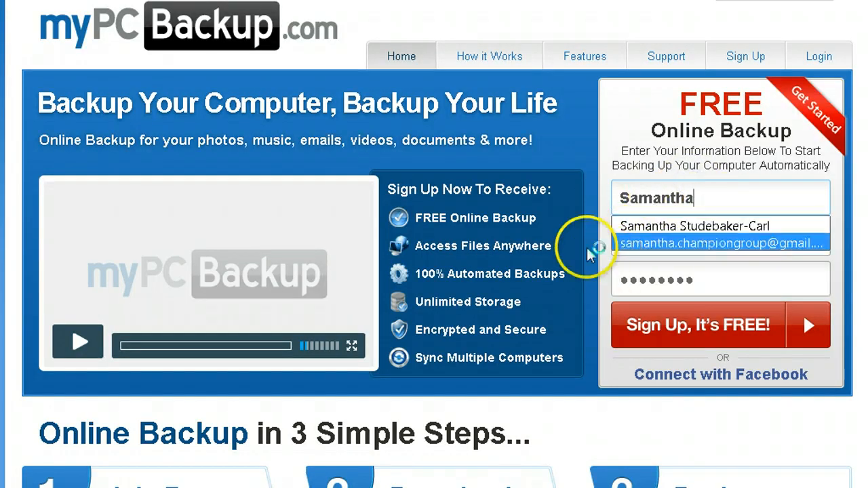
left_click(721, 243)
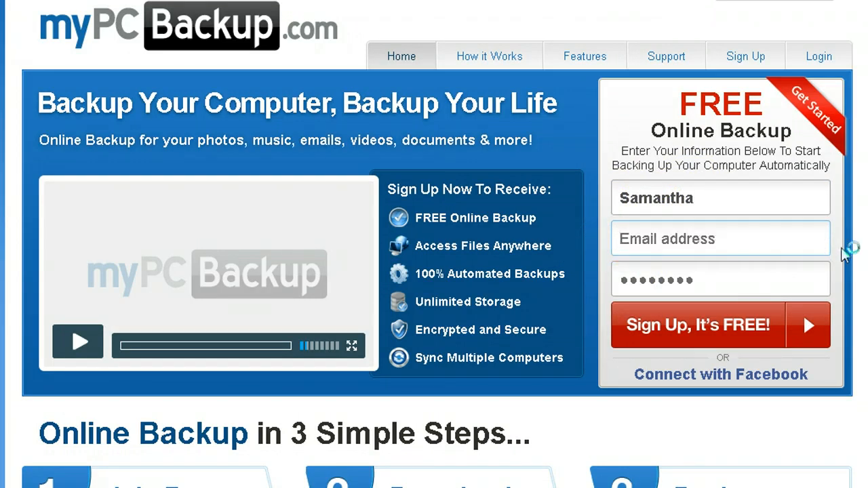
left_click(719, 239)
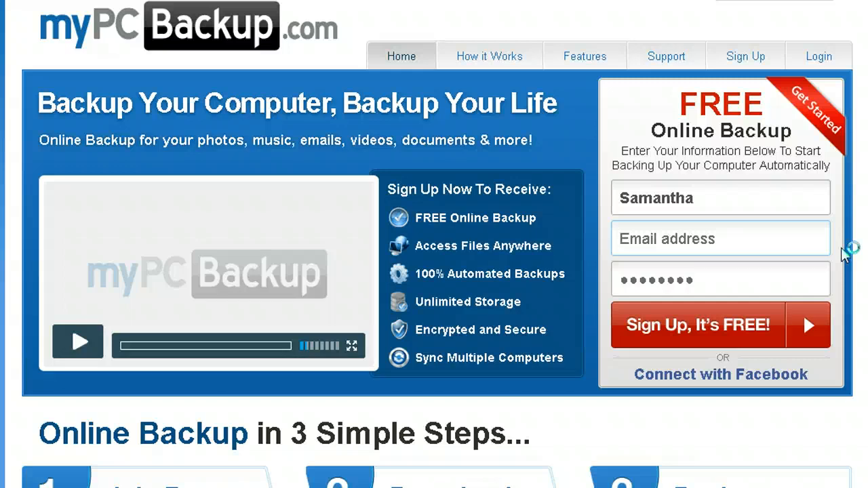
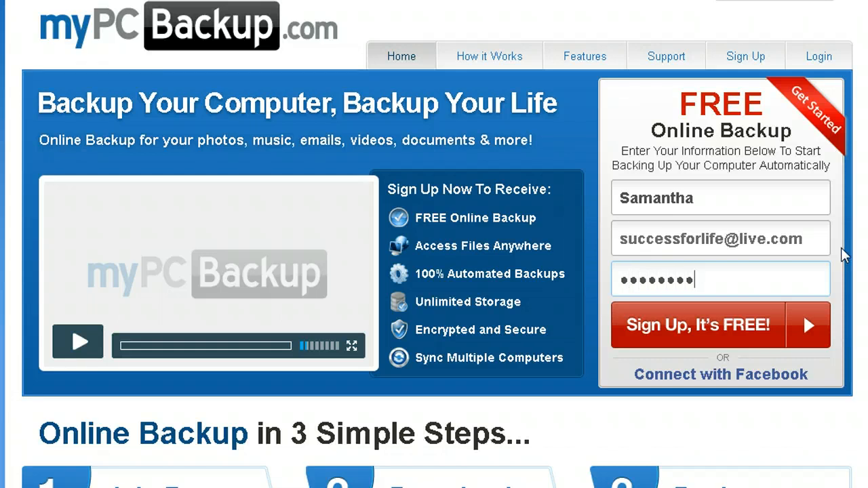
type("•")
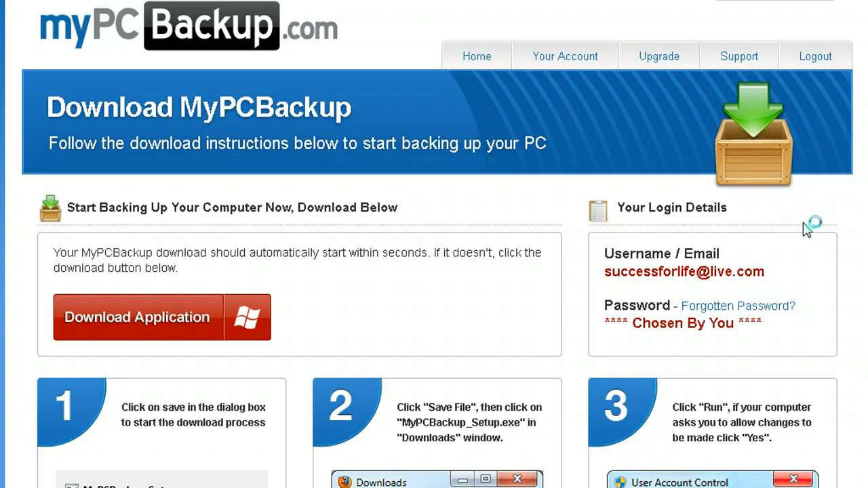
mouse_move(93, 218)
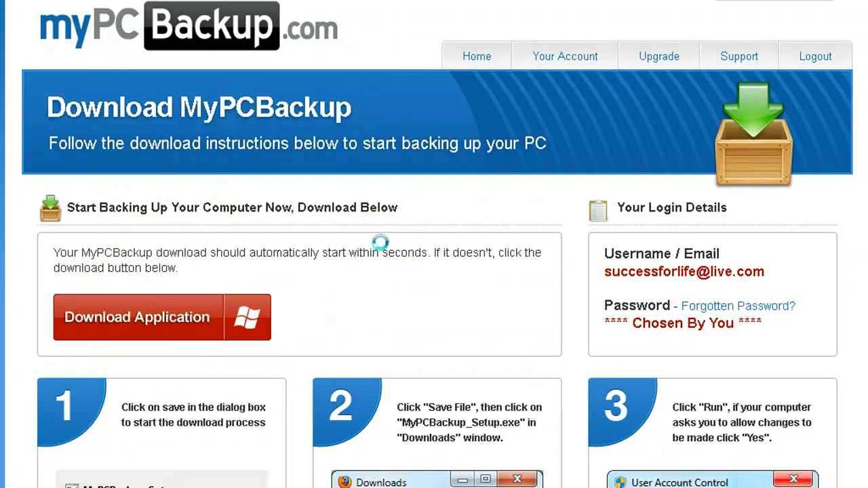
left_click(137, 318)
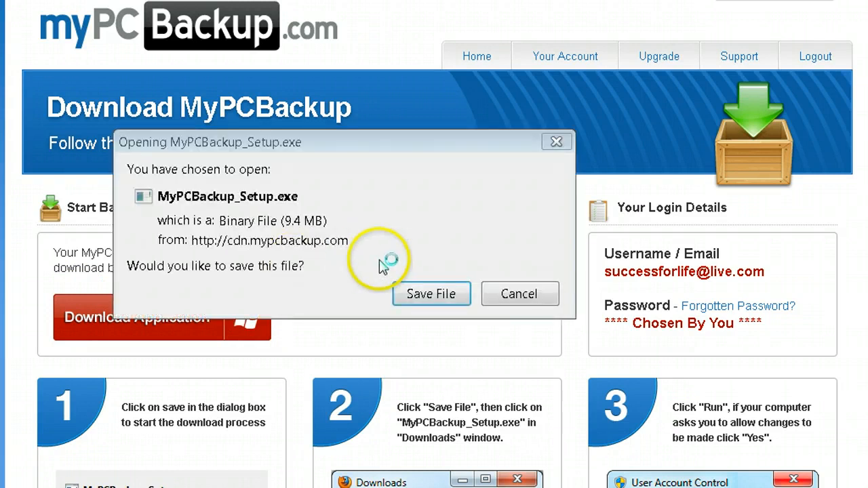
mouse_move(214, 271)
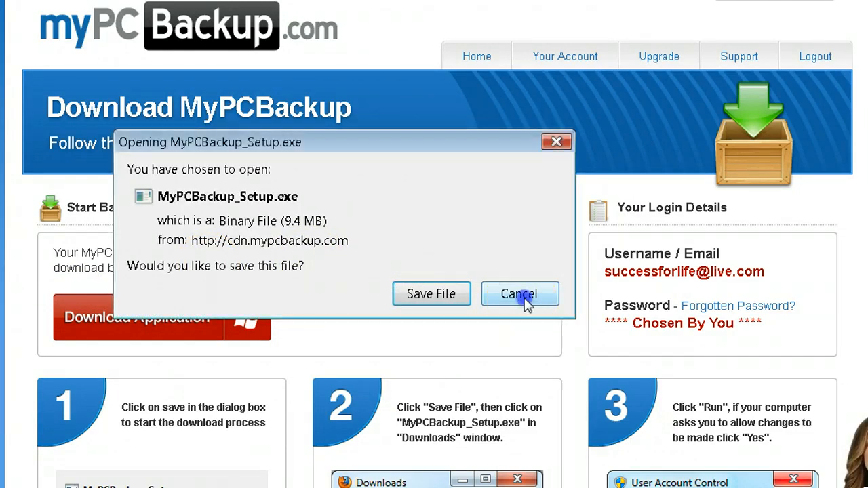
left_click(520, 293)
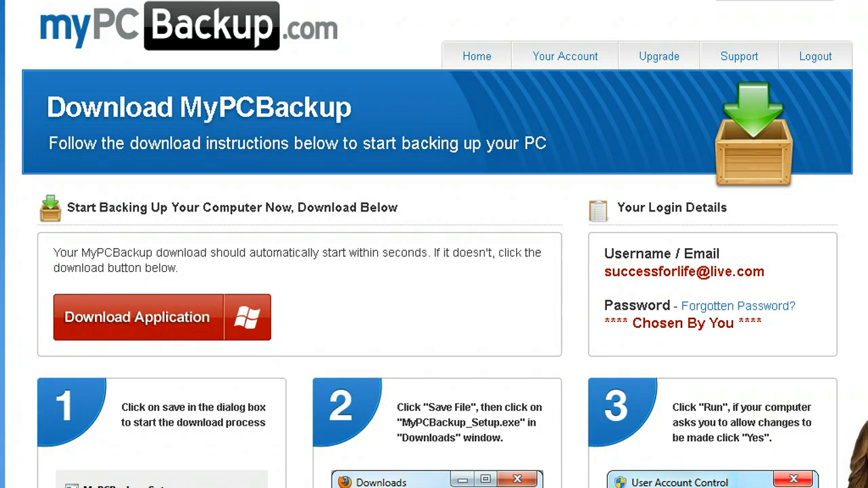
mouse_move(567, 287)
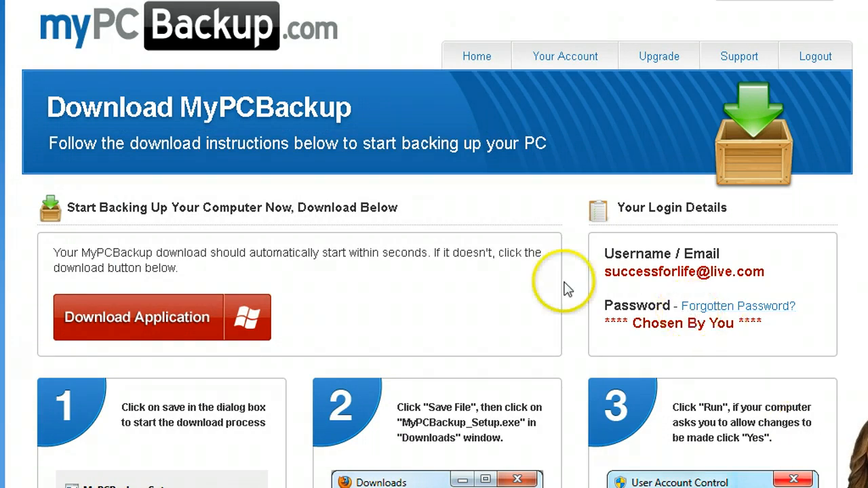
scroll("down", 3)
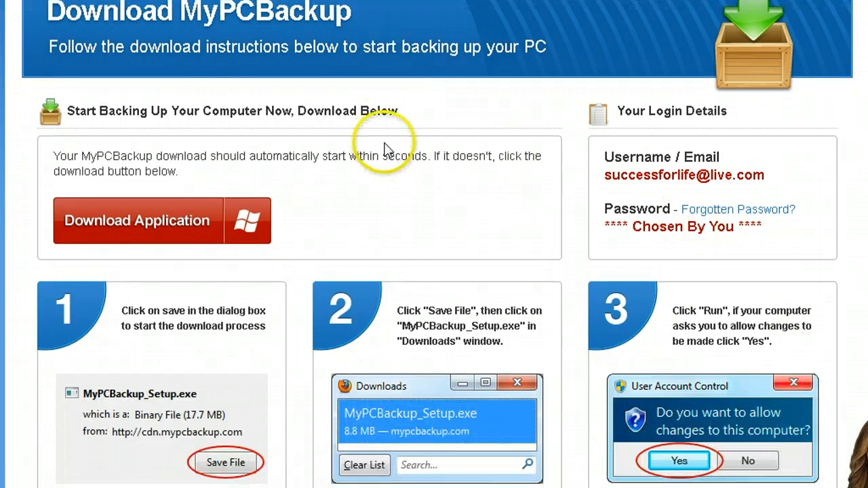
scroll("down", 3)
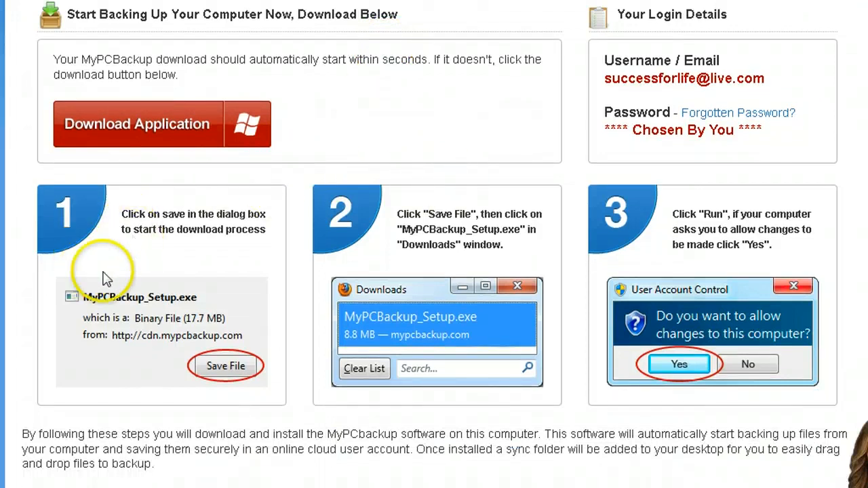
mouse_move(339, 296)
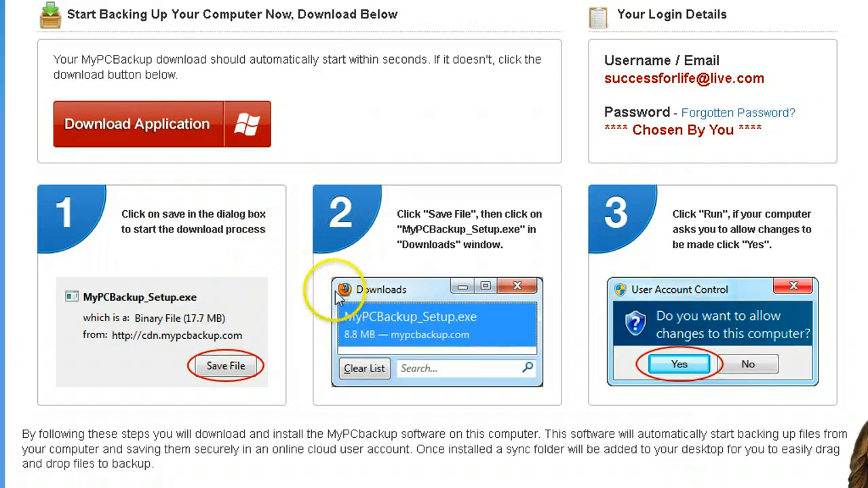
mouse_move(412, 283)
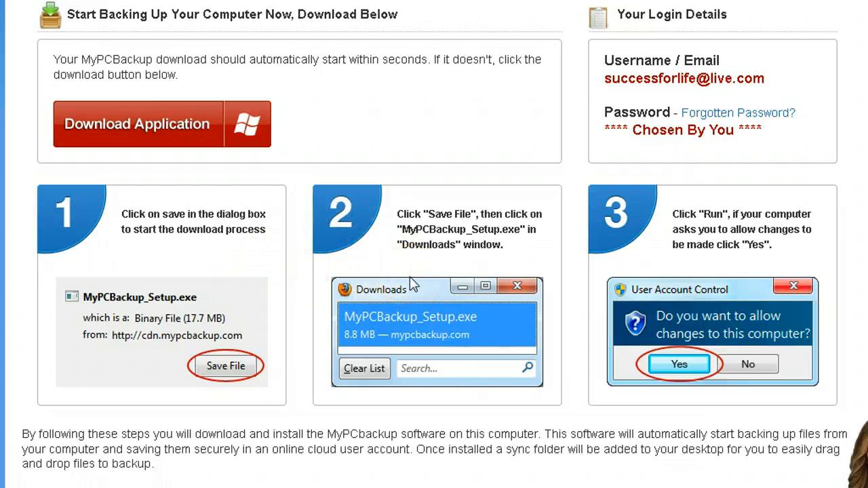
mouse_move(572, 314)
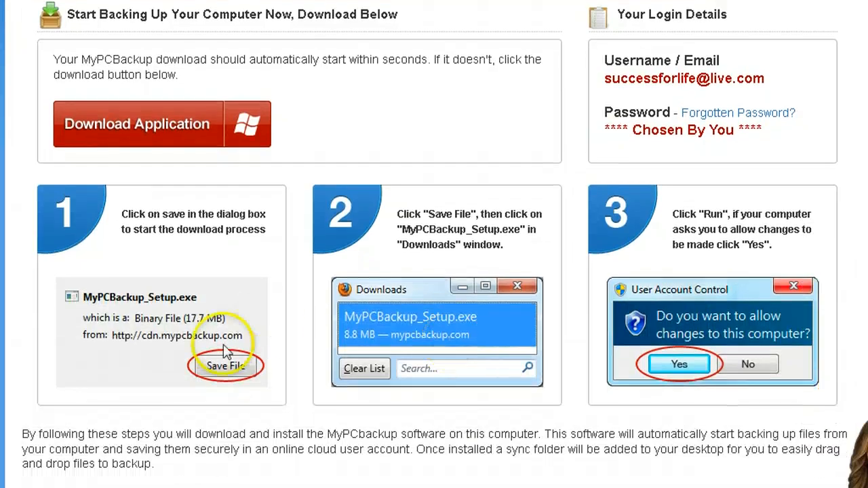
mouse_move(702, 338)
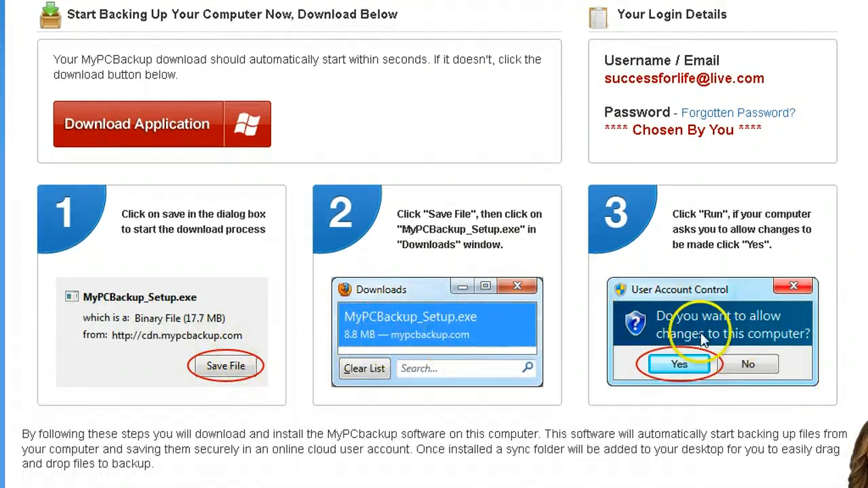
mouse_move(702, 332)
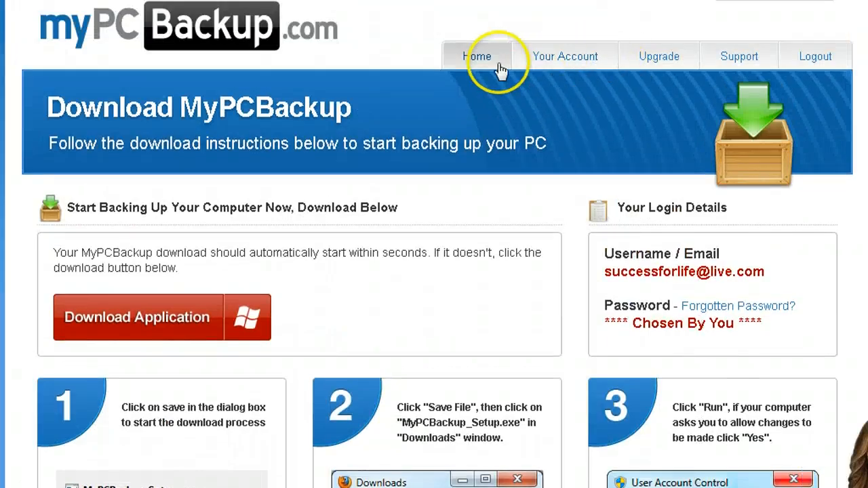
mouse_move(659, 57)
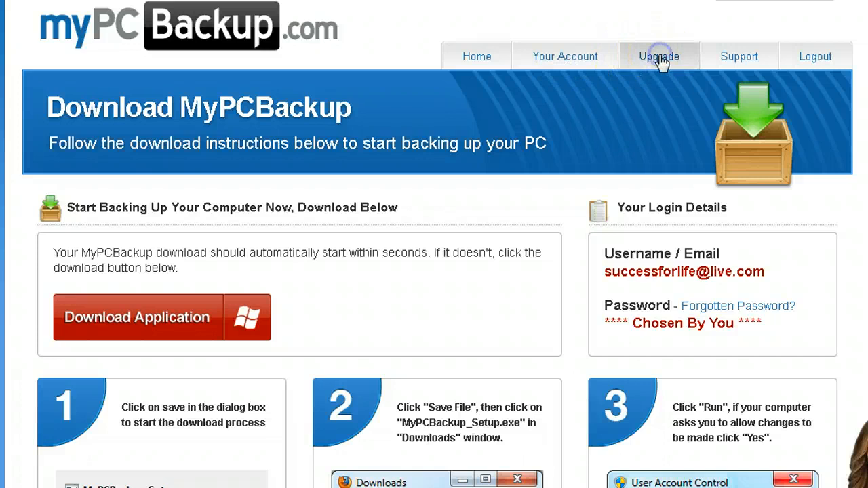
Step: View the upgrade offer's Home, Premium and Unlimited plans with monthly prices at 20% off
left_click(658, 57)
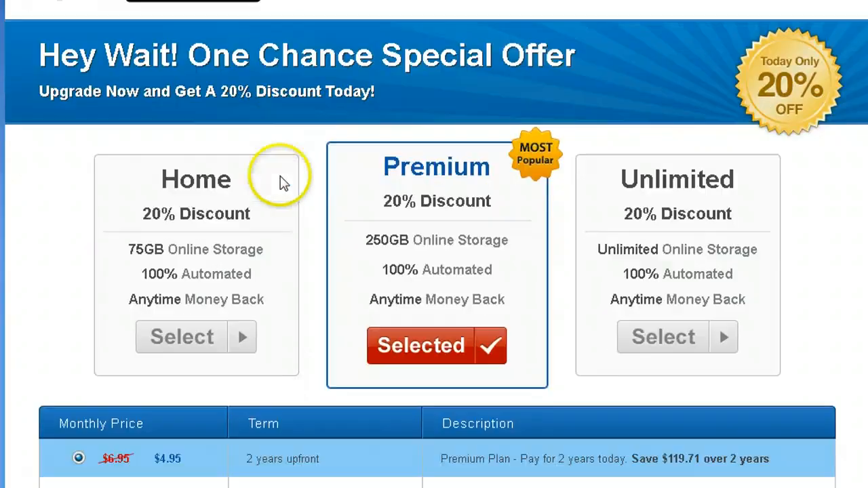
scroll("down", 3)
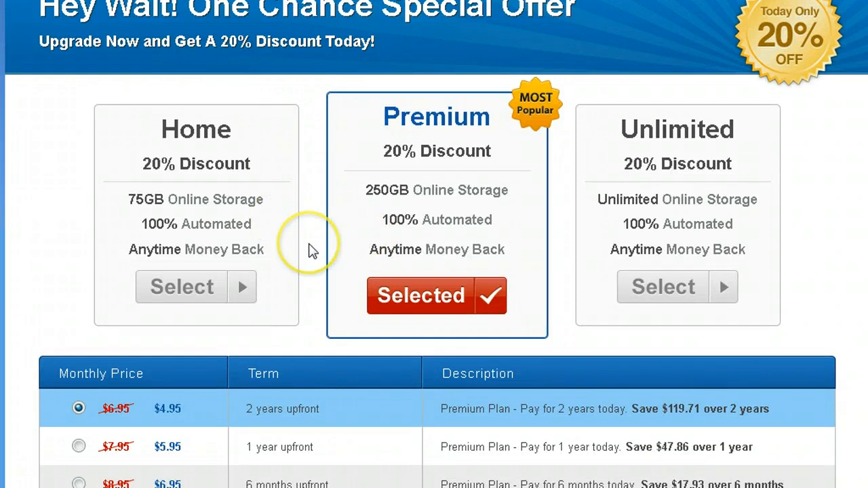
mouse_move(196, 286)
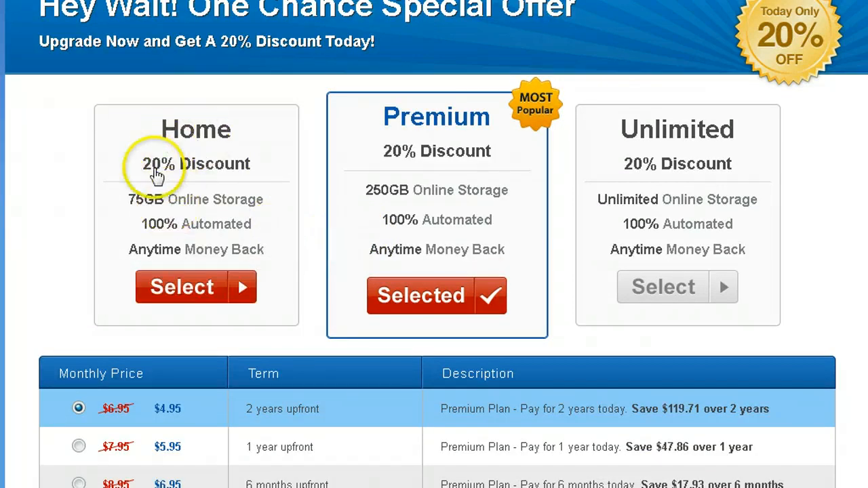
mouse_move(152, 217)
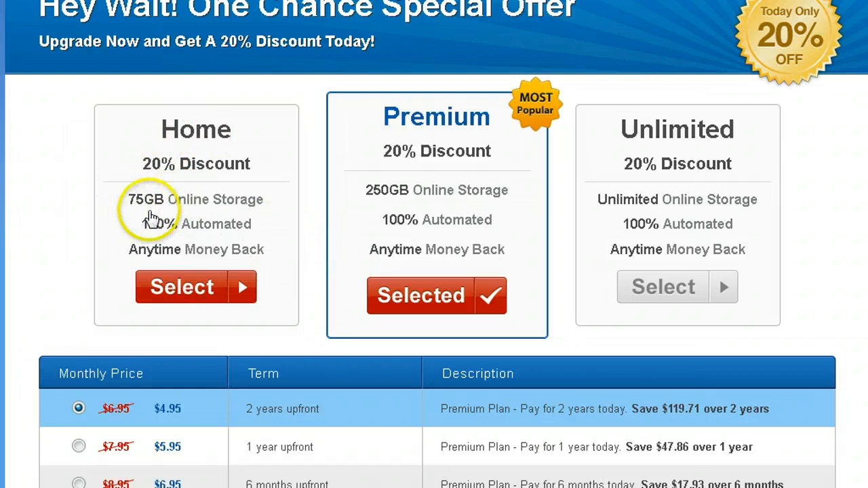
mouse_move(188, 216)
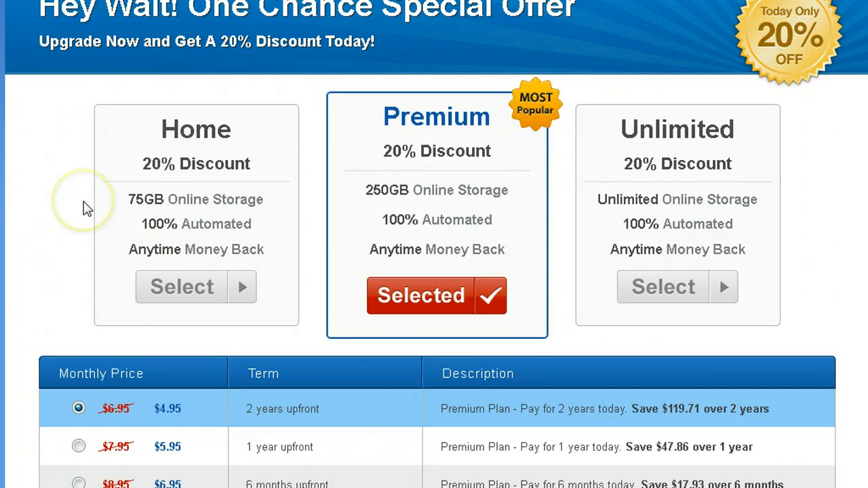
mouse_move(87, 208)
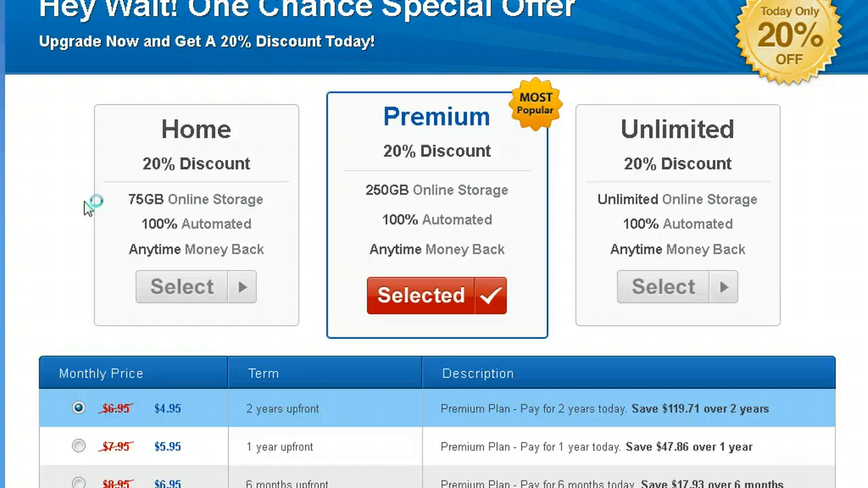
mouse_move(54, 196)
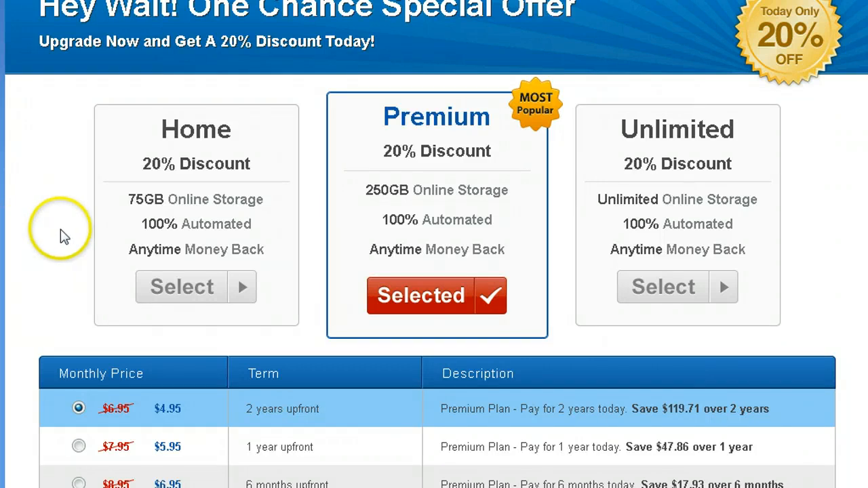
mouse_move(61, 233)
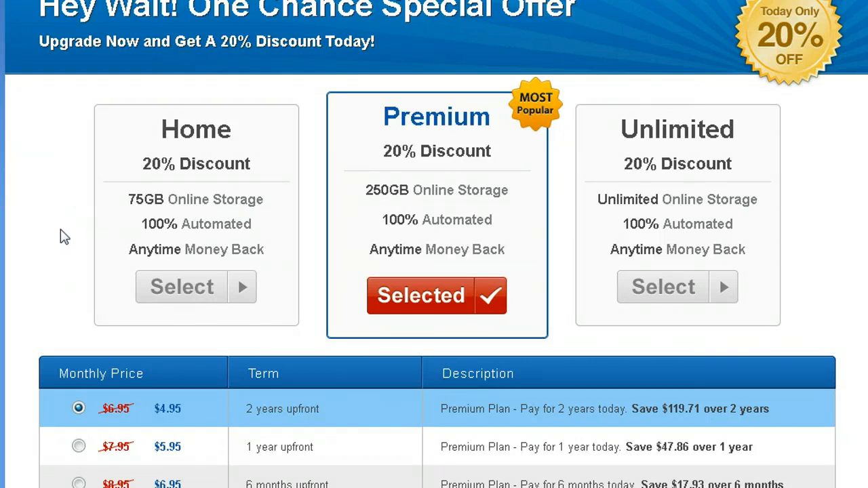
scroll("down", 3)
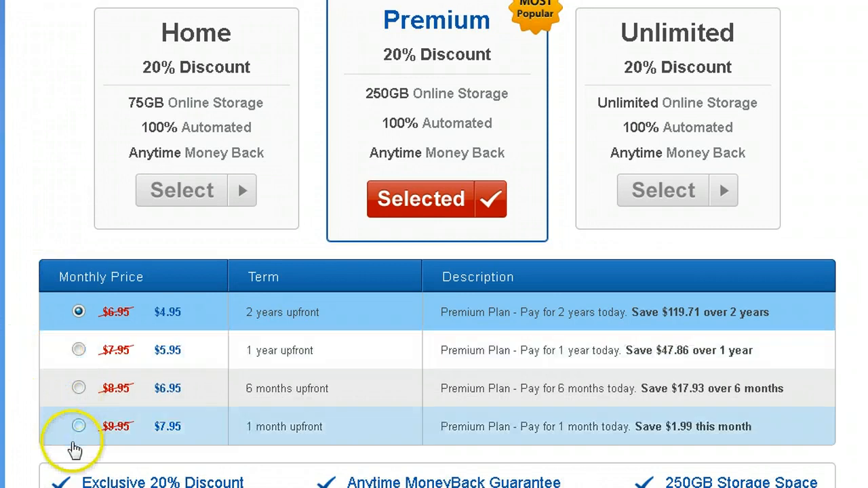
mouse_move(183, 439)
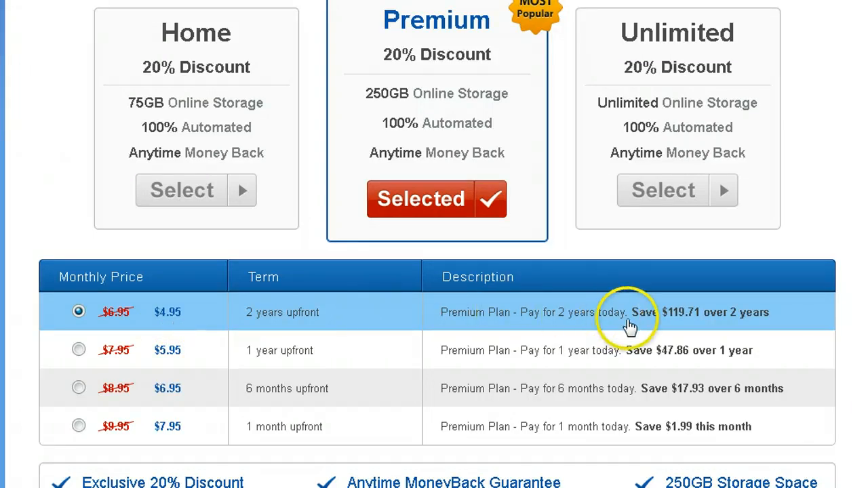
mouse_move(305, 317)
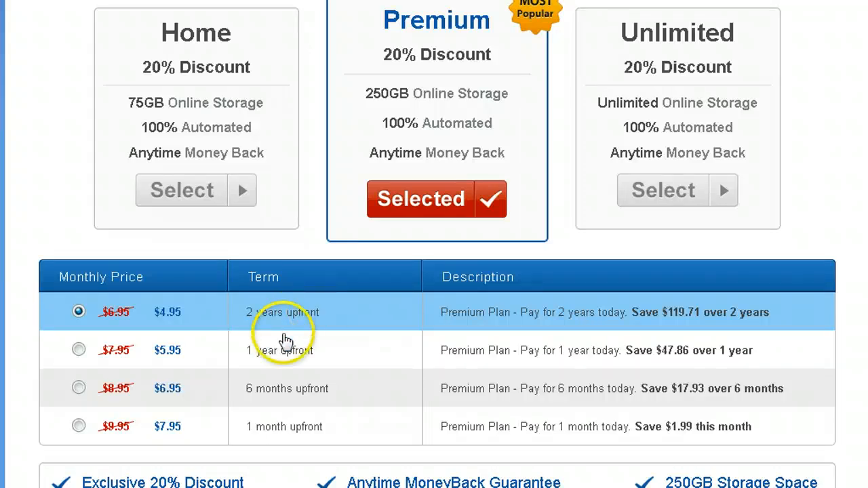
mouse_move(301, 400)
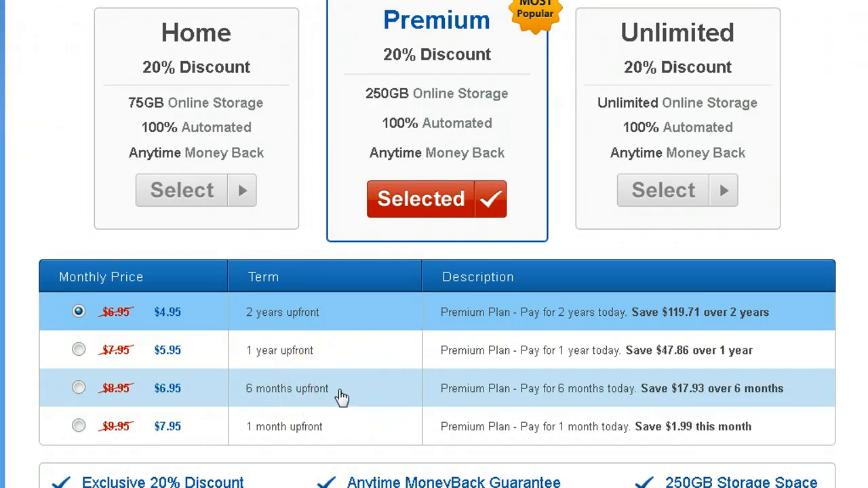
mouse_move(342, 366)
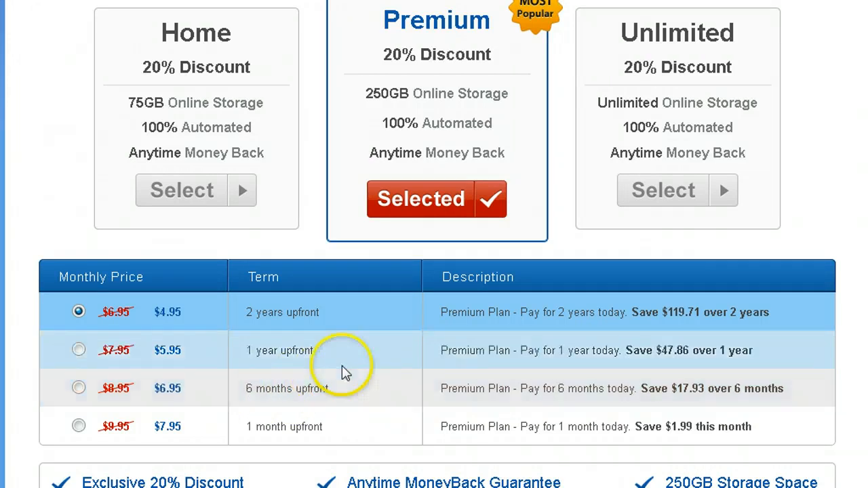
mouse_move(174, 420)
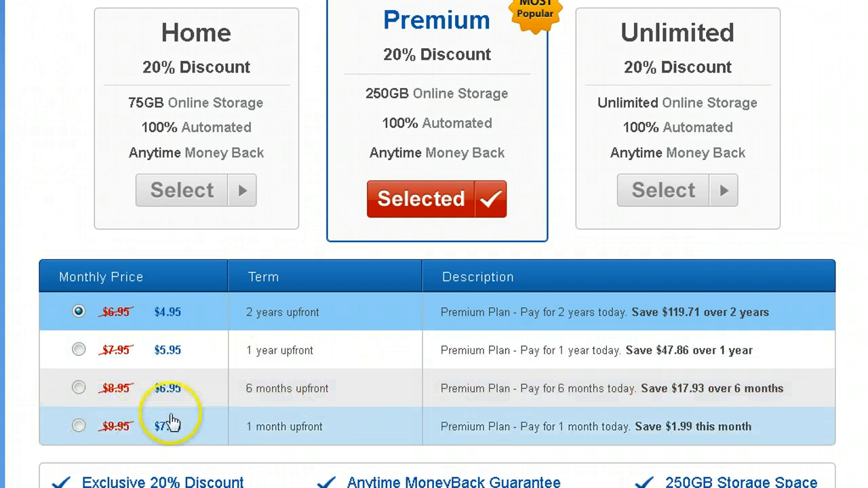
mouse_move(284, 379)
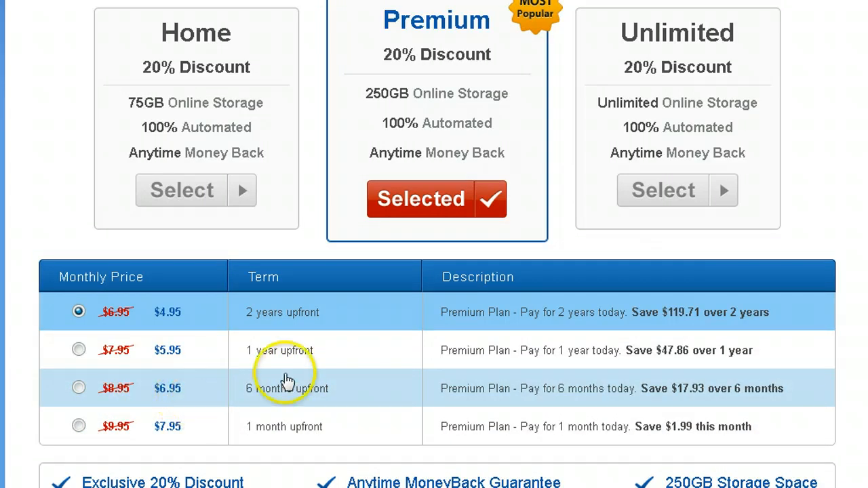
Step: Scroll the offer page past Billing Address and Payment Details to the Also Included extras, then back up
scroll("down", 3)
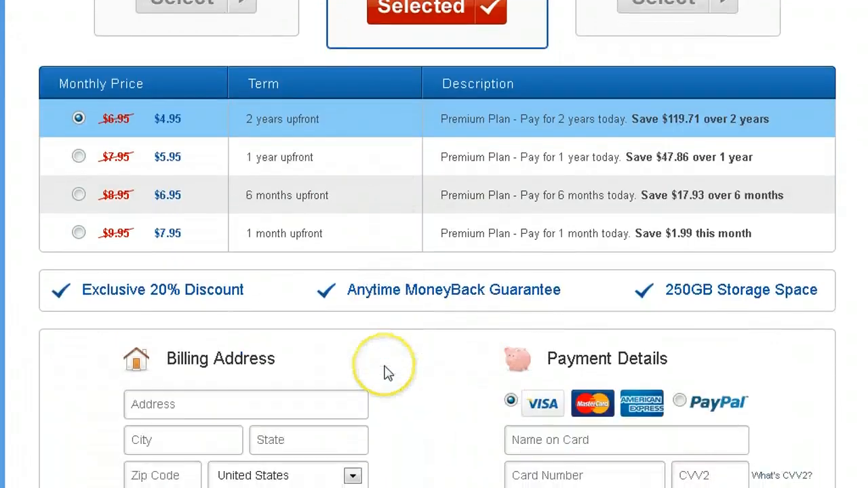
scroll("down", 3)
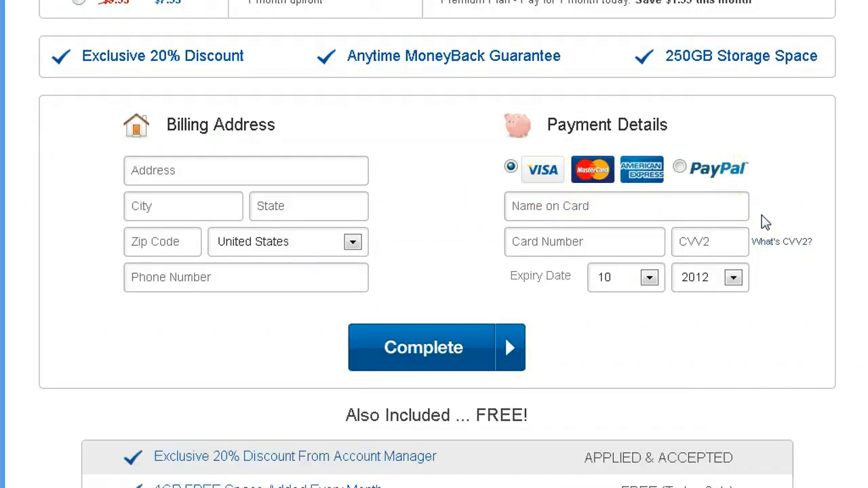
scroll("down", 3)
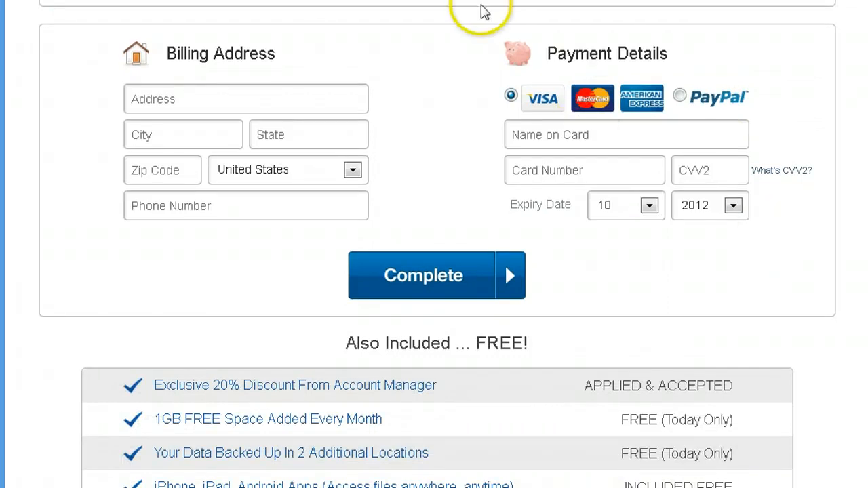
scroll("down", 3)
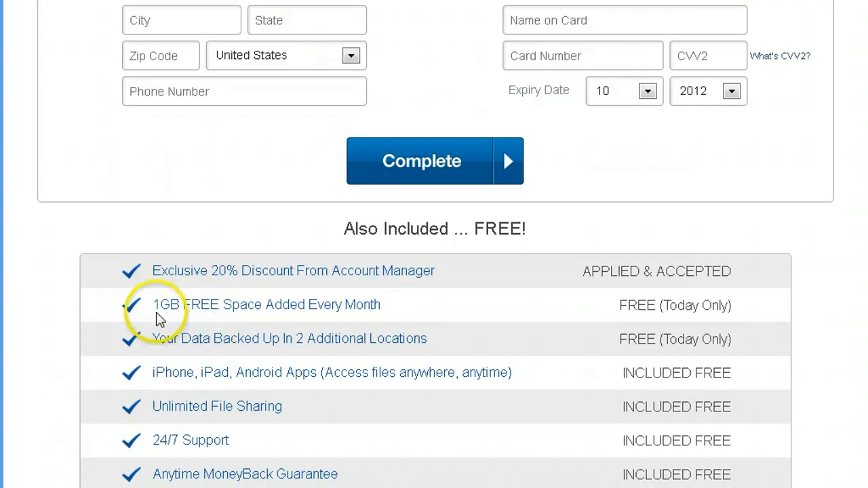
mouse_move(242, 310)
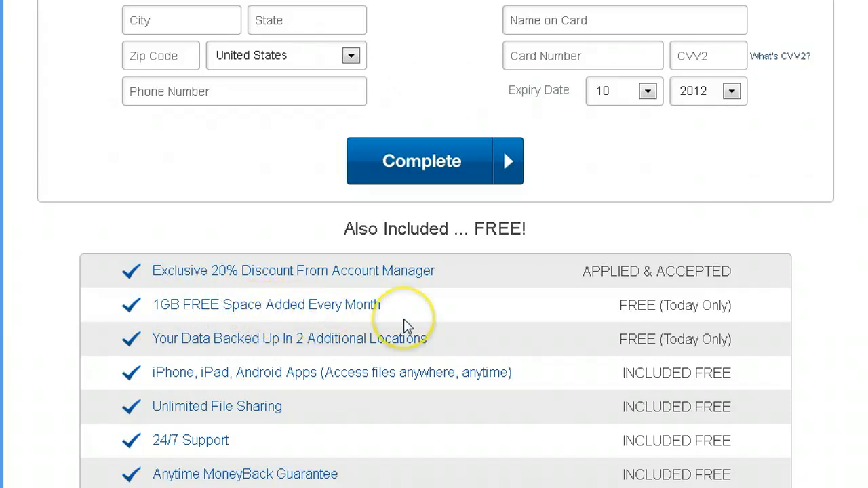
mouse_move(468, 312)
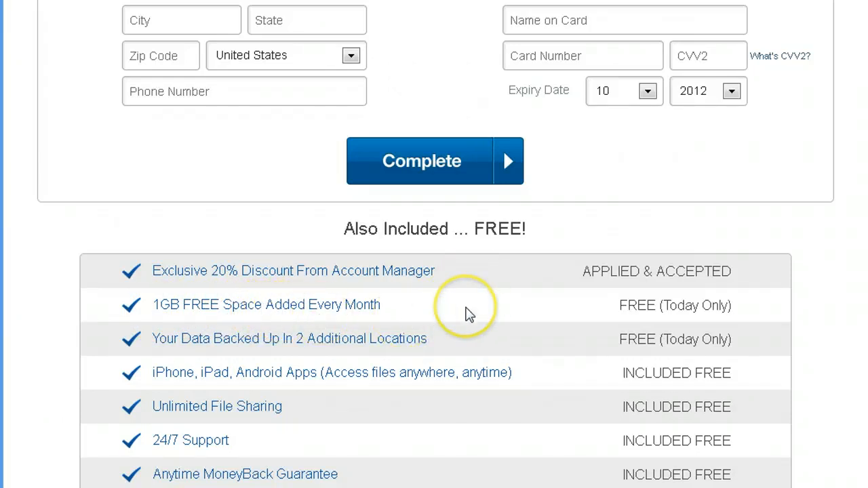
mouse_move(417, 310)
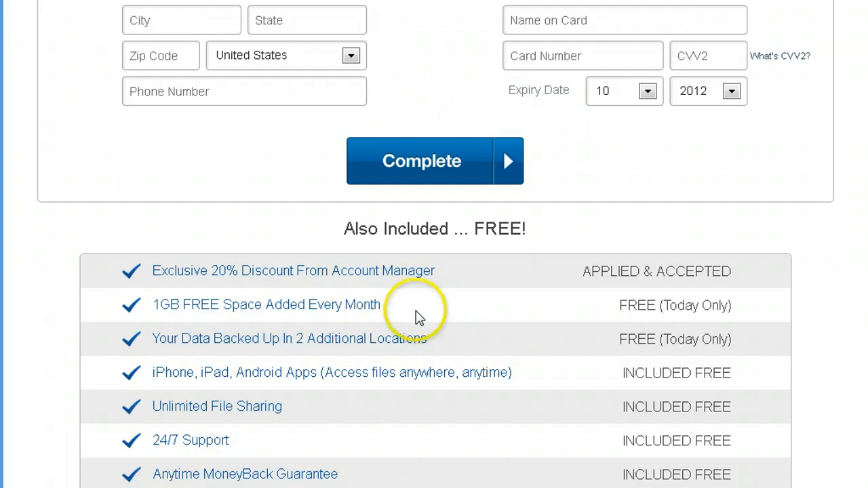
mouse_move(244, 255)
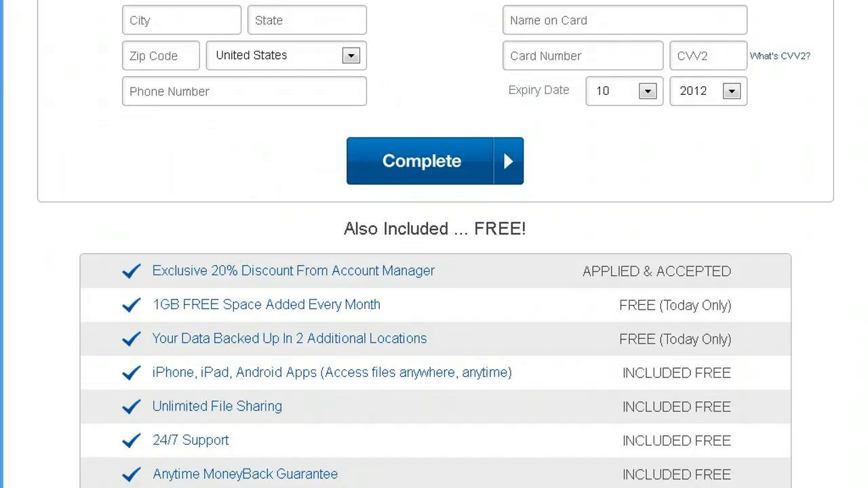
scroll("down", 3)
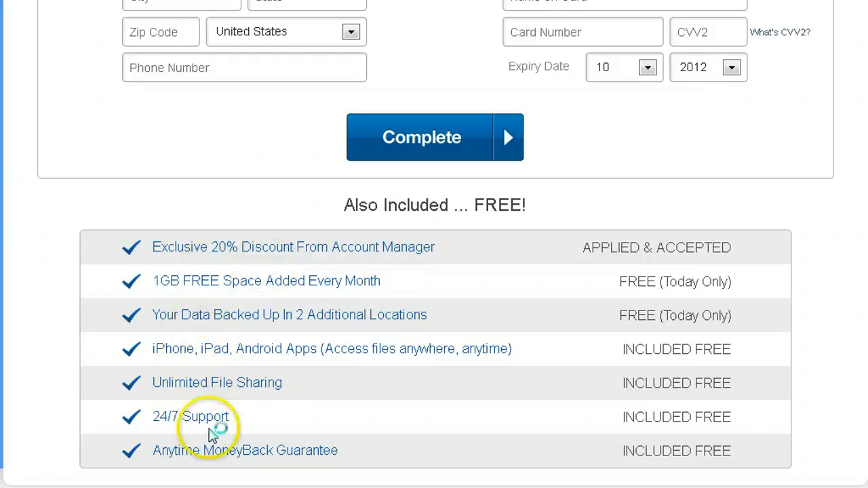
scroll("down", 3)
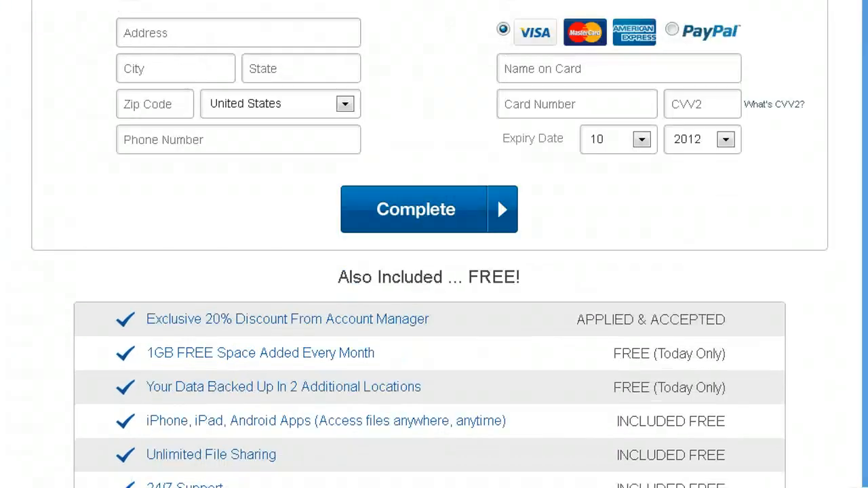
scroll("up", 3)
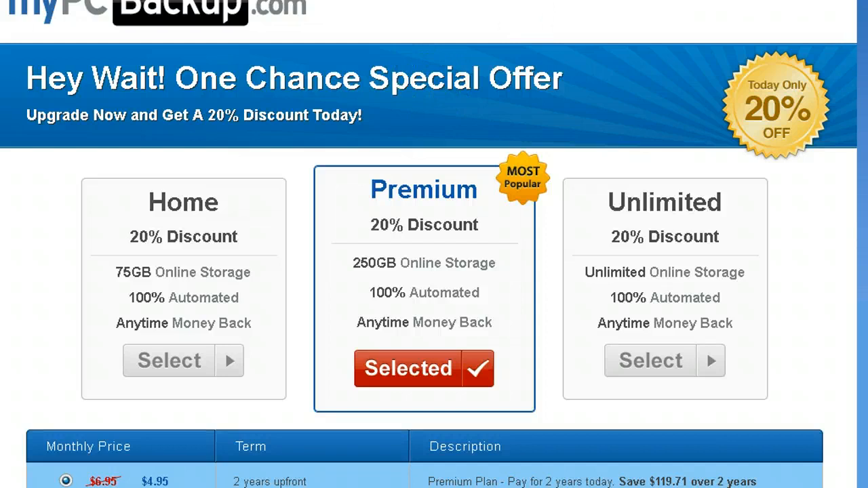
mouse_move(259, 65)
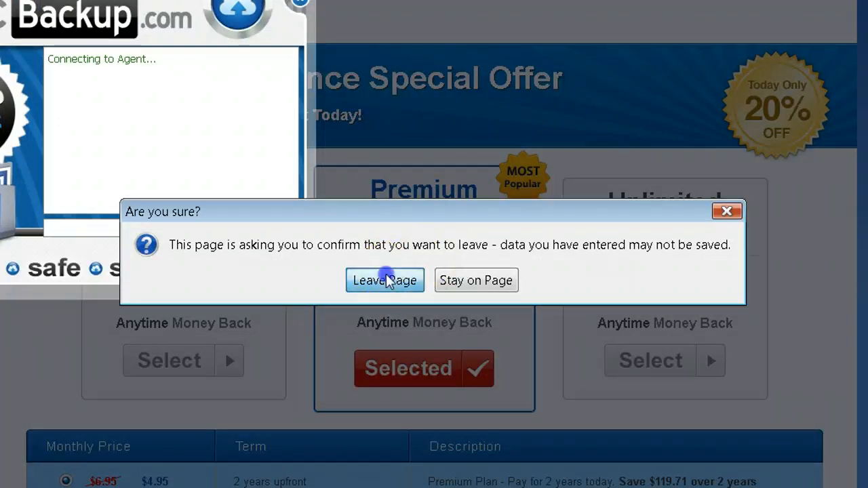
Step: Confirm leaving the special offer page so the browser closes to the desktop
left_click(385, 280)
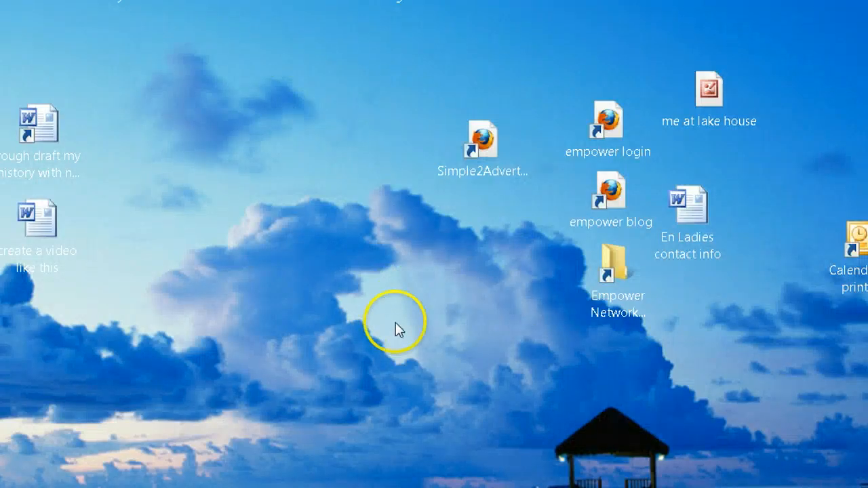
mouse_move(328, 183)
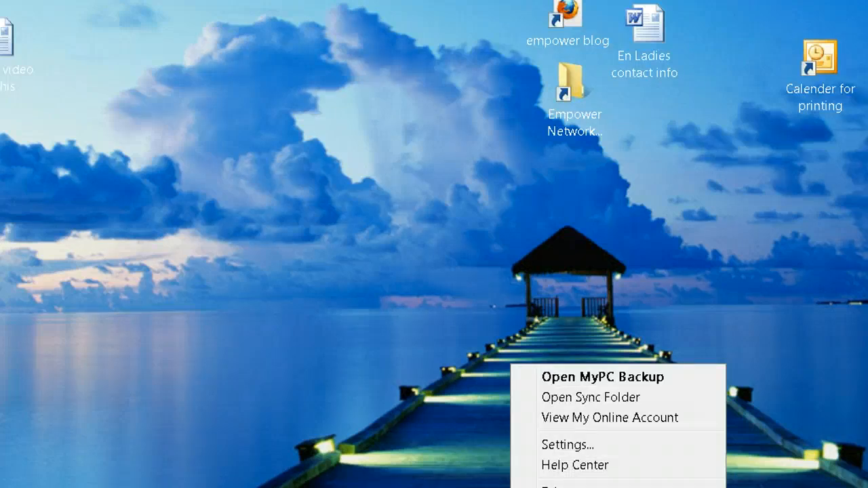
mouse_move(556, 382)
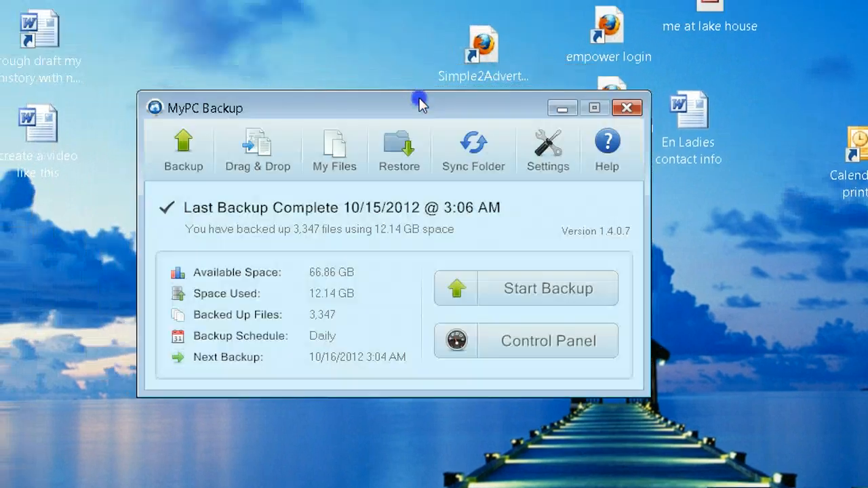
mouse_move(314, 103)
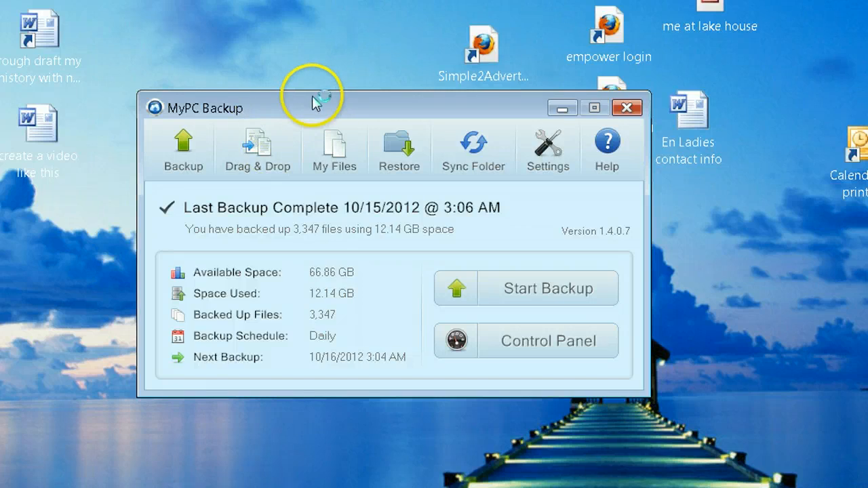
mouse_move(174, 256)
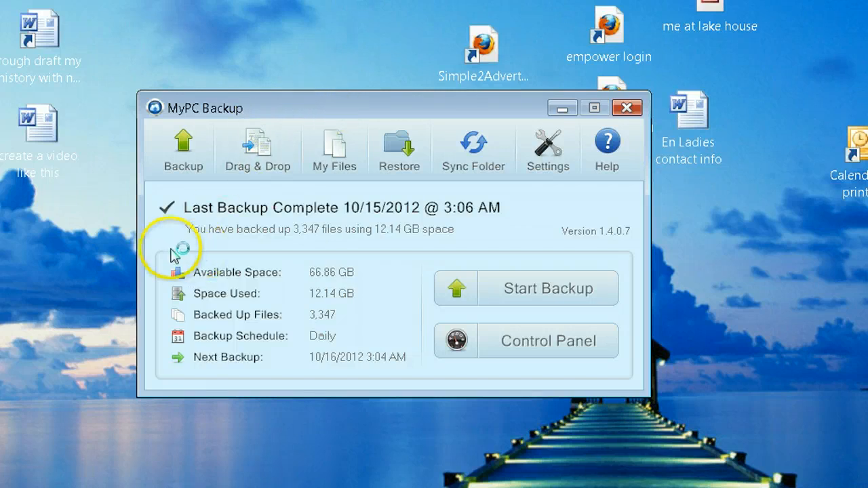
mouse_move(414, 336)
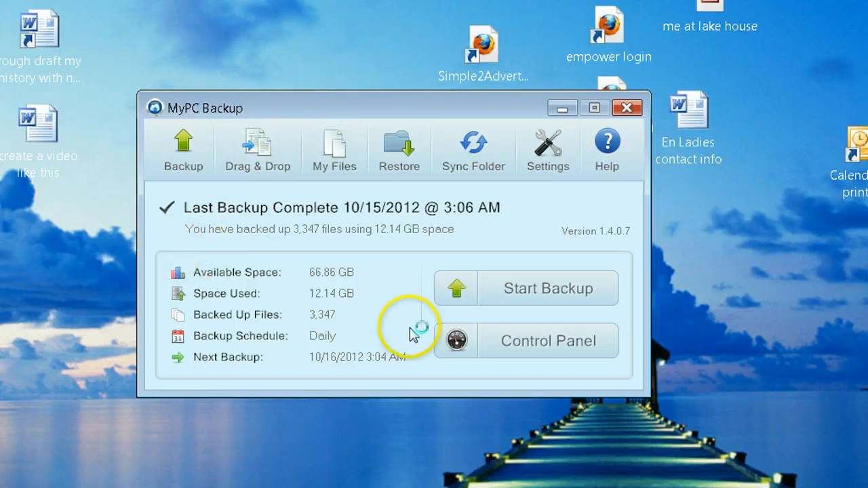
mouse_move(183, 142)
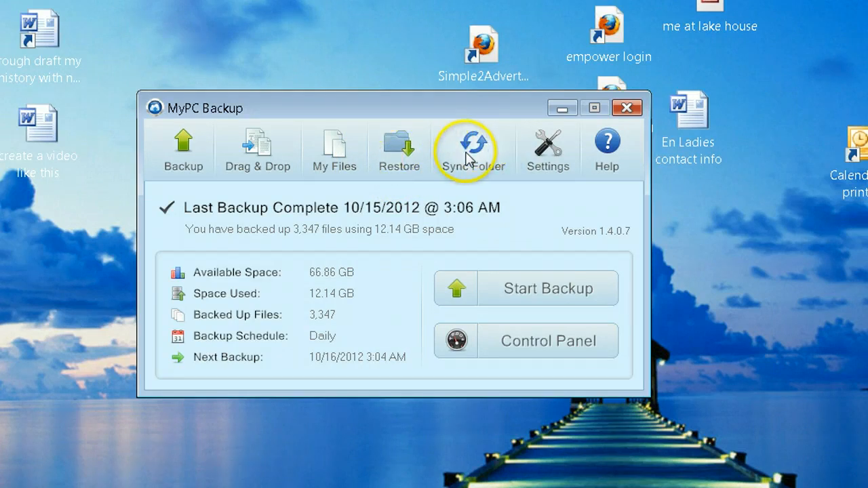
mouse_move(472, 149)
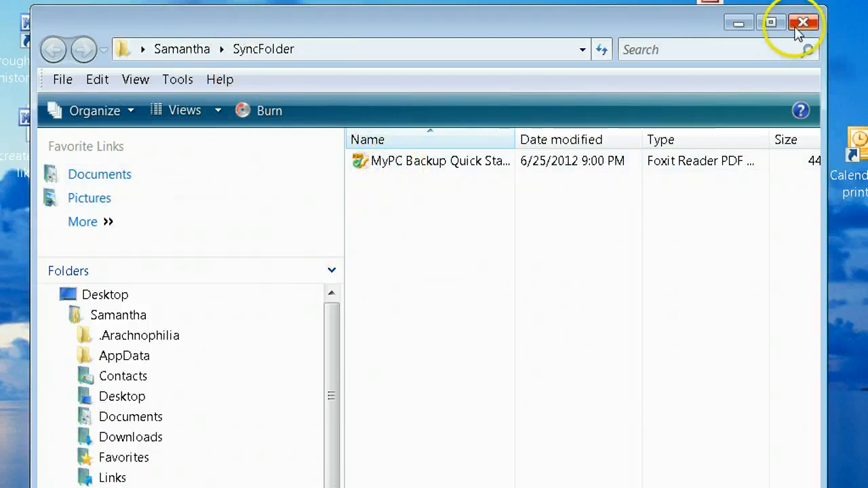
Step: Close the SyncFolder Explorer window, returning to the MyPC Backup main window
left_click(804, 22)
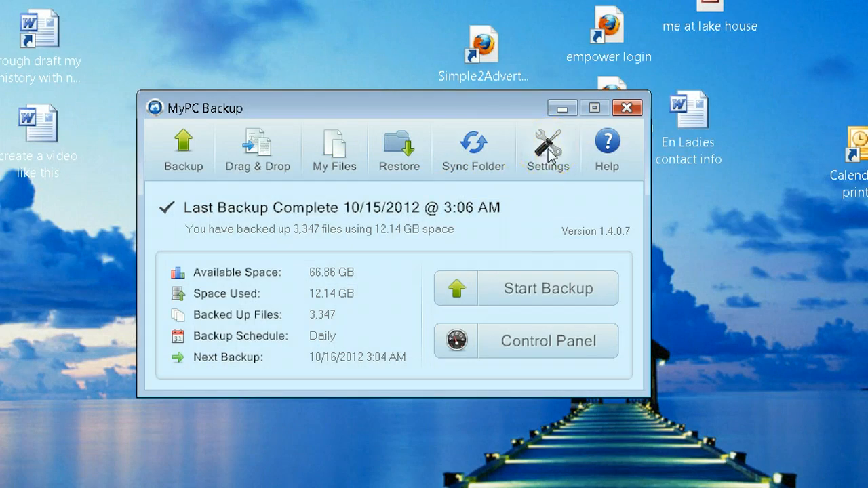
mouse_move(551, 152)
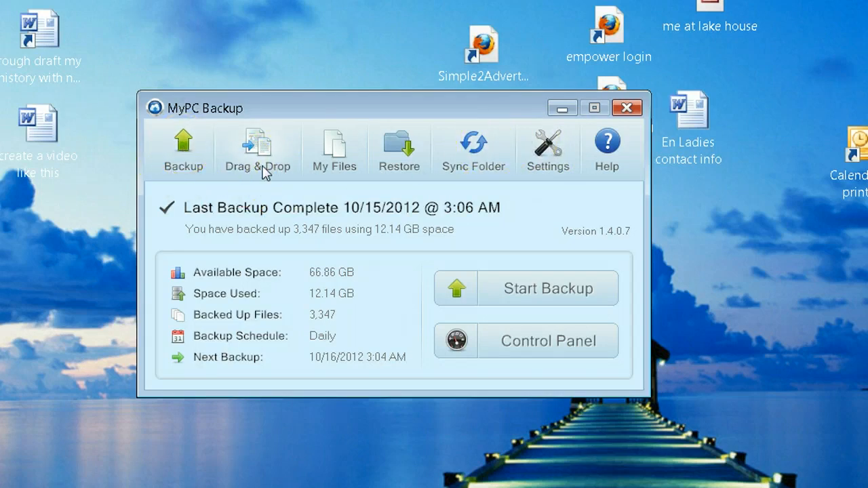
mouse_move(548, 146)
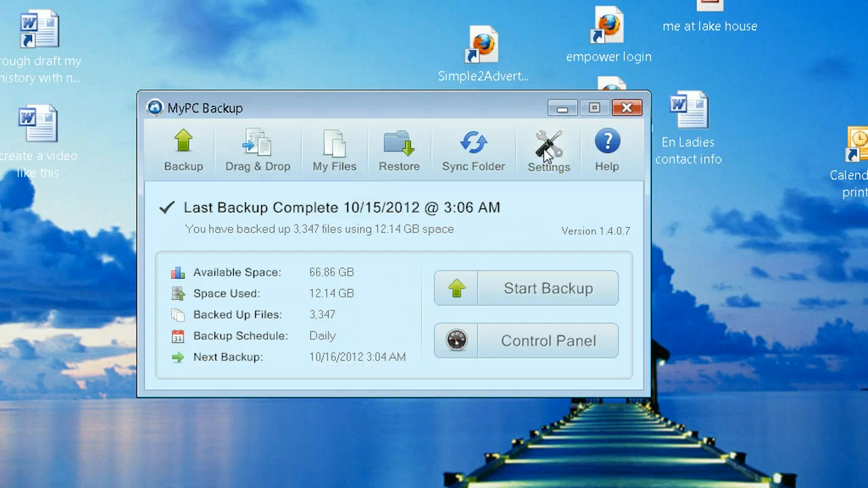
Step: View Settings' Scheduling and Backup Selection pages showing Manual Selection and the 5 GB file size limit
left_click(548, 148)
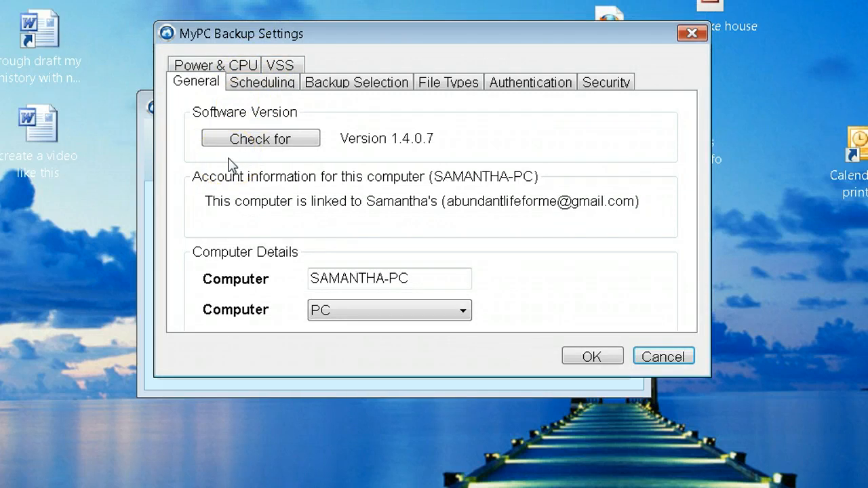
left_click(261, 83)
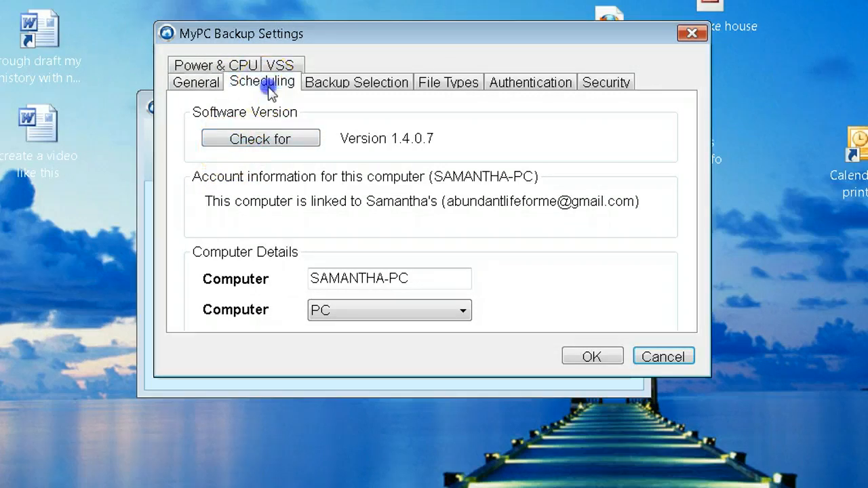
left_click(263, 81)
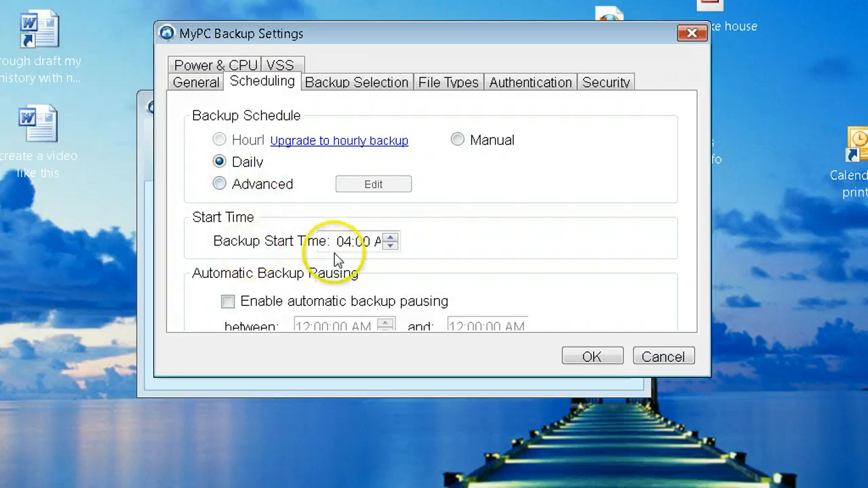
left_click(355, 83)
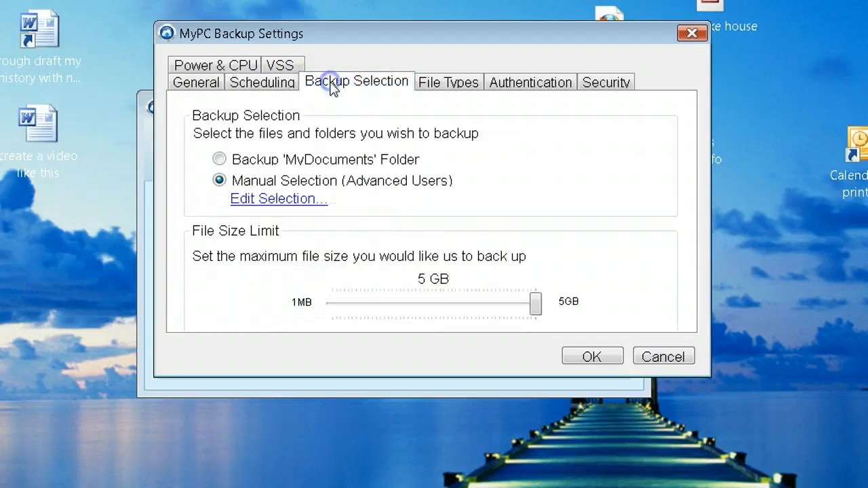
mouse_move(352, 211)
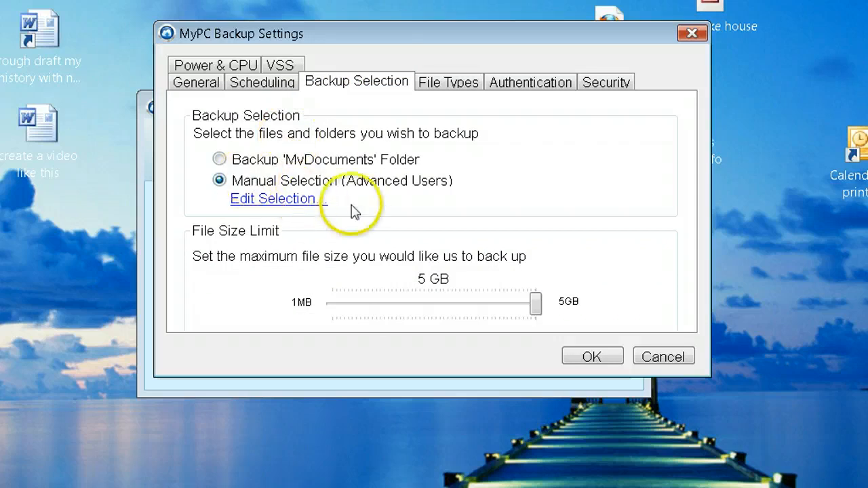
mouse_move(305, 237)
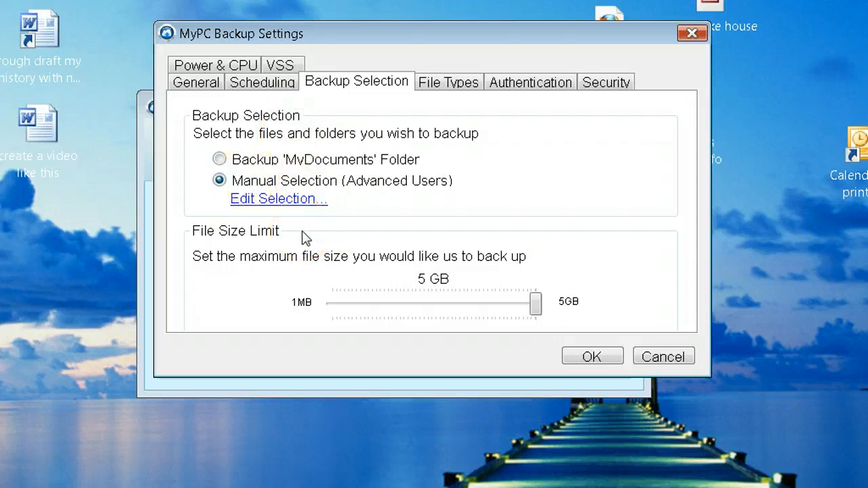
left_click(534, 303)
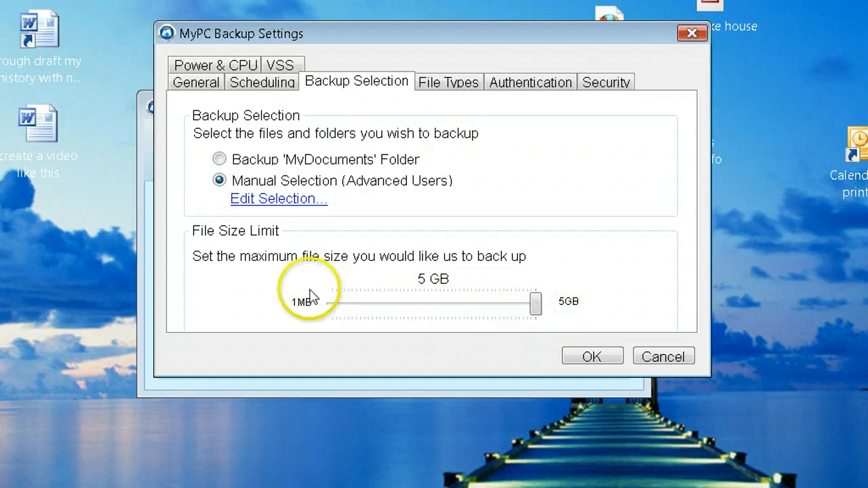
mouse_move(310, 319)
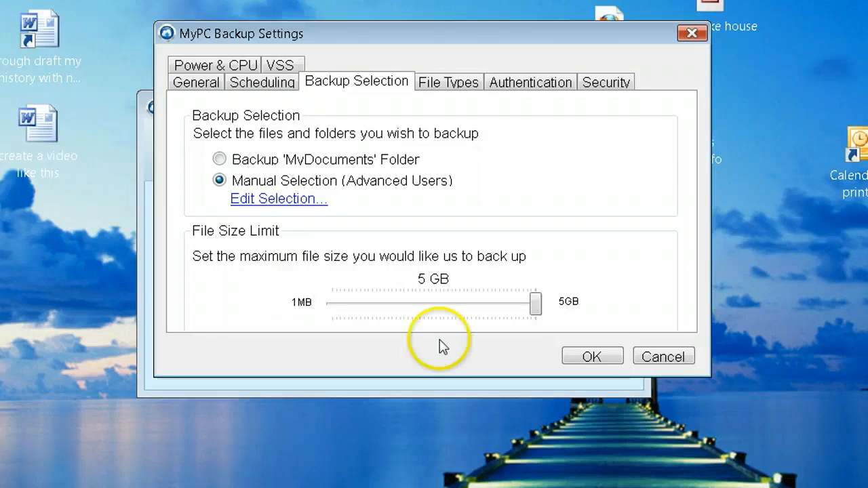
mouse_move(380, 323)
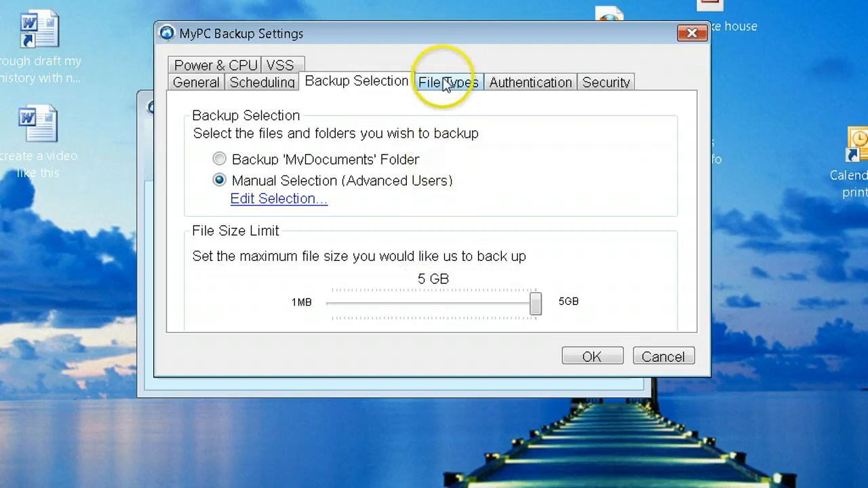
Step: Review the File Types, Authentication and Security settings, ending on Power & CPU
left_click(448, 81)
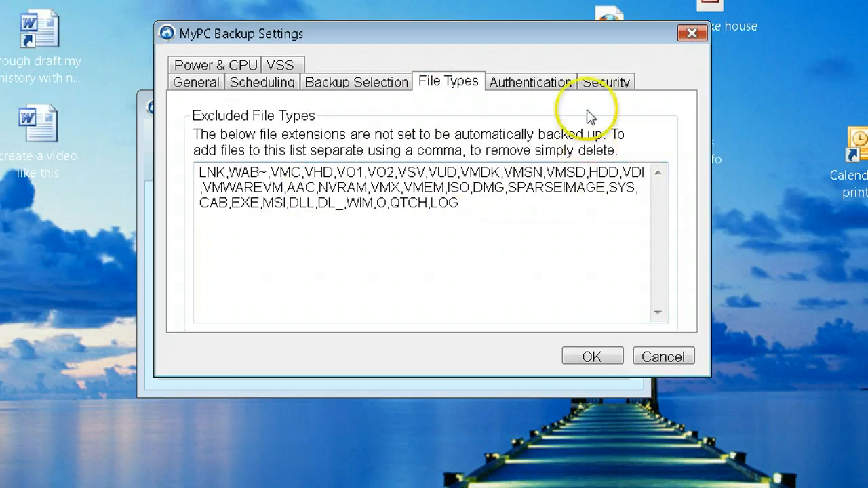
mouse_move(531, 83)
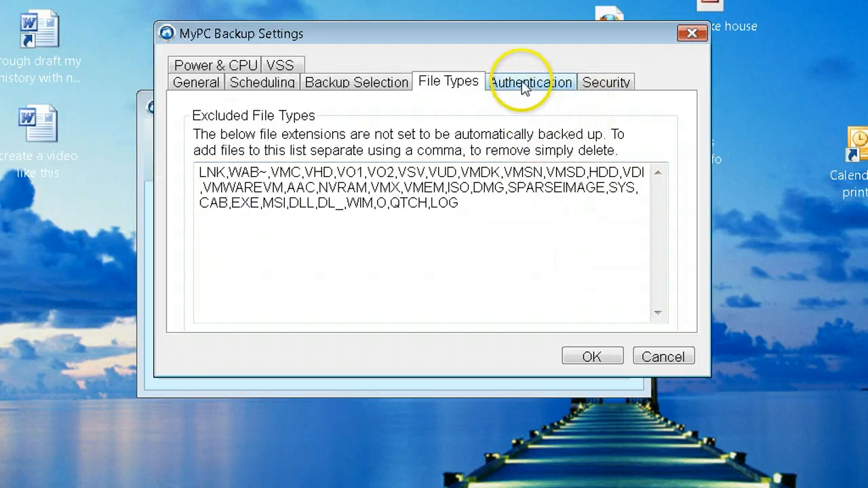
left_click(531, 81)
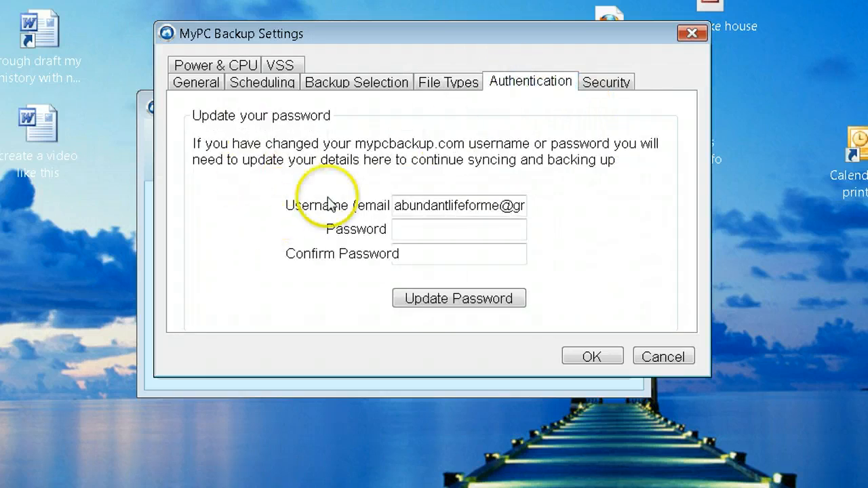
left_click(605, 83)
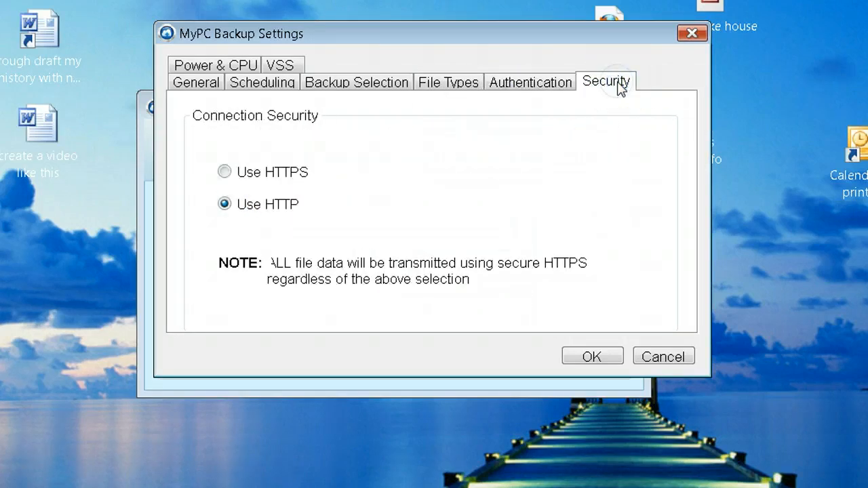
mouse_move(258, 128)
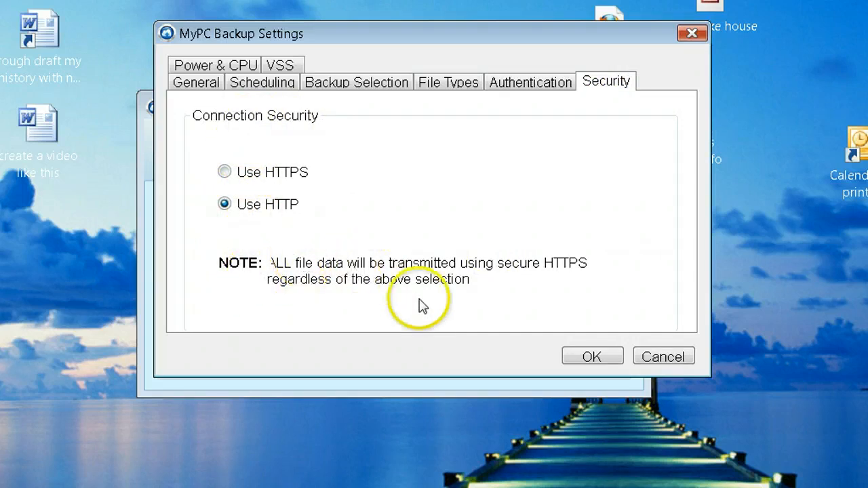
mouse_move(446, 309)
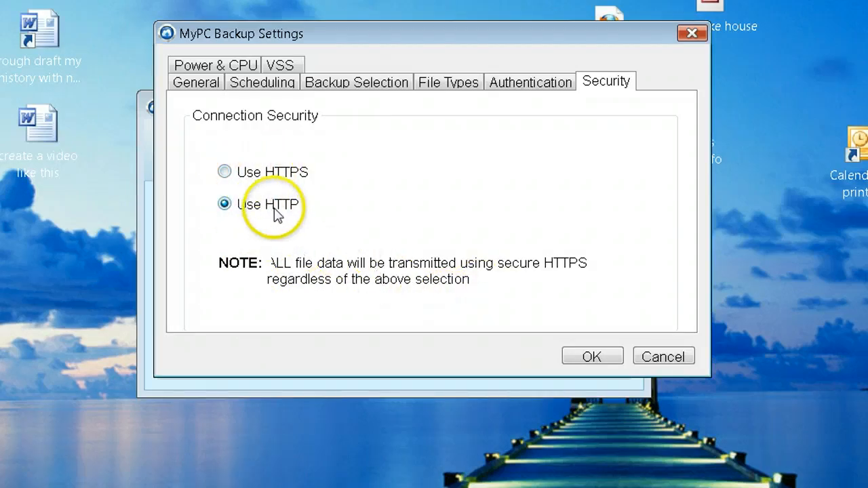
left_click(196, 65)
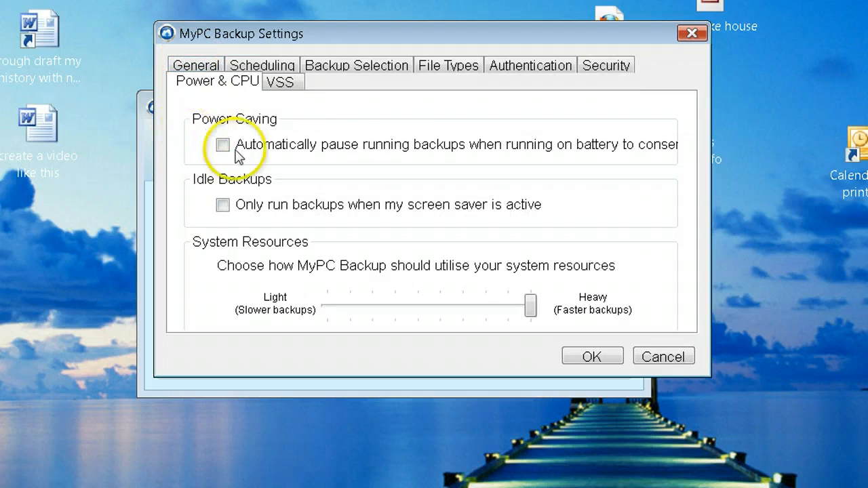
mouse_move(252, 219)
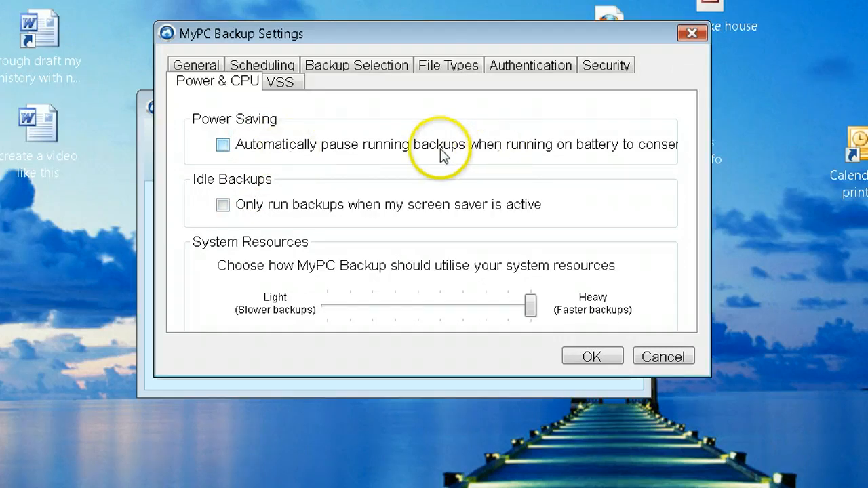
mouse_move(284, 102)
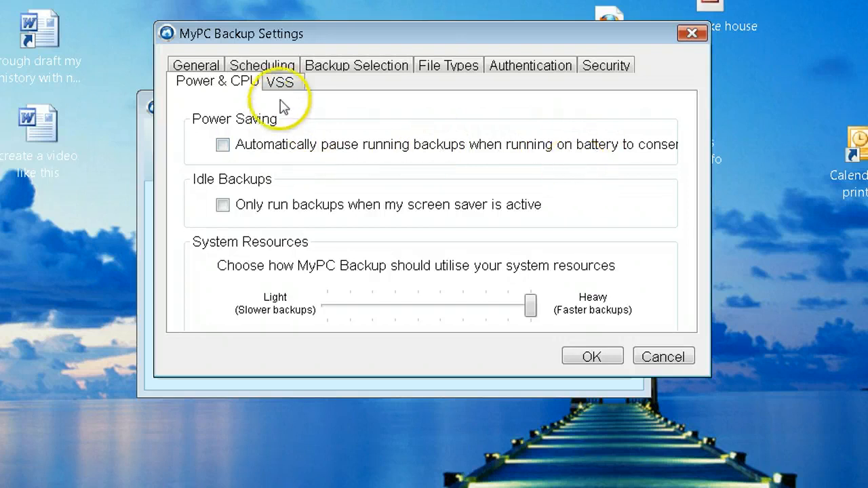
Step: Read the VSS Volume Shadow Copy options, then return to the Power & CPU settings
left_click(280, 82)
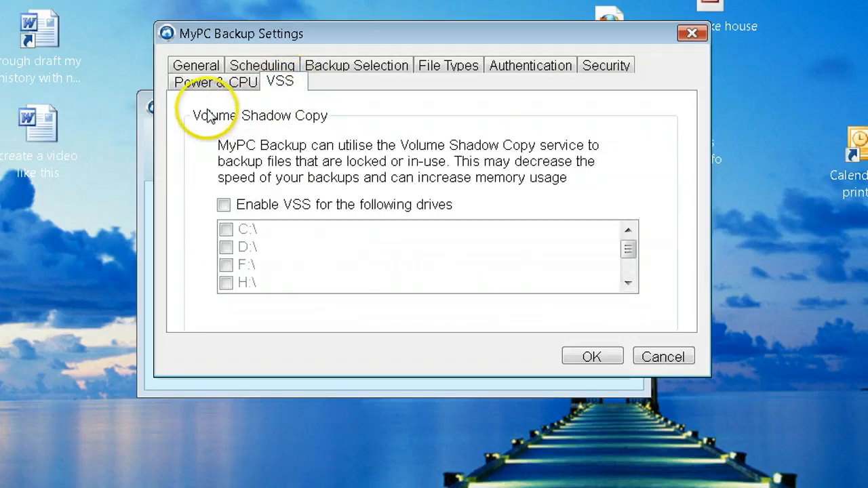
mouse_move(301, 163)
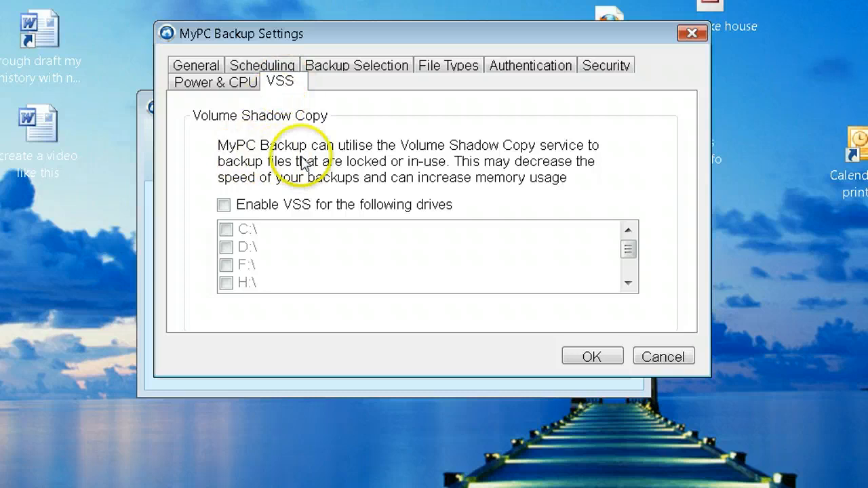
mouse_move(526, 165)
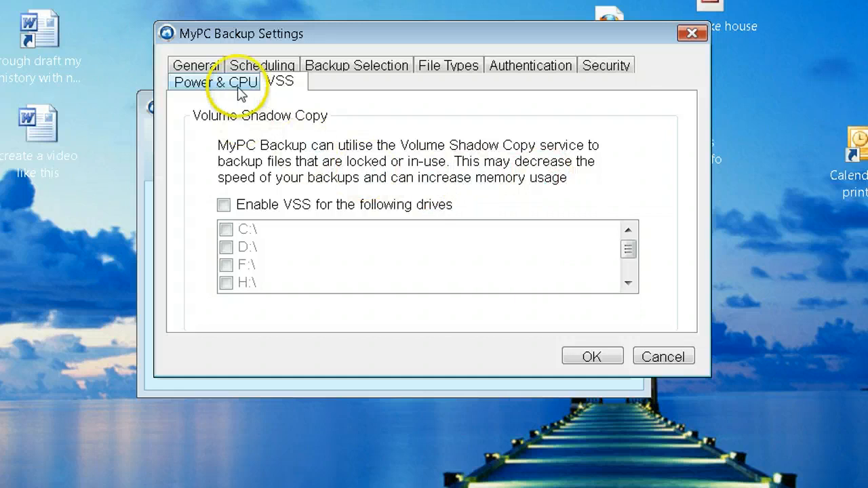
left_click(195, 82)
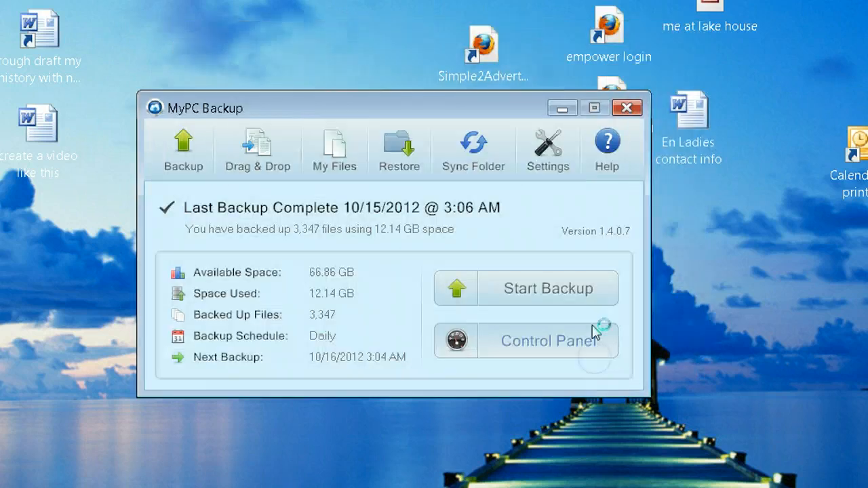
mouse_move(257, 149)
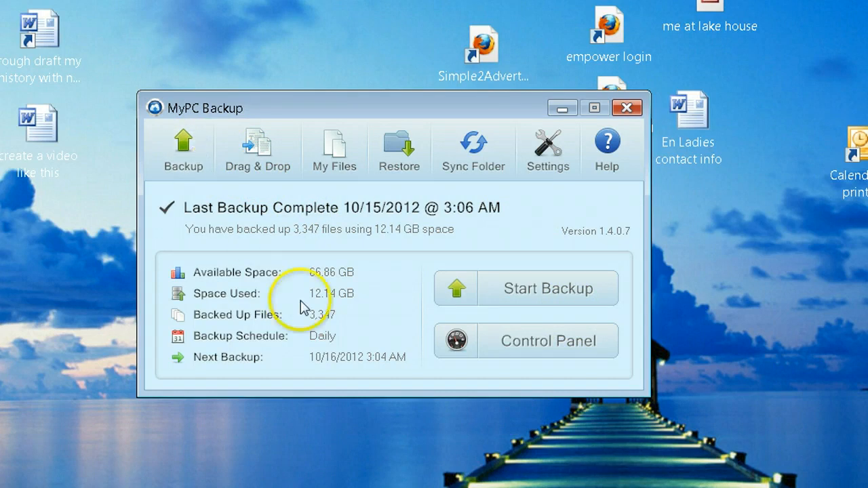
mouse_move(307, 339)
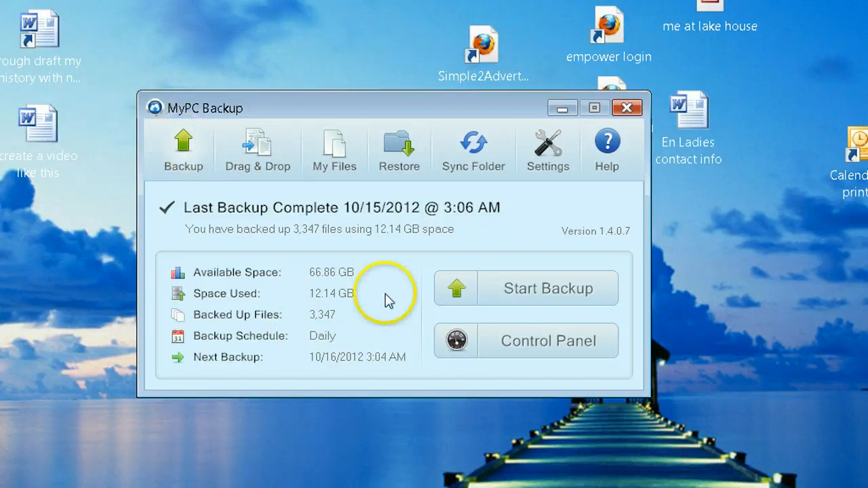
mouse_move(264, 146)
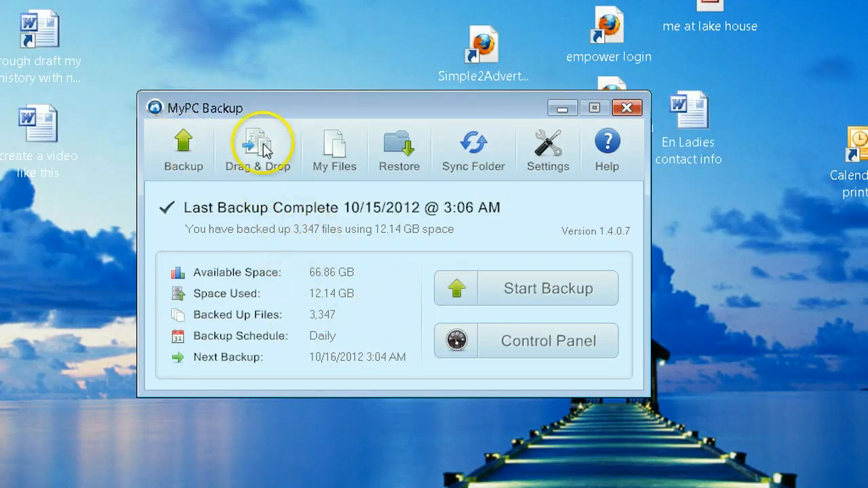
Step: Run a Drag & Drop backup of a single 33 KB file from the drop panel
left_click(258, 150)
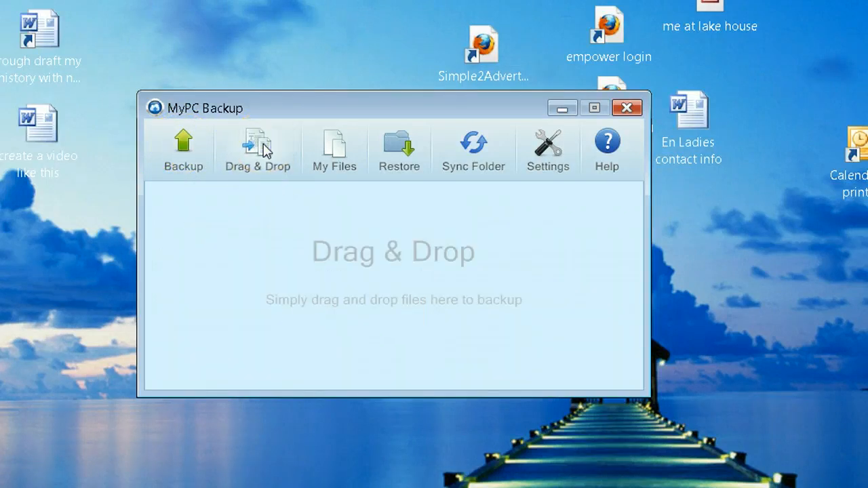
mouse_move(320, 307)
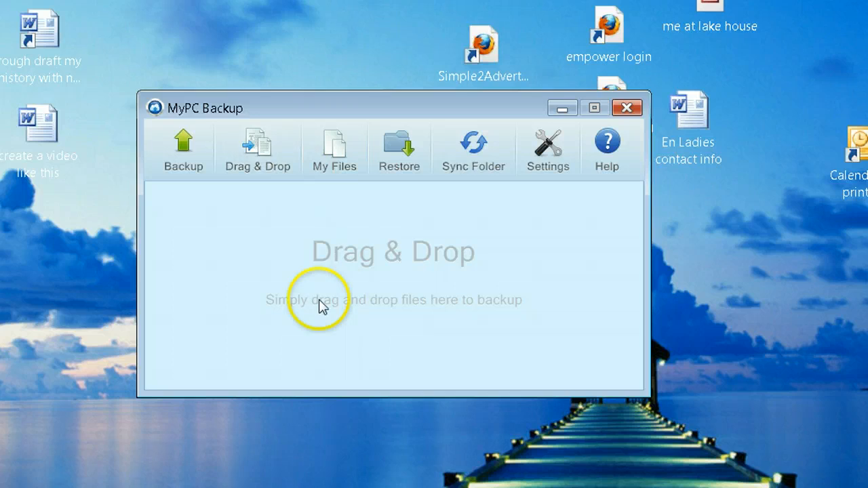
mouse_move(342, 315)
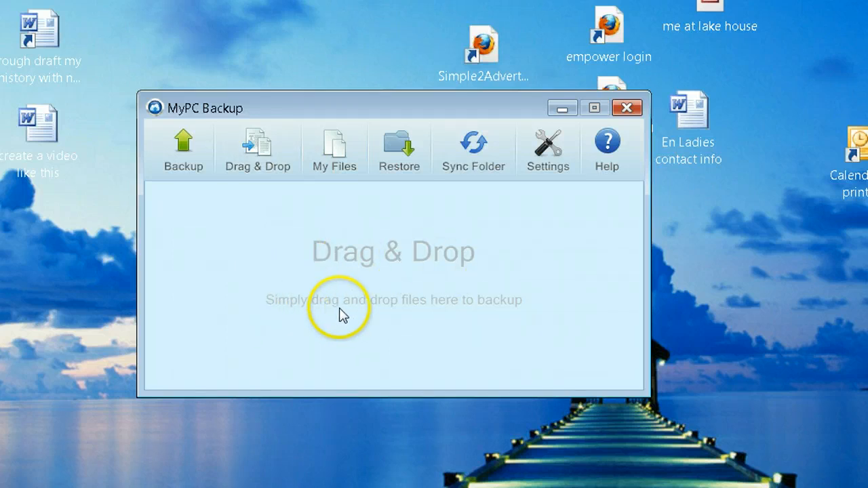
mouse_move(643, 309)
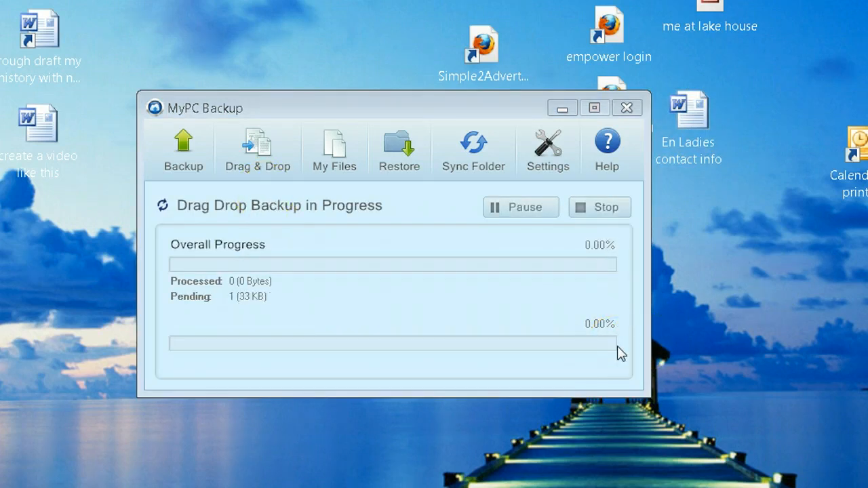
mouse_move(726, 355)
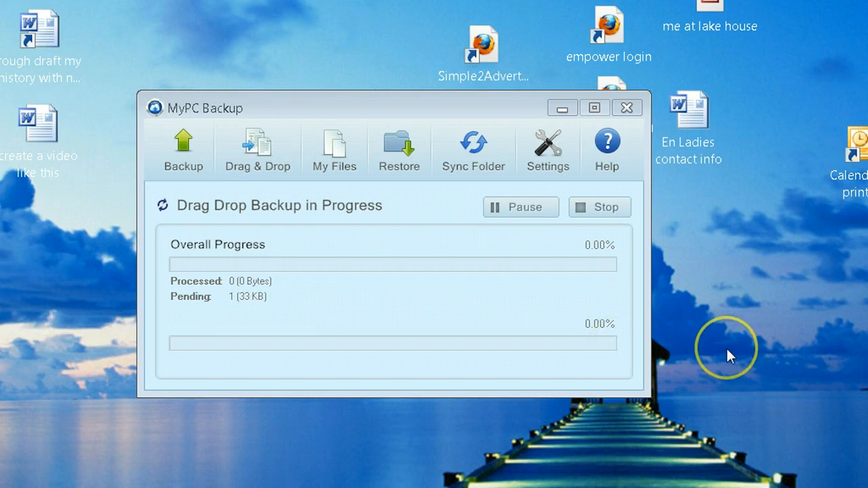
mouse_move(729, 355)
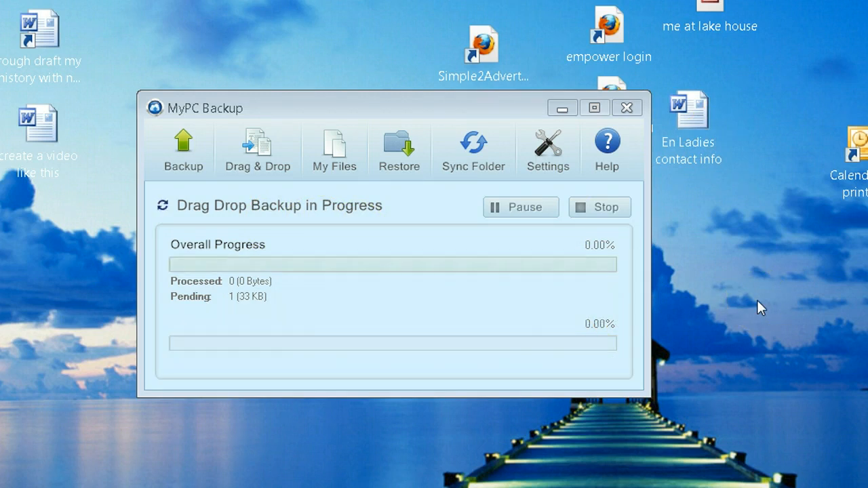
left_click(600, 206)
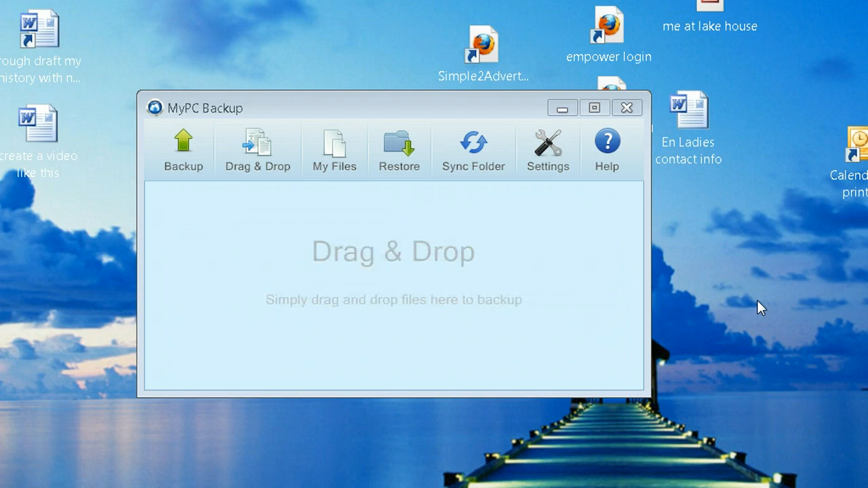
mouse_move(816, 227)
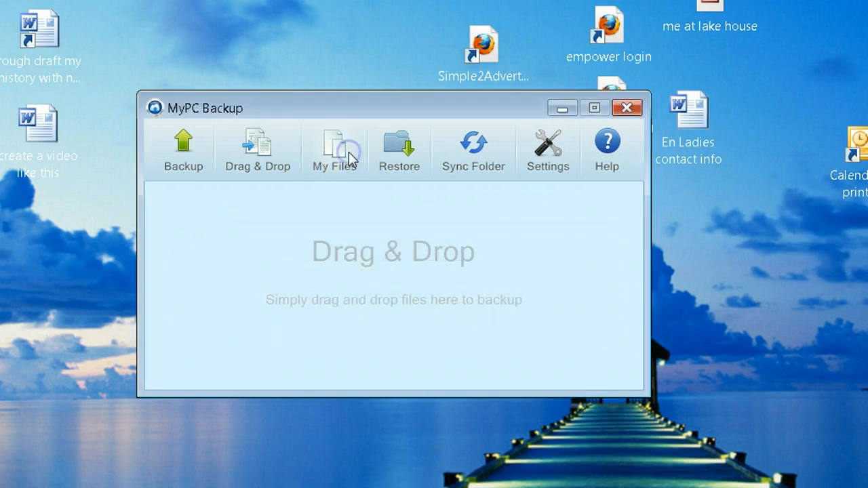
mouse_move(705, 228)
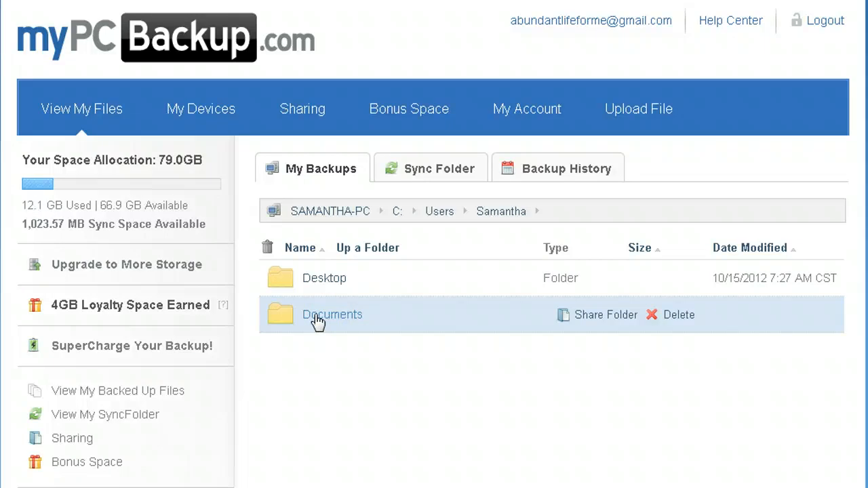
mouse_move(318, 323)
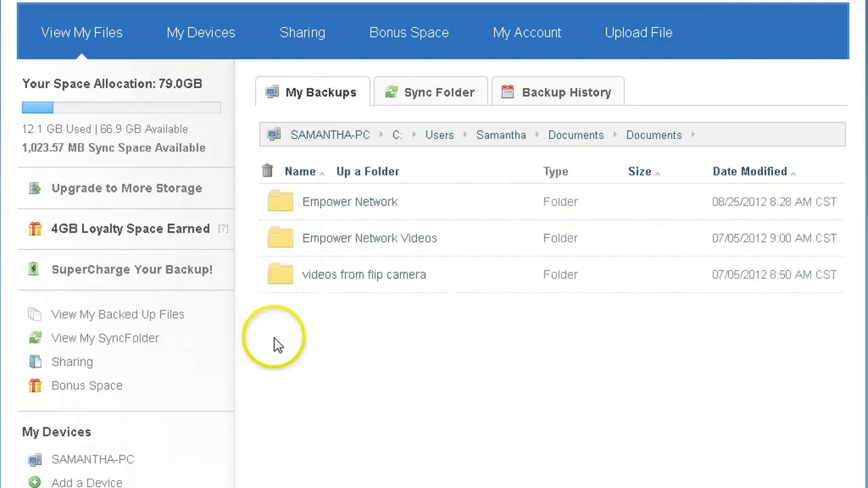
mouse_move(350, 200)
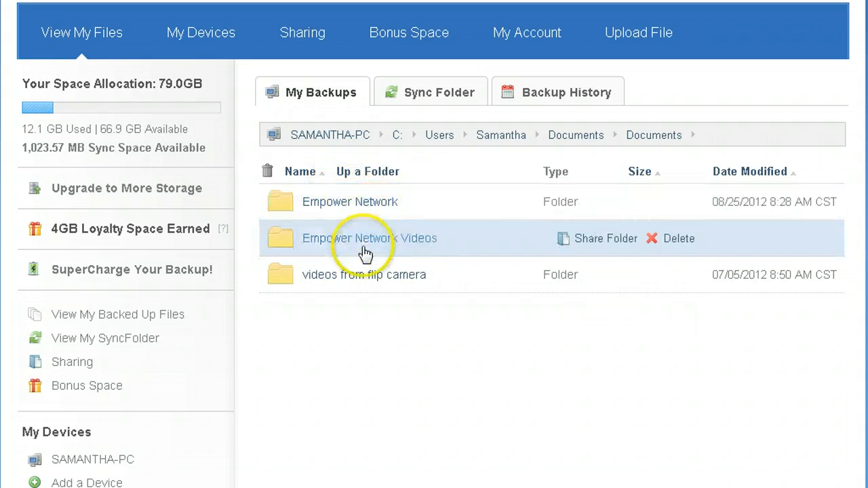
mouse_move(361, 313)
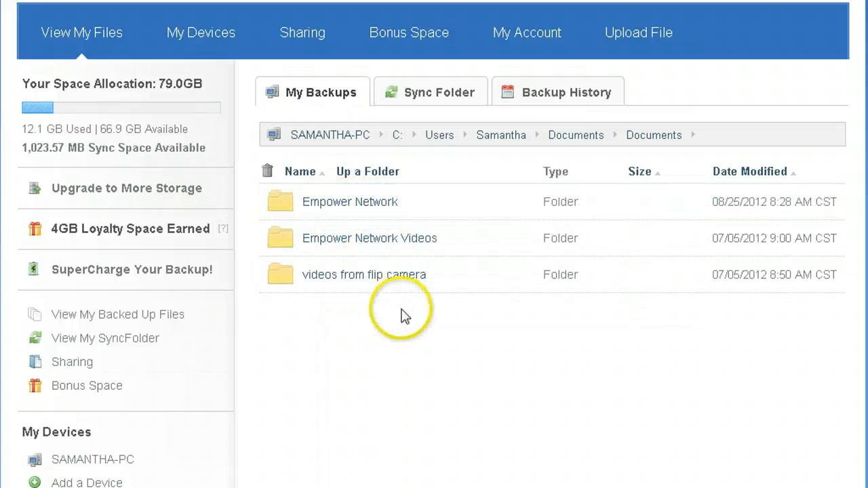
mouse_move(364, 214)
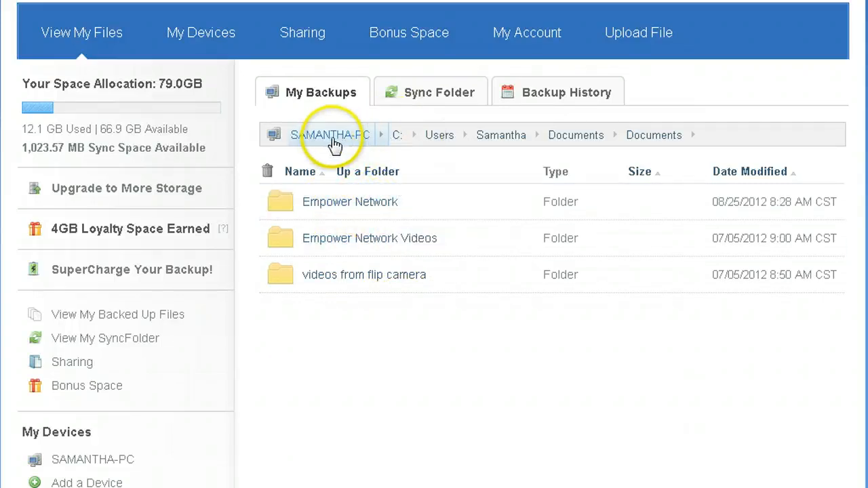
mouse_move(667, 136)
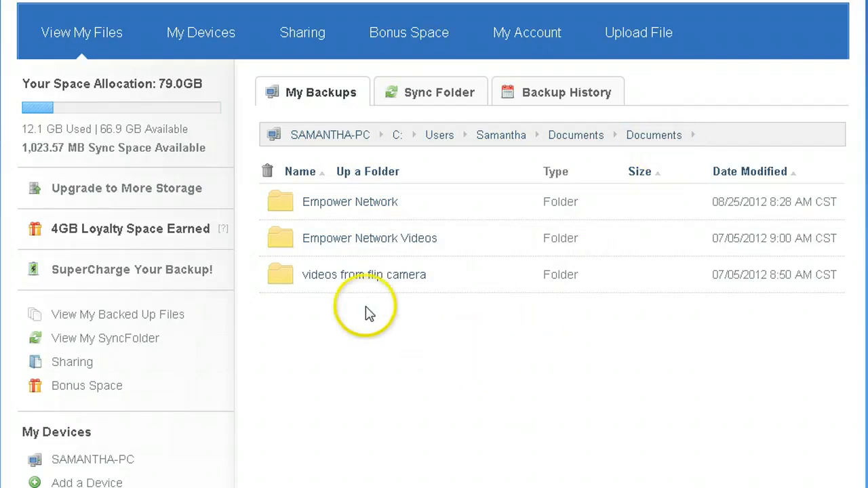
mouse_move(325, 339)
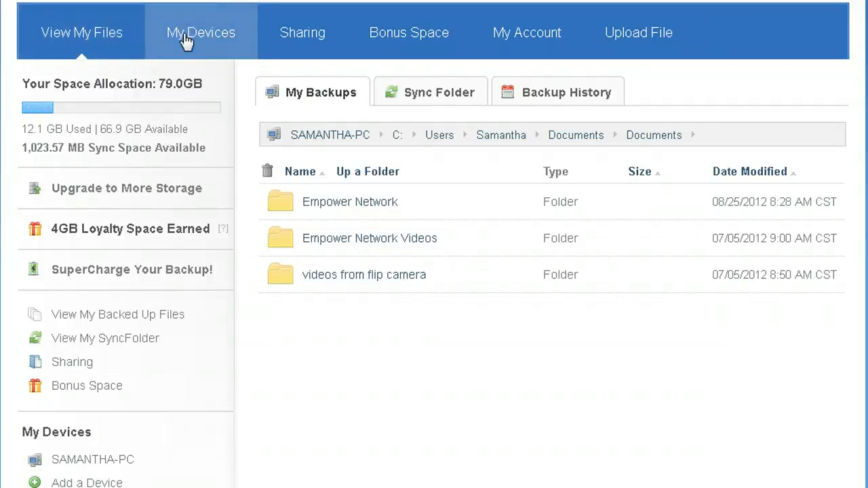
Step: From My Devices, show the Events history for SAMANTHA-PC, which reports nothing yet
left_click(200, 33)
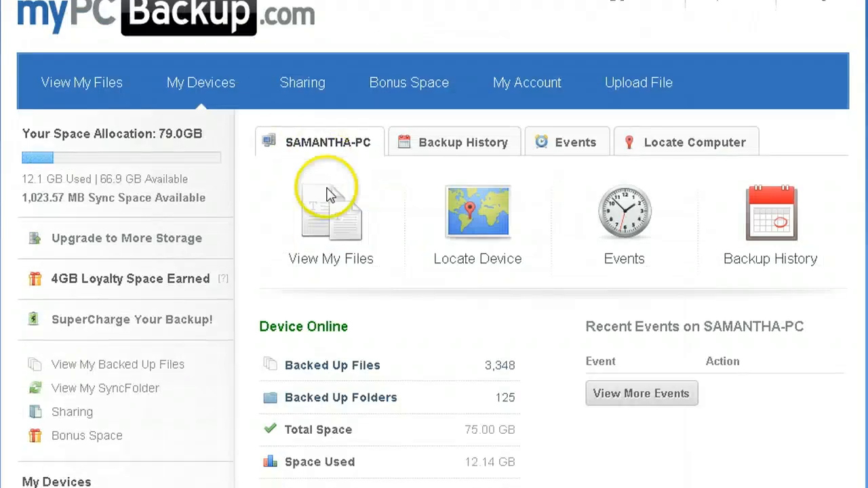
scroll("down", 3)
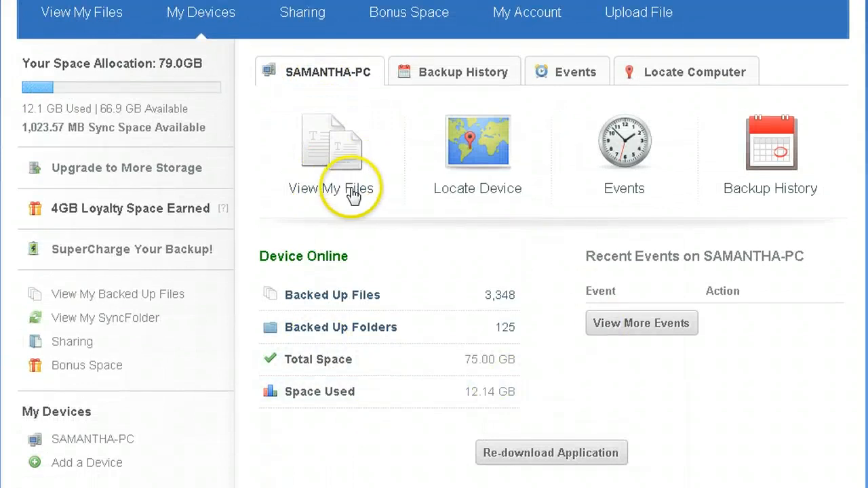
mouse_move(477, 156)
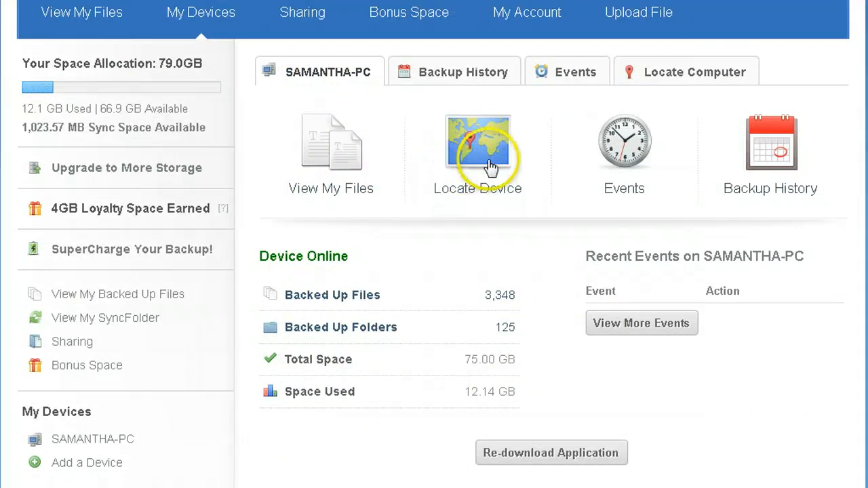
mouse_move(624, 142)
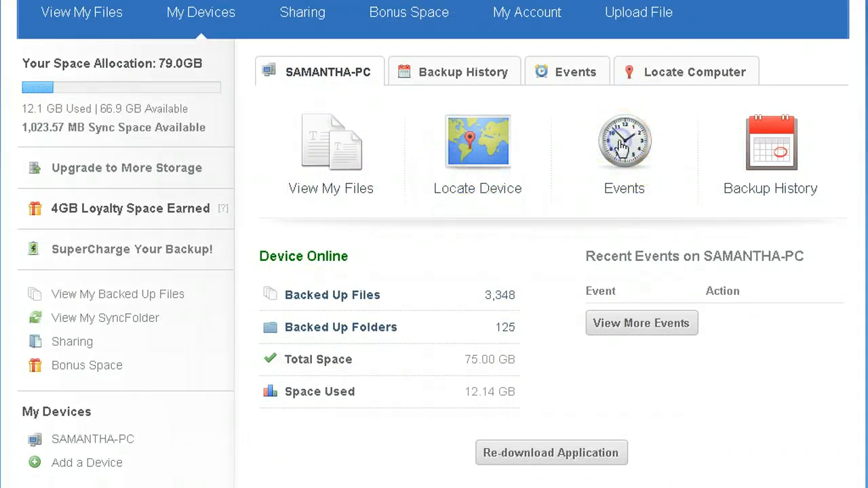
left_click(567, 72)
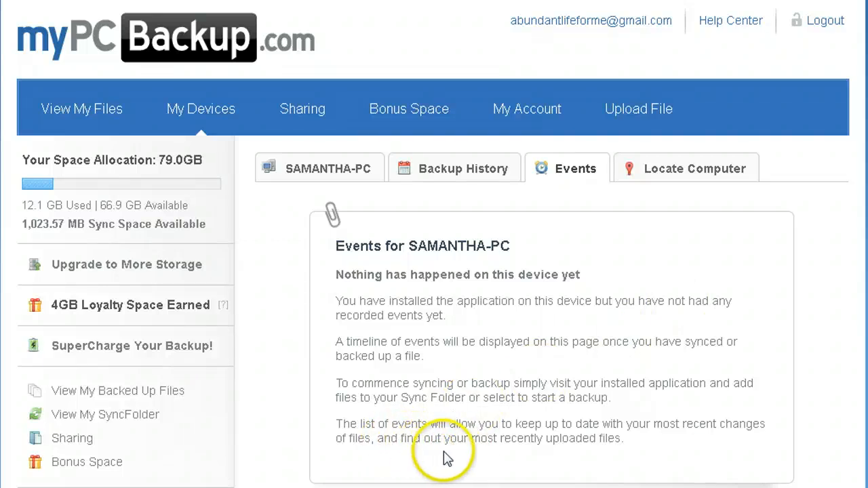
mouse_move(396, 434)
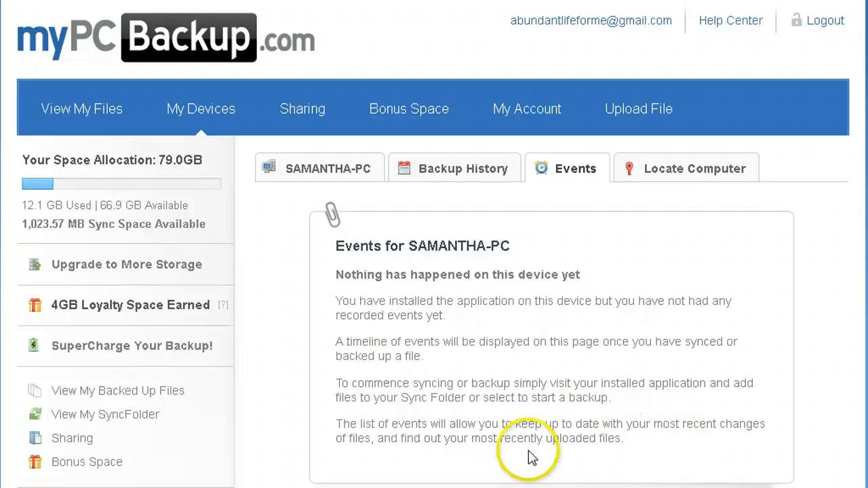
mouse_move(739, 319)
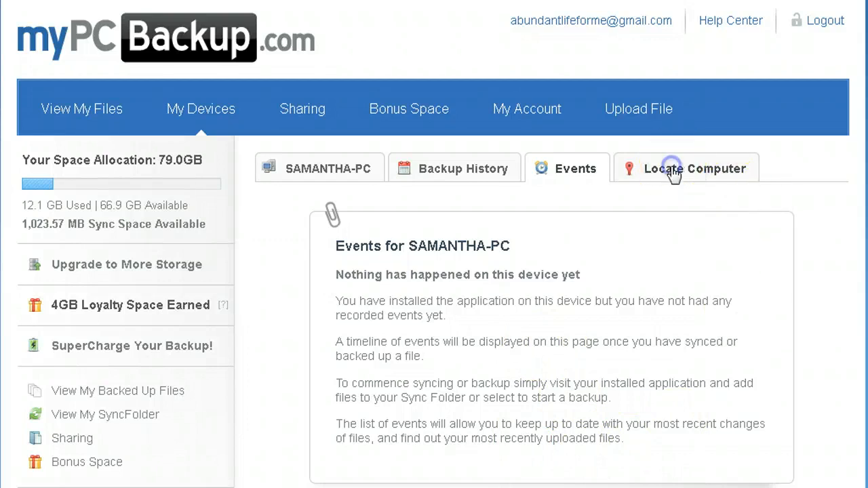
Step: Review SAMANTHA-PC's Locate Computer page: device status, last online time, IP information and previously tracked IPs
left_click(694, 168)
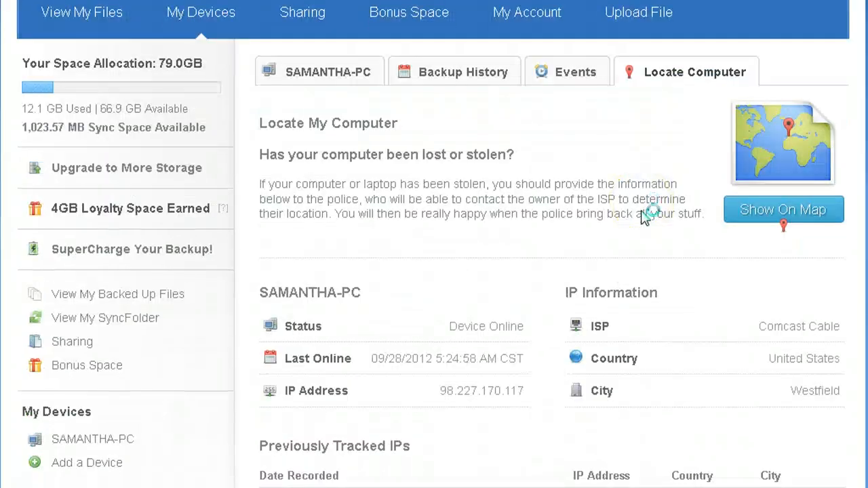
scroll("down", 3)
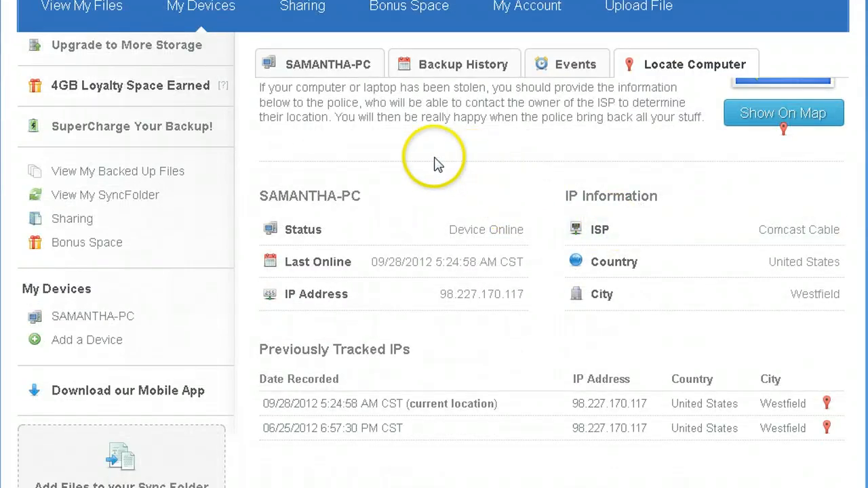
mouse_move(396, 170)
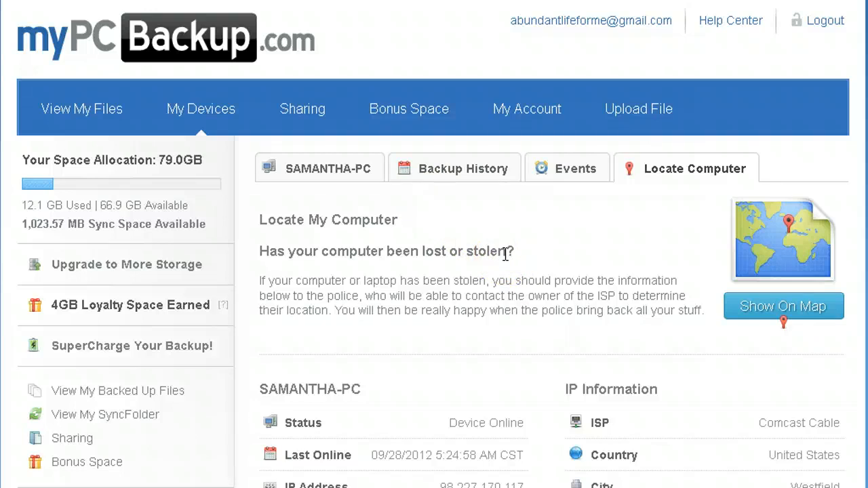
mouse_move(467, 218)
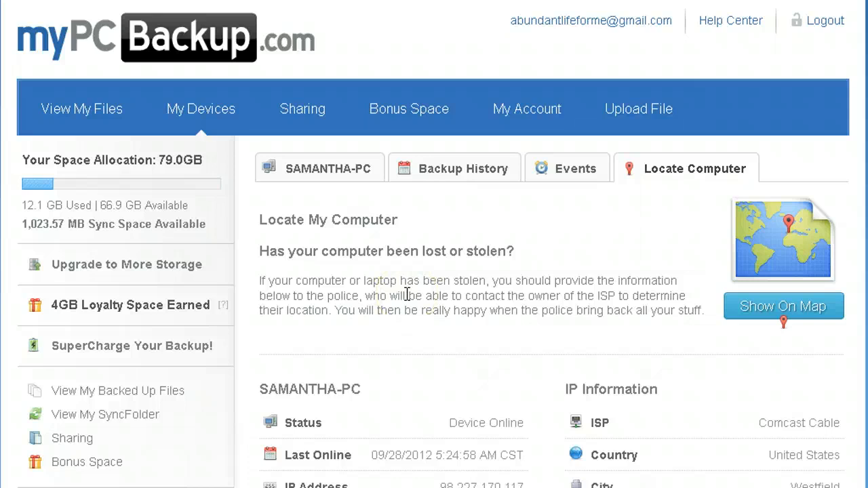
scroll("down", 3)
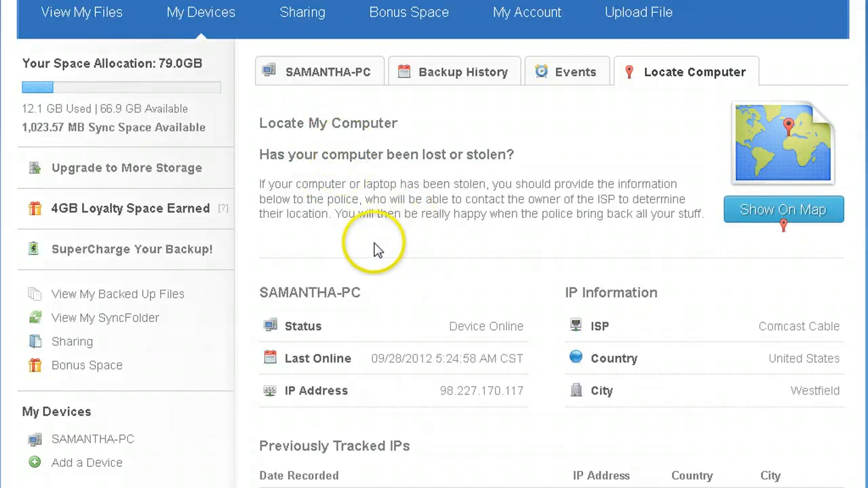
mouse_move(295, 156)
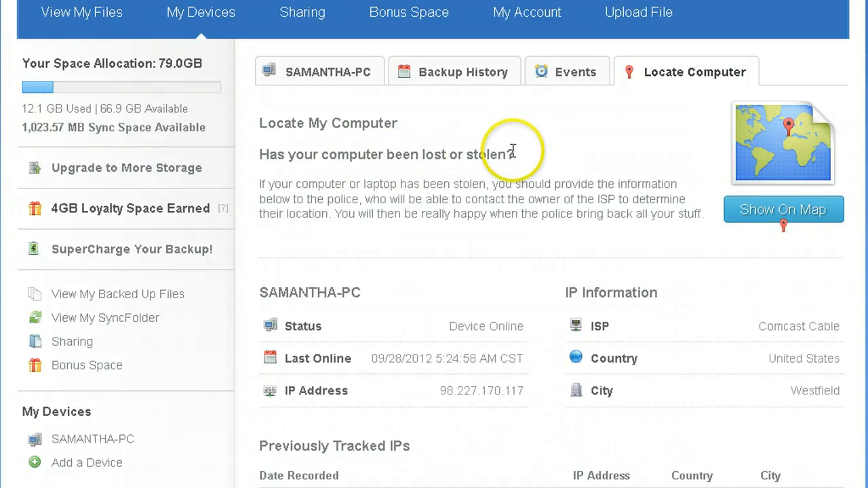
mouse_move(412, 217)
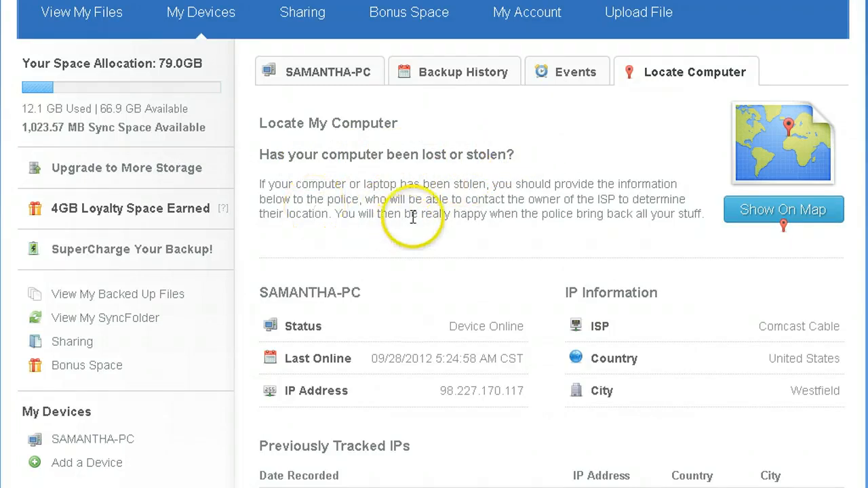
mouse_move(382, 244)
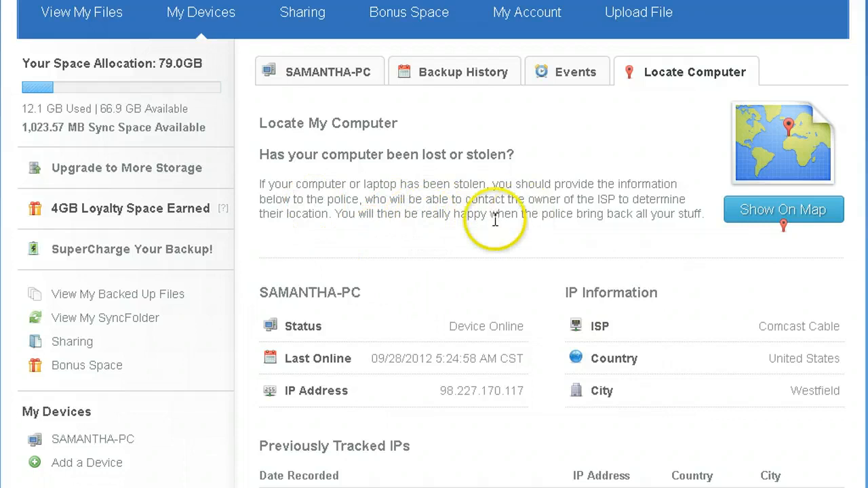
mouse_move(543, 215)
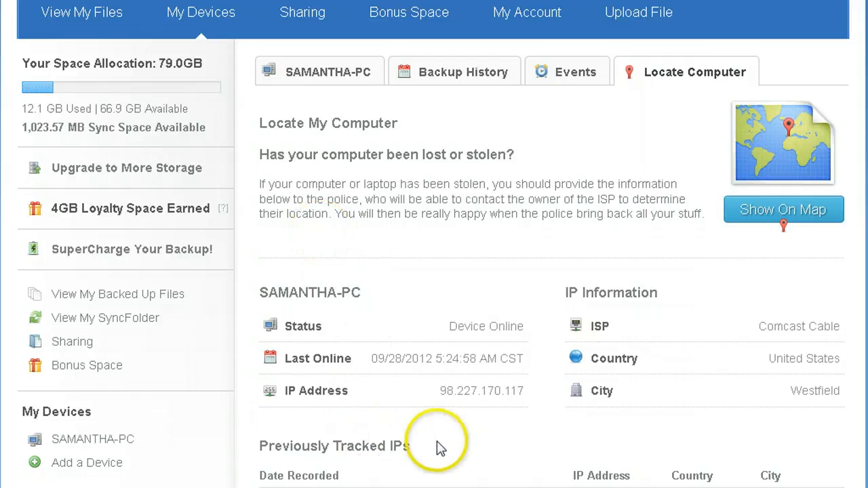
scroll("down", 3)
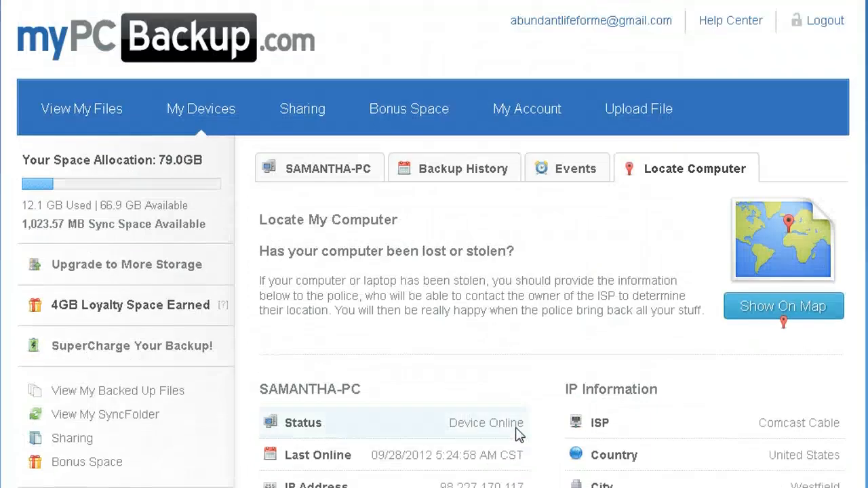
mouse_move(549, 336)
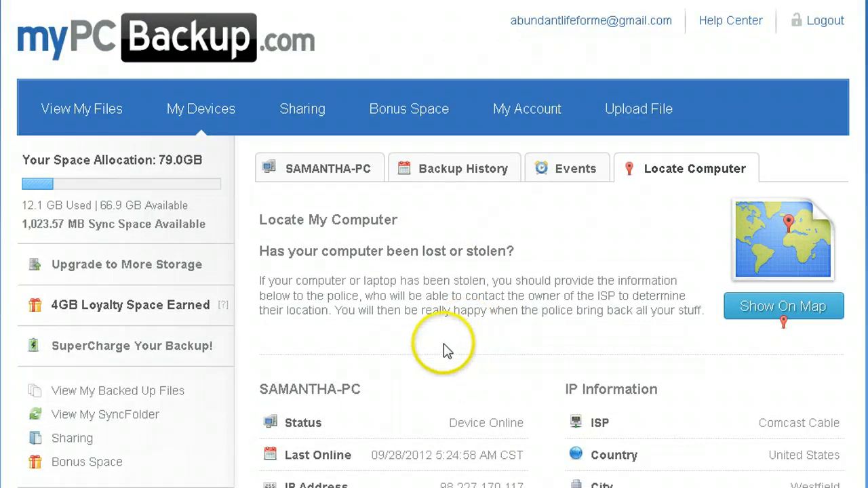
mouse_move(446, 339)
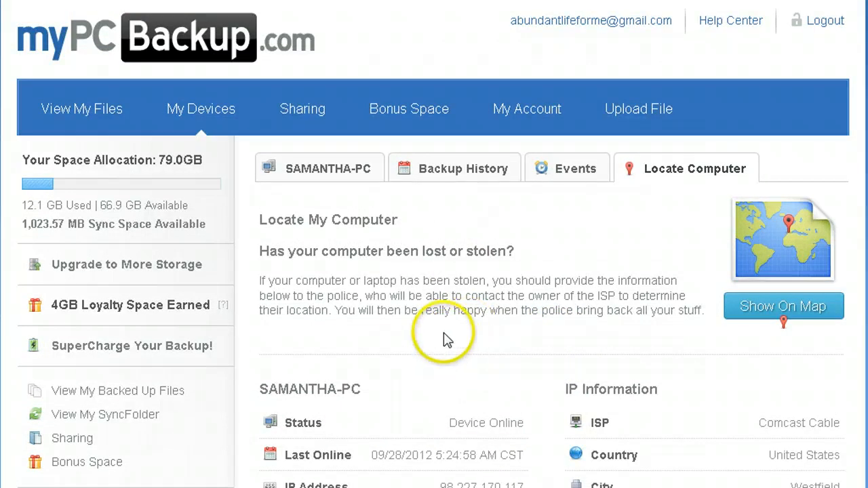
mouse_move(149, 67)
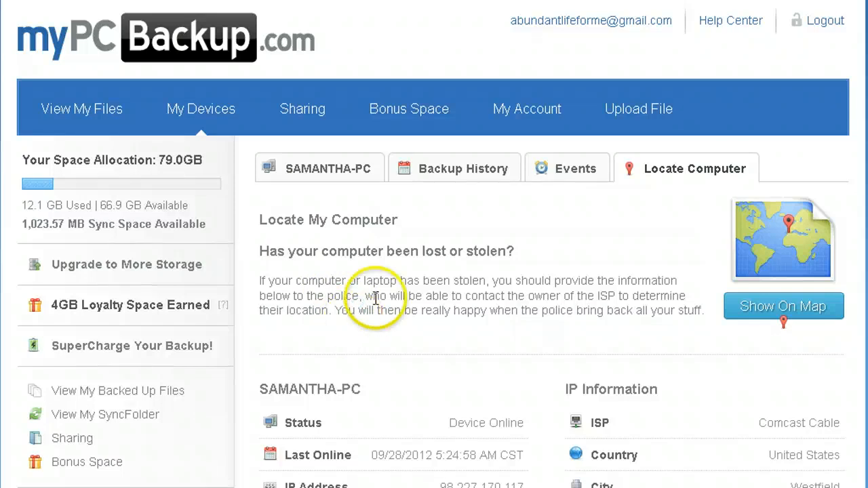
mouse_move(434, 329)
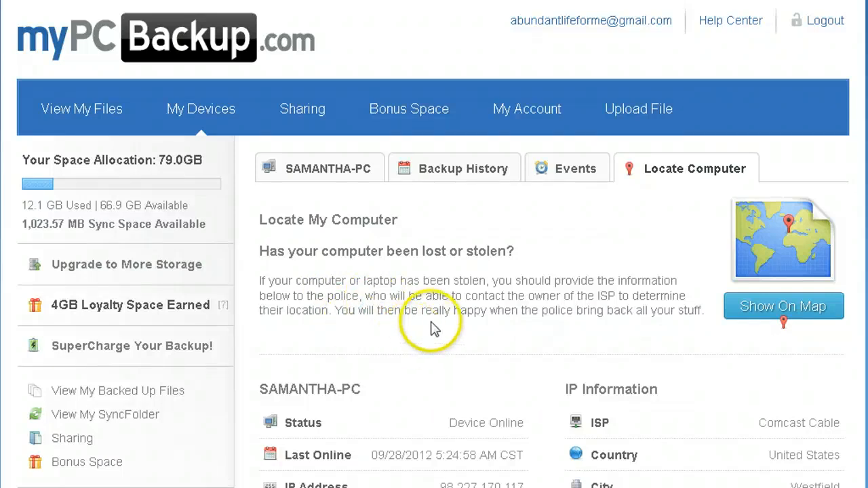
mouse_move(309, 271)
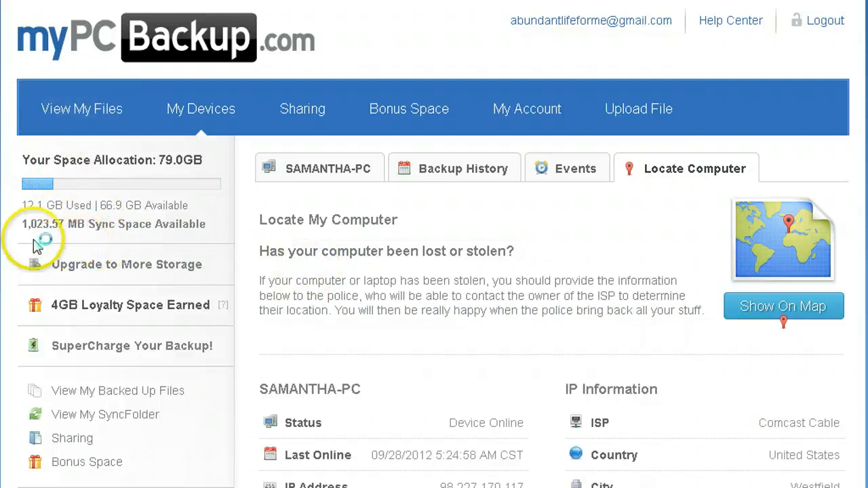
mouse_move(61, 305)
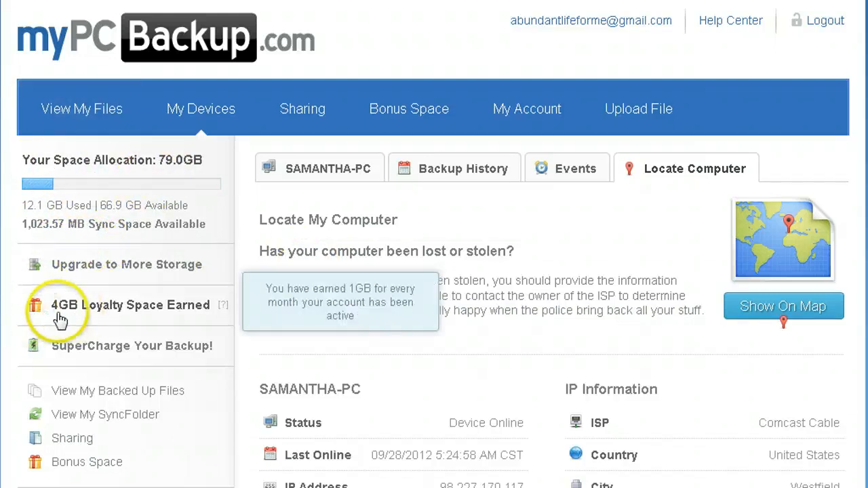
mouse_move(166, 318)
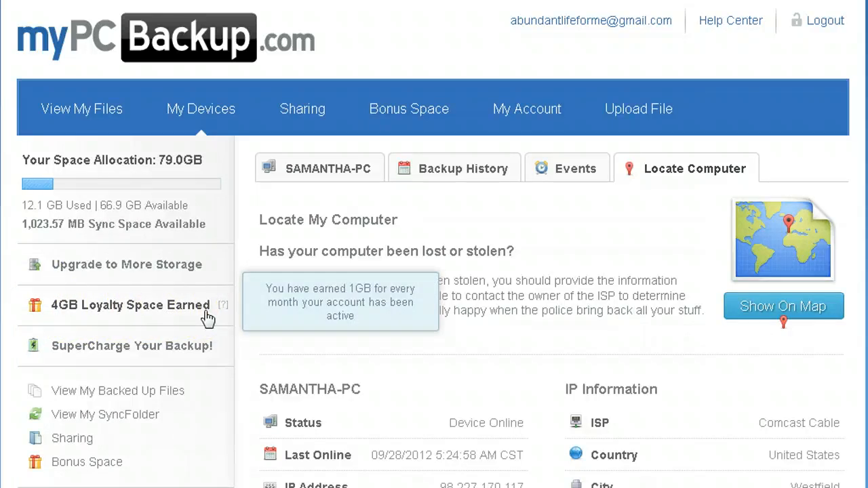
mouse_move(73, 270)
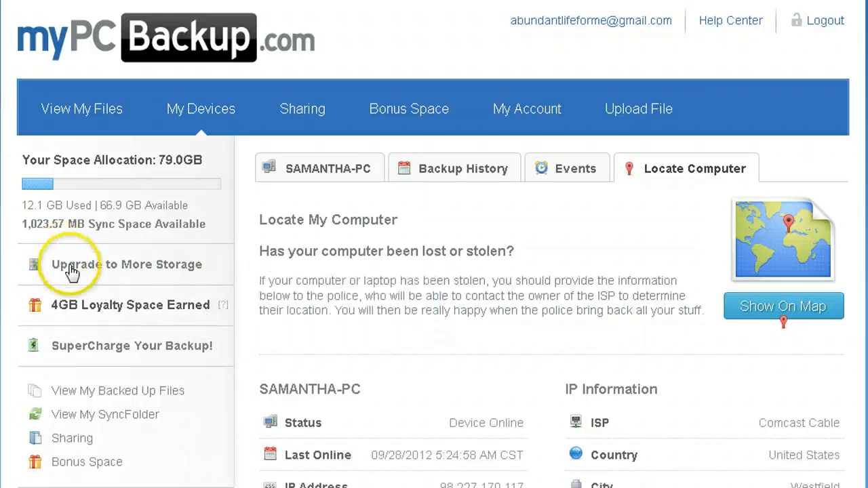
mouse_move(181, 274)
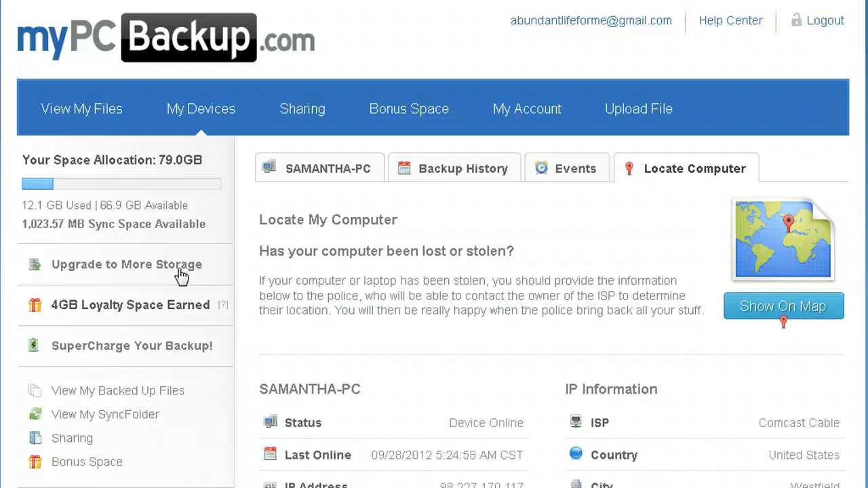
mouse_move(76, 346)
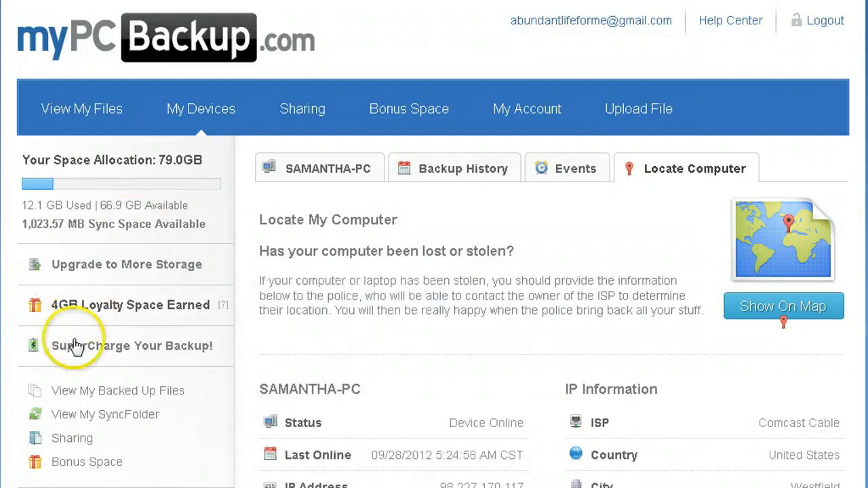
mouse_move(128, 350)
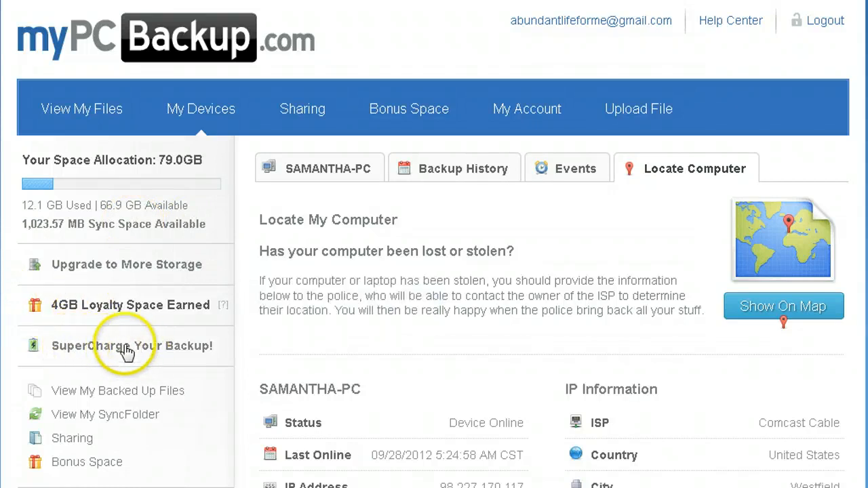
left_click(131, 346)
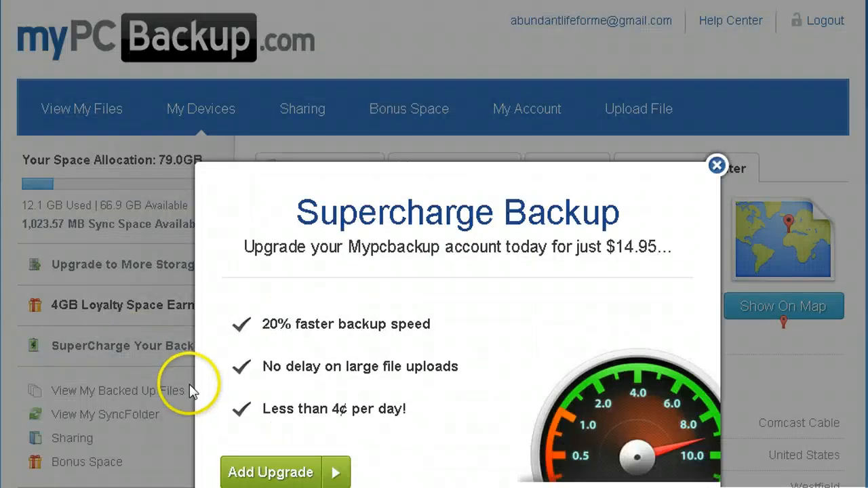
mouse_move(339, 8)
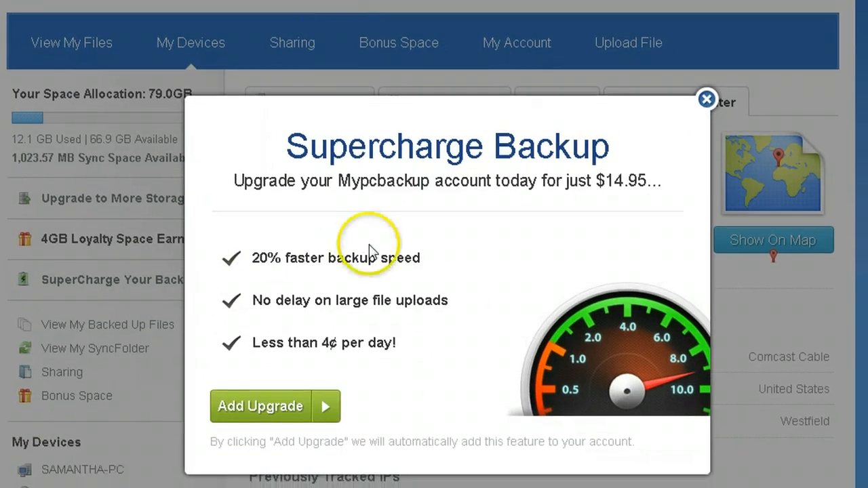
mouse_move(324, 455)
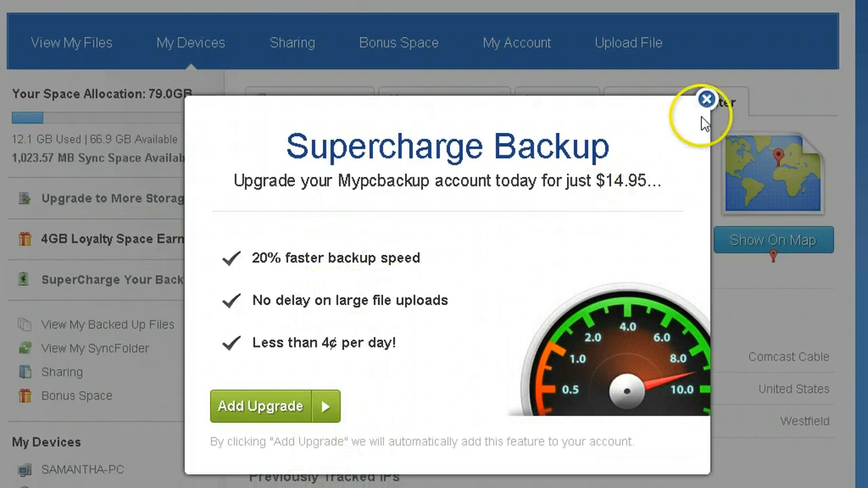
left_click(705, 99)
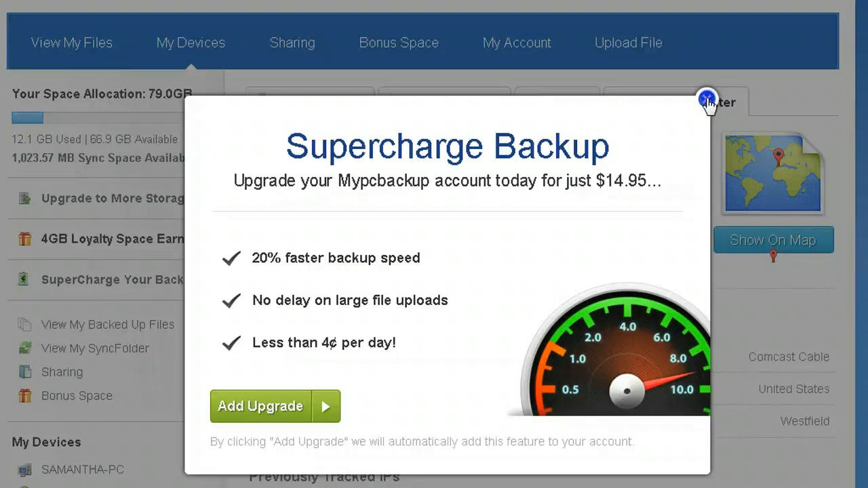
left_click(708, 101)
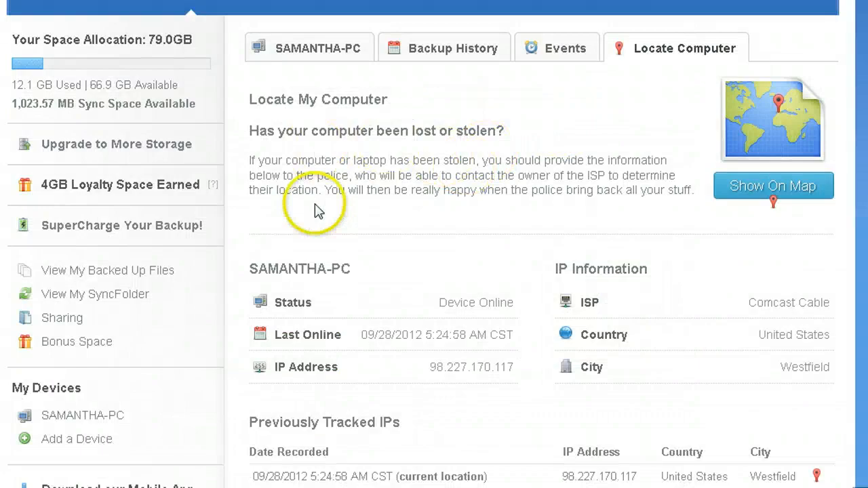
scroll("down", 3)
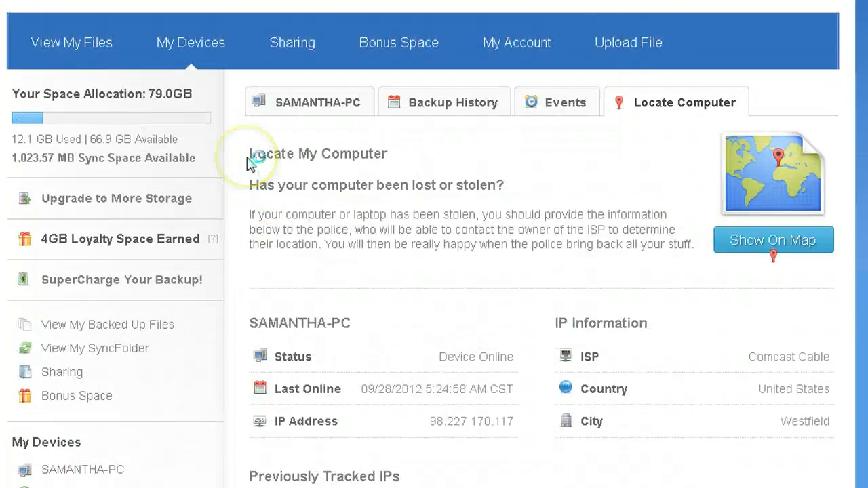
scroll("down", 3)
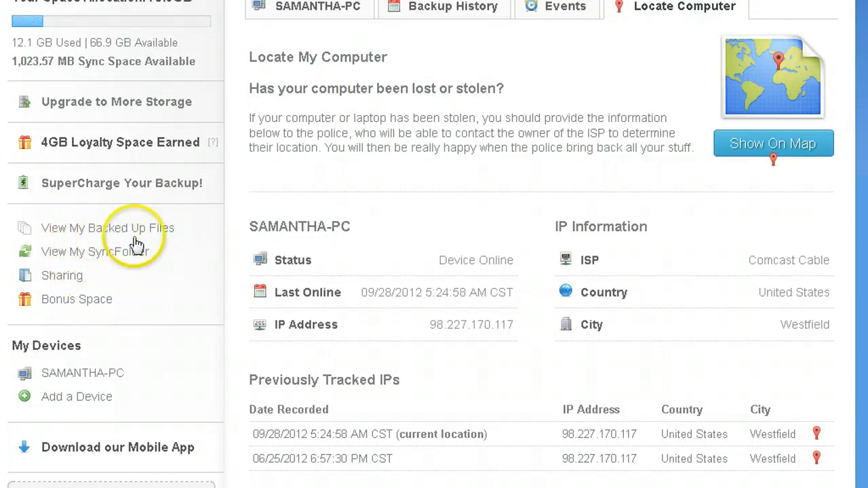
mouse_move(129, 373)
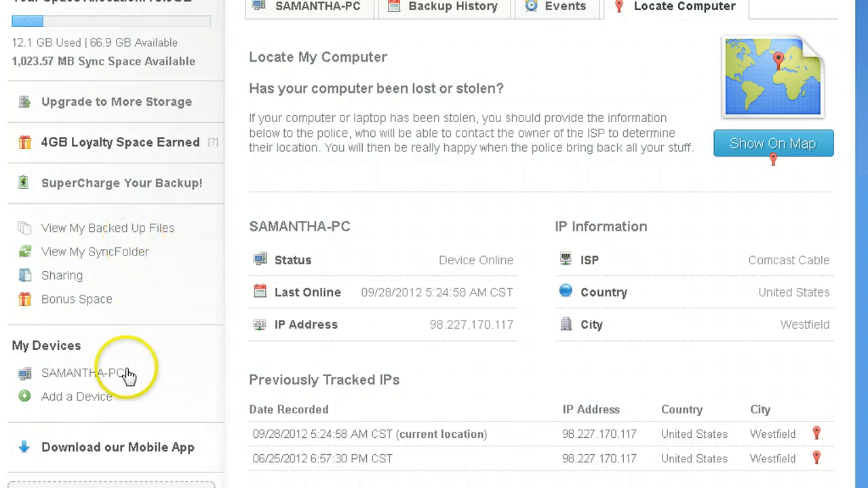
scroll("down", 3)
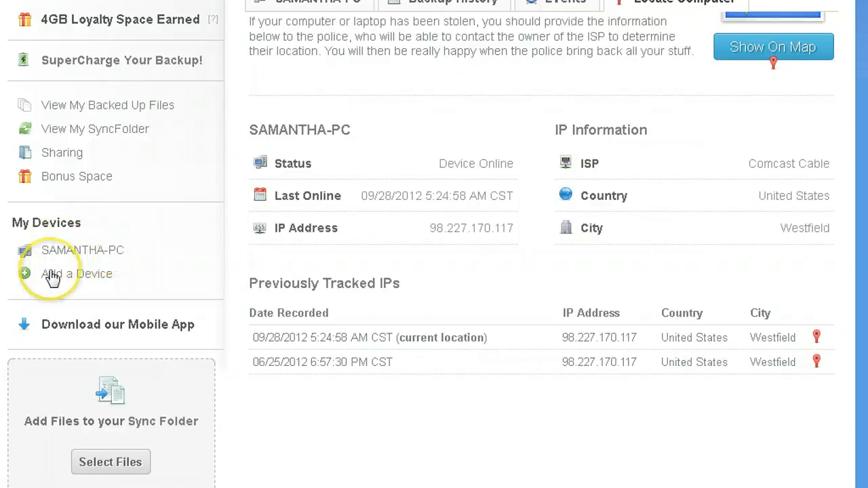
mouse_move(154, 265)
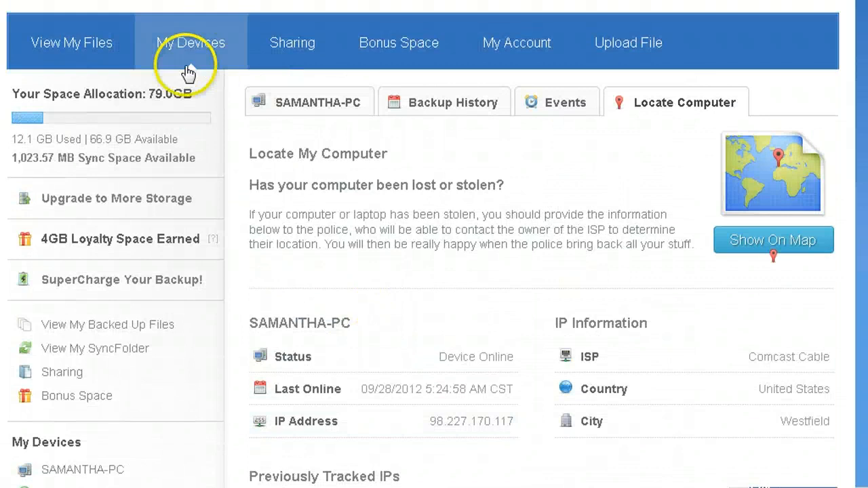
mouse_move(293, 42)
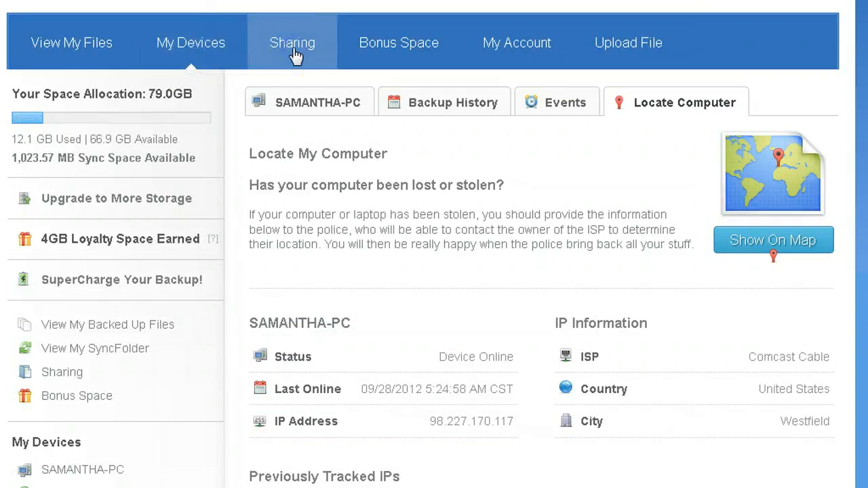
Step: Go to the Sharing section showing the Folders I Have Shared page
left_click(293, 42)
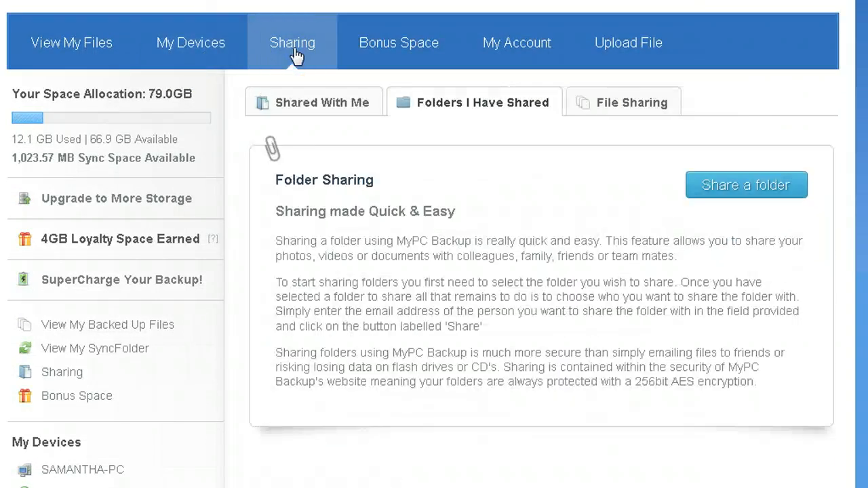
mouse_move(255, 200)
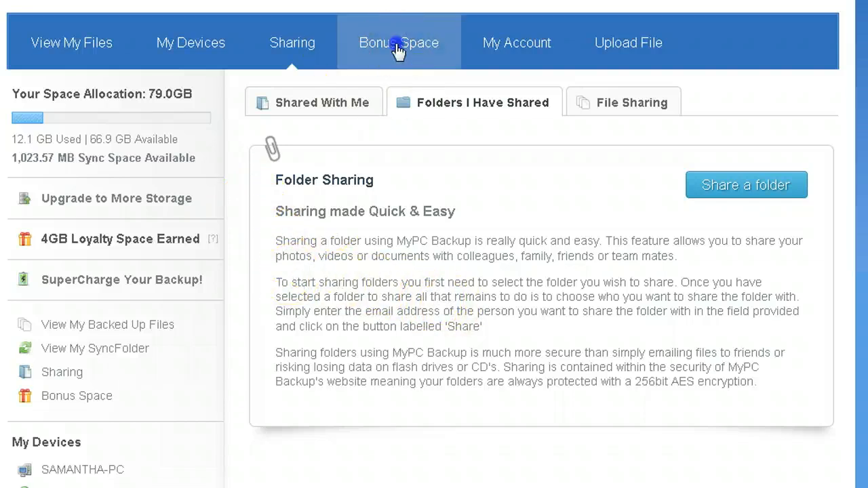
Step: Review the Bonus Space task list for earning extra storage, with 4.00GB earned so far
left_click(399, 42)
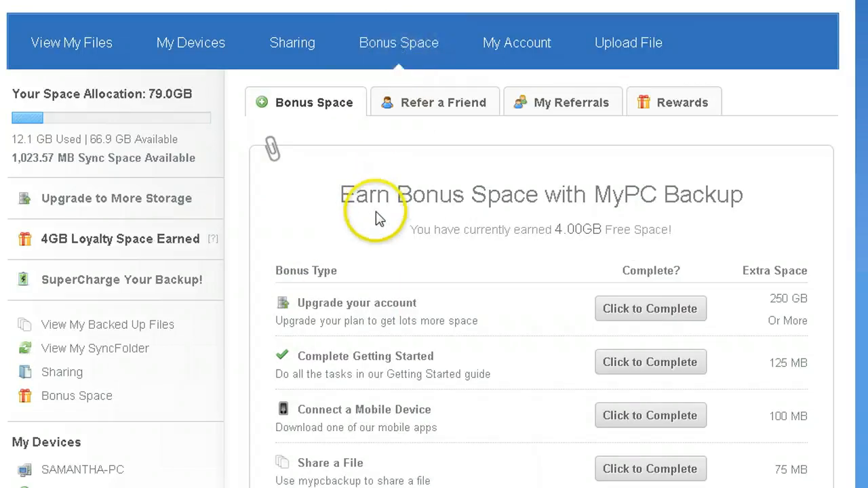
scroll("down", 3)
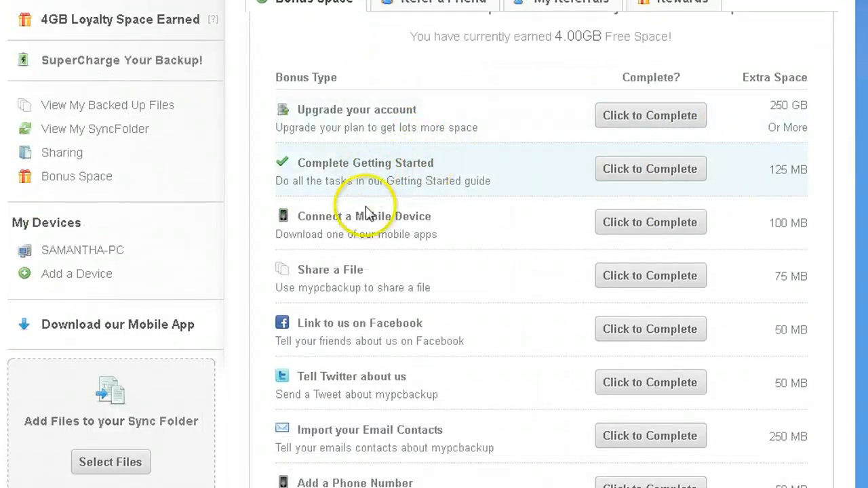
scroll("down", 3)
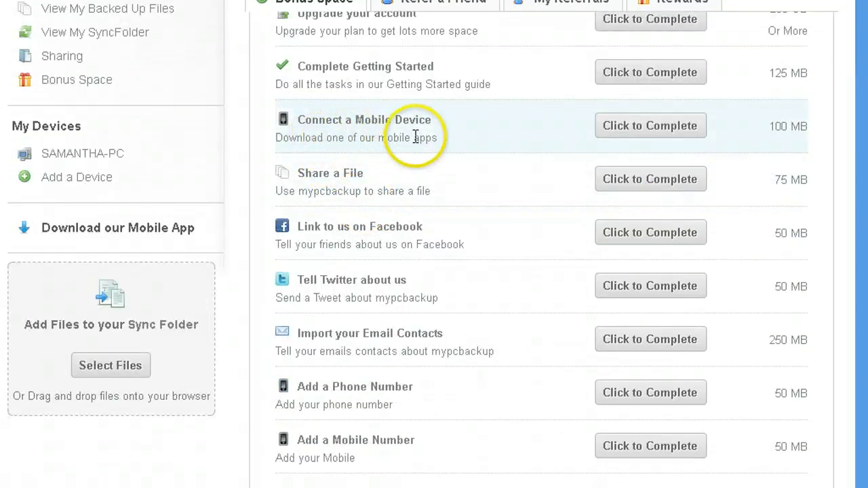
scroll("down", 3)
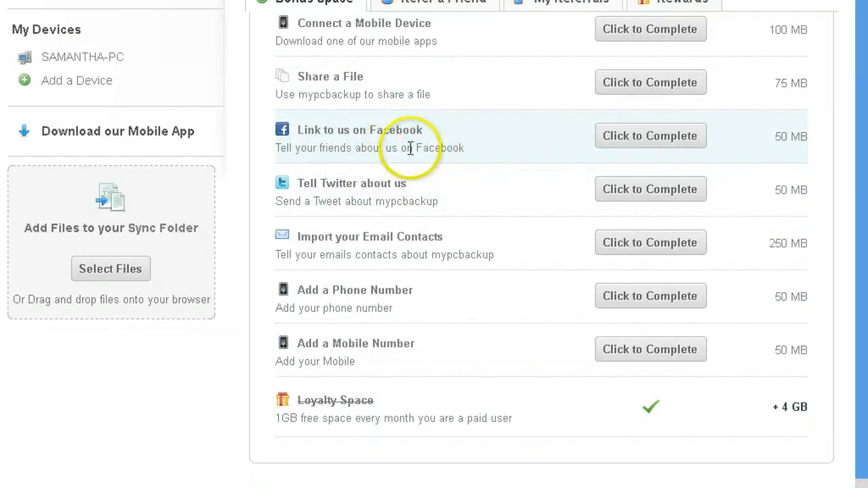
mouse_move(415, 243)
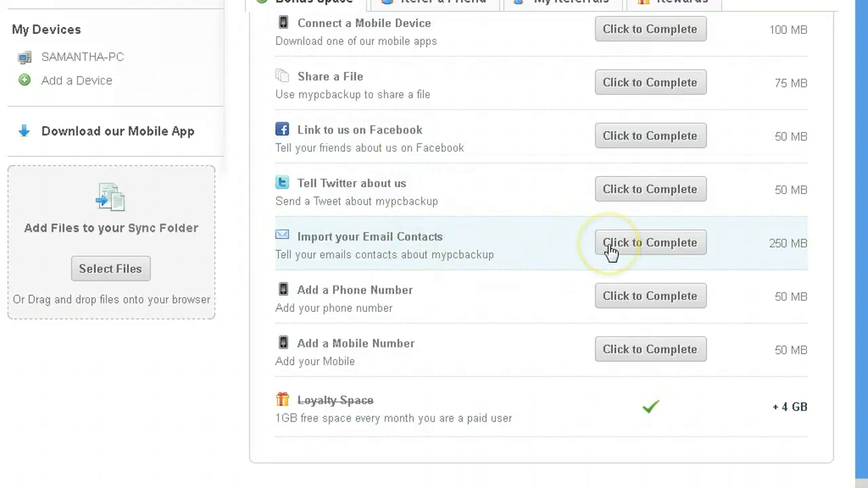
mouse_move(372, 298)
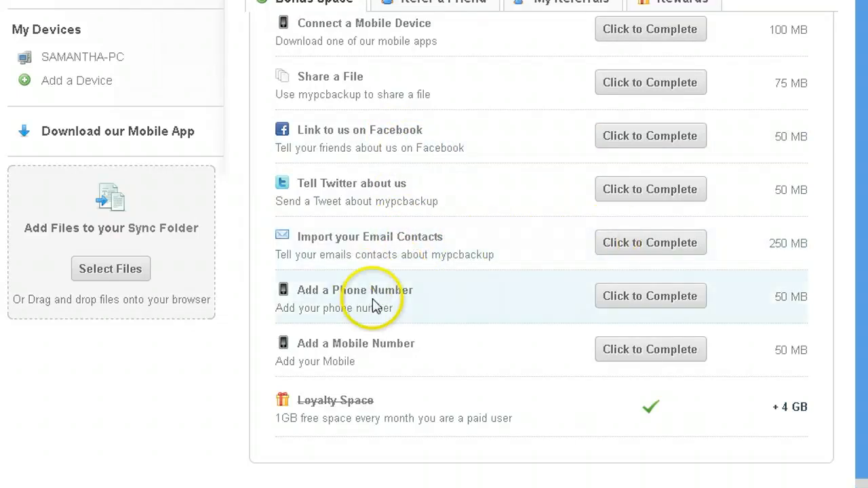
mouse_move(683, 431)
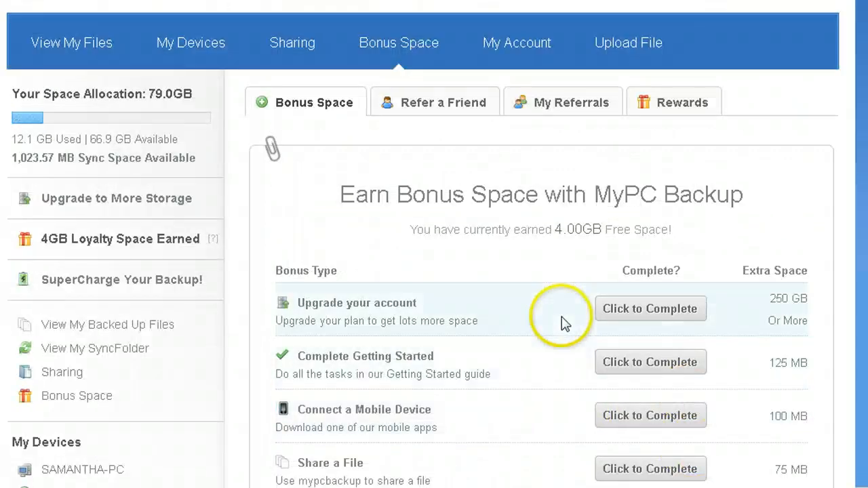
mouse_move(513, 295)
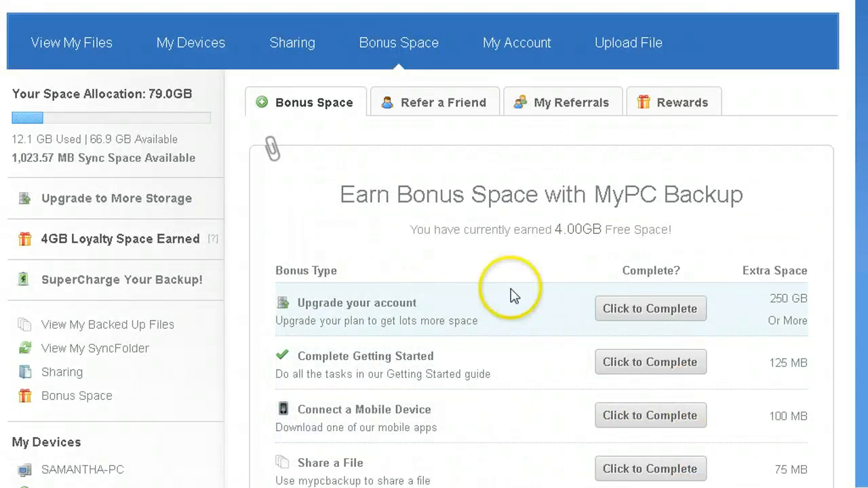
mouse_move(412, 236)
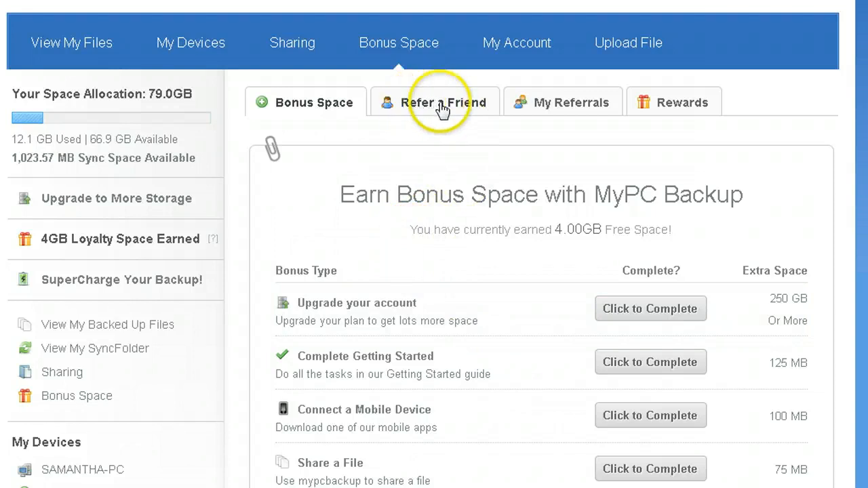
mouse_move(475, 108)
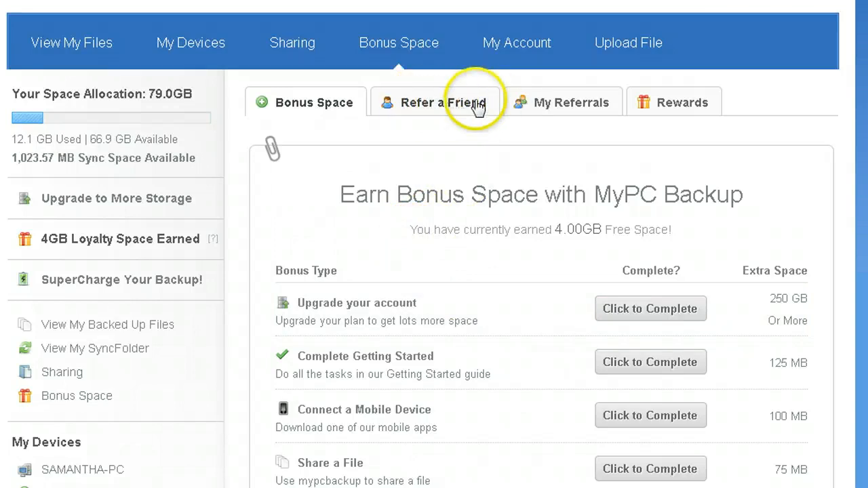
mouse_move(580, 106)
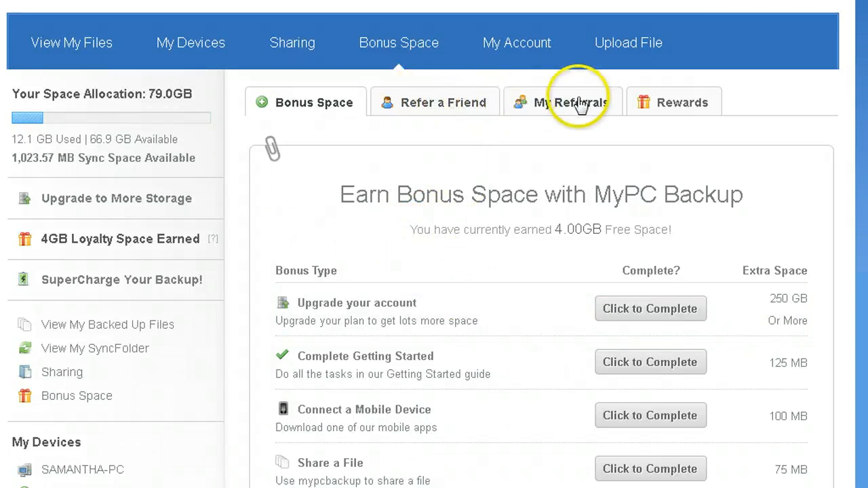
Step: View the Rewards tab's 4GB loyalty reward, then My Referrals showing no friends referred yet
left_click(672, 101)
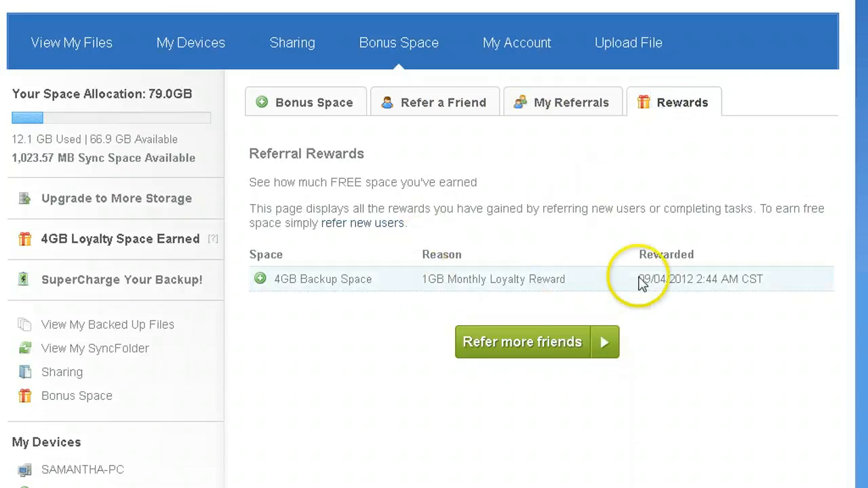
mouse_move(507, 311)
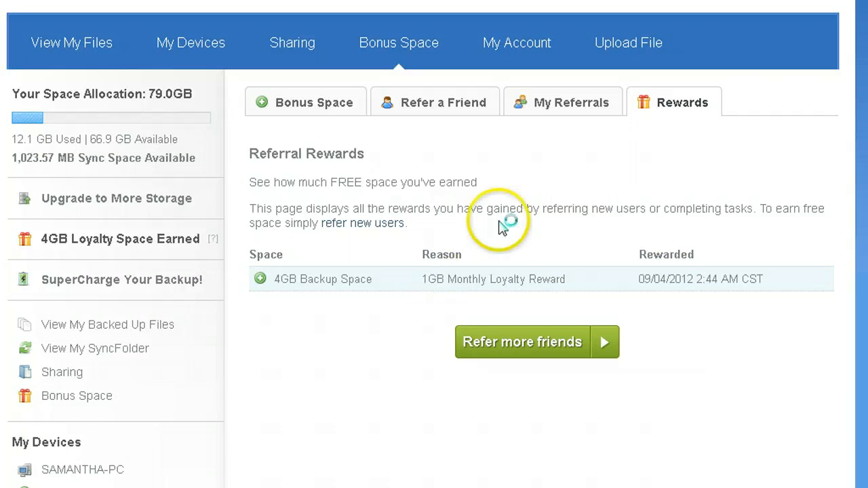
left_click(569, 103)
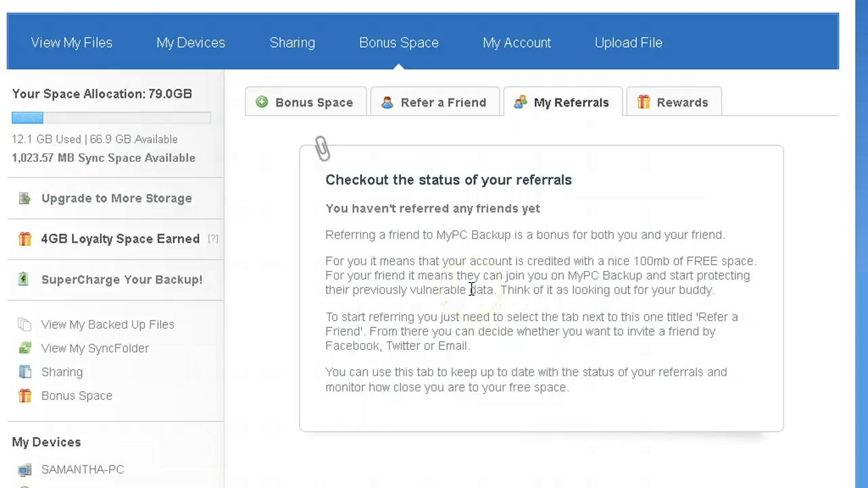
mouse_move(346, 228)
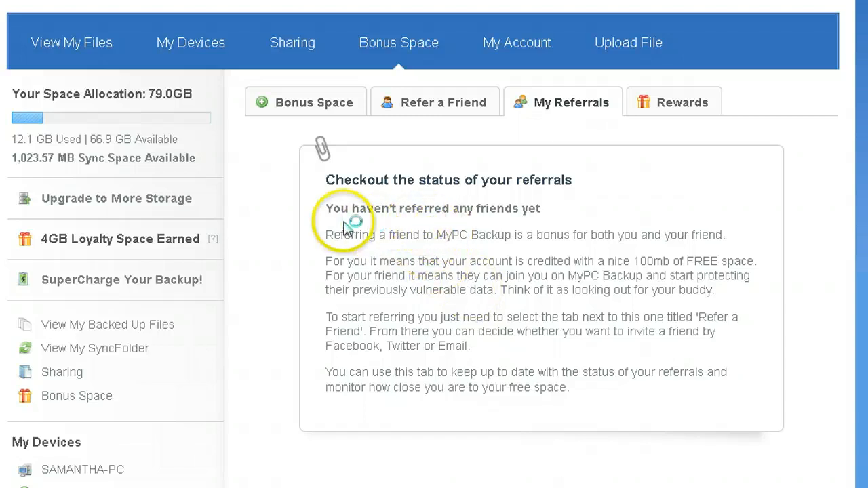
mouse_move(266, 250)
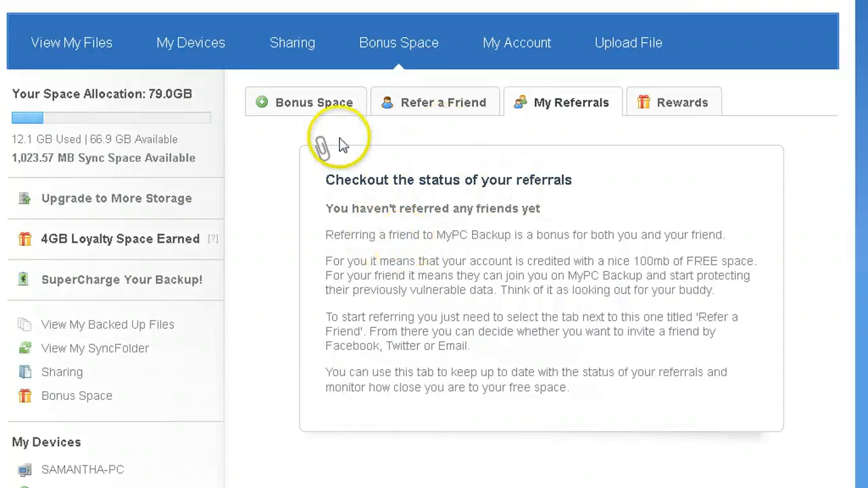
mouse_move(400, 150)
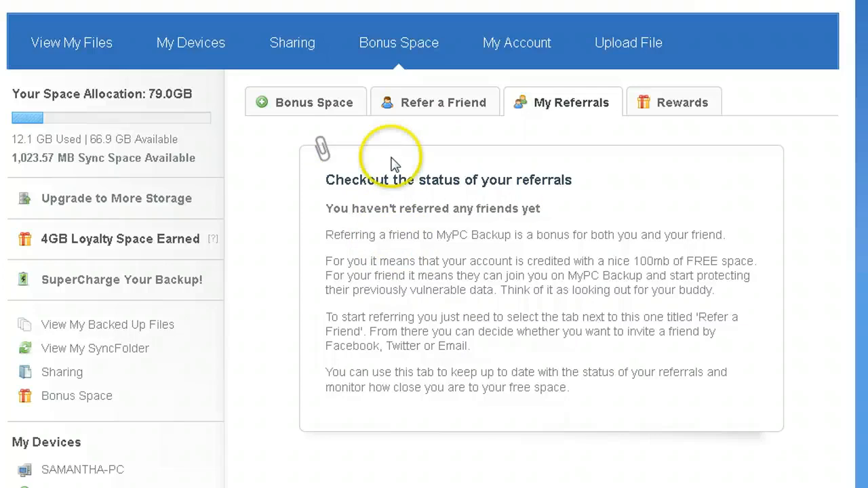
mouse_move(404, 172)
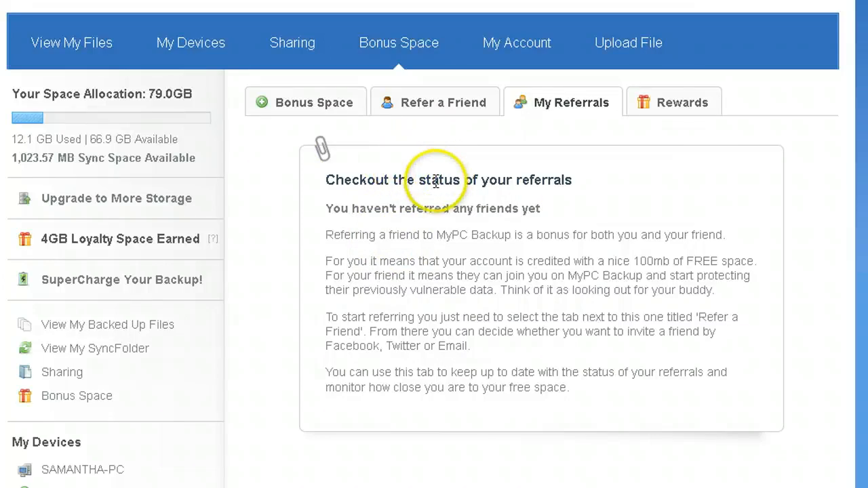
mouse_move(439, 169)
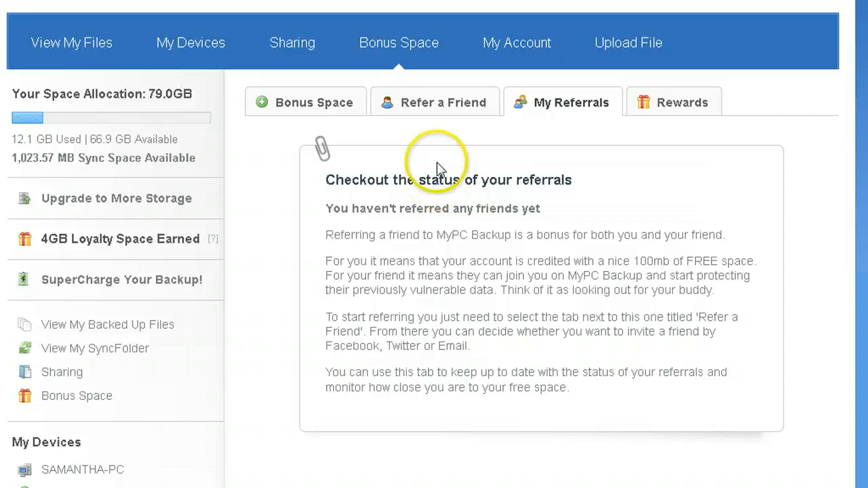
Step: View the Refer a Friend page offering 100MB free space per person who joins
left_click(434, 102)
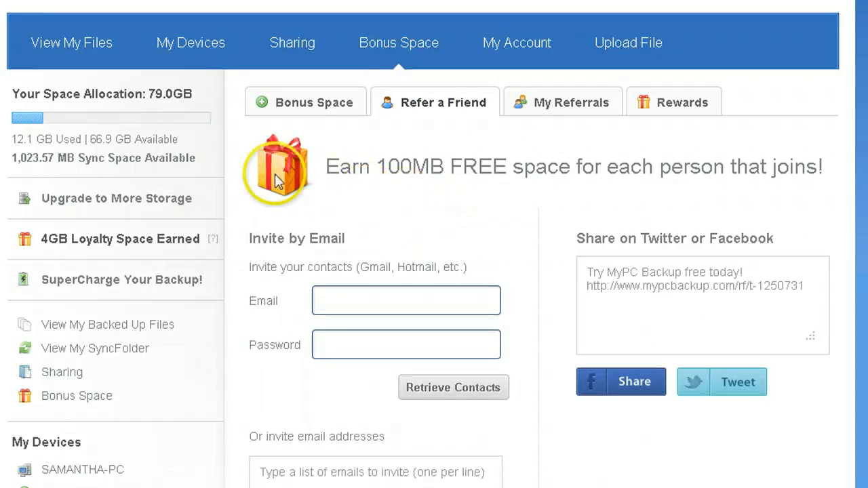
mouse_move(315, 190)
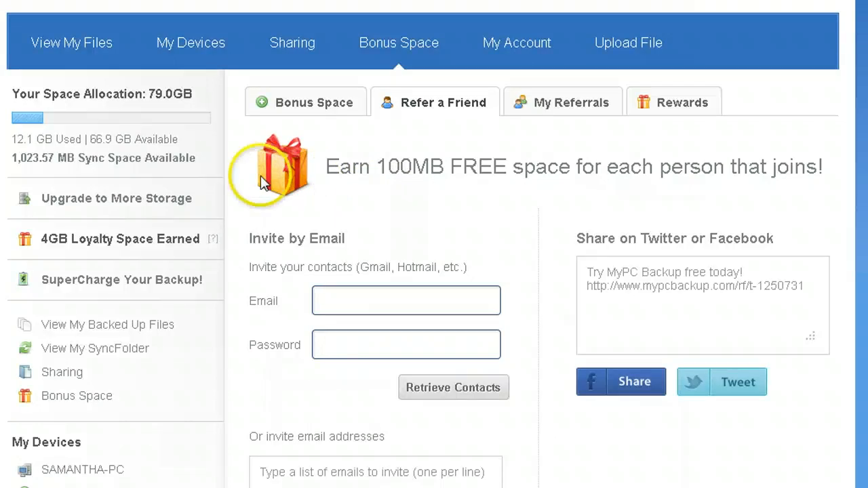
mouse_move(342, 197)
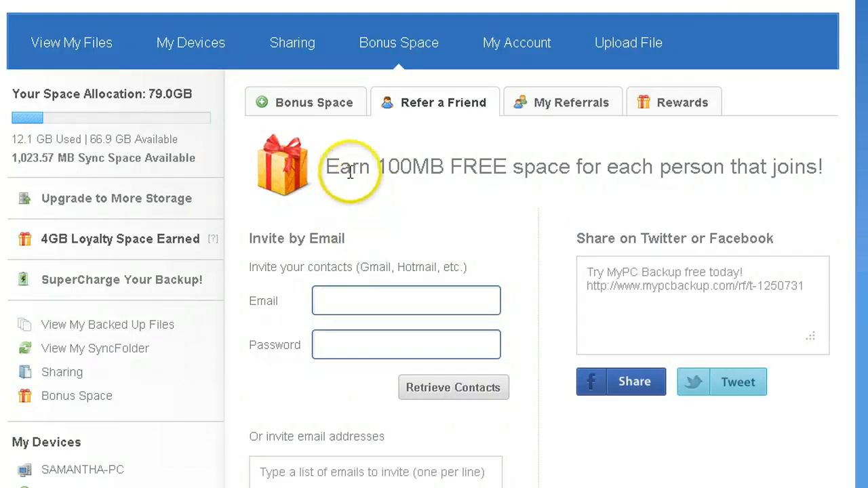
mouse_move(421, 233)
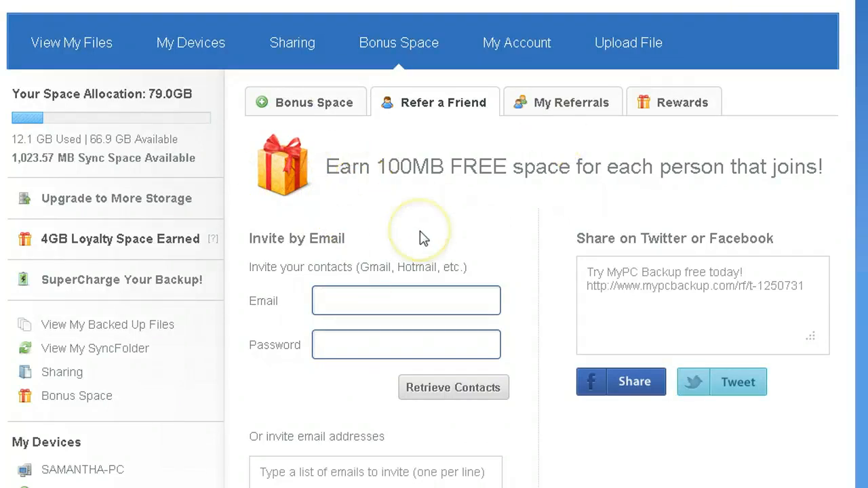
mouse_move(352, 184)
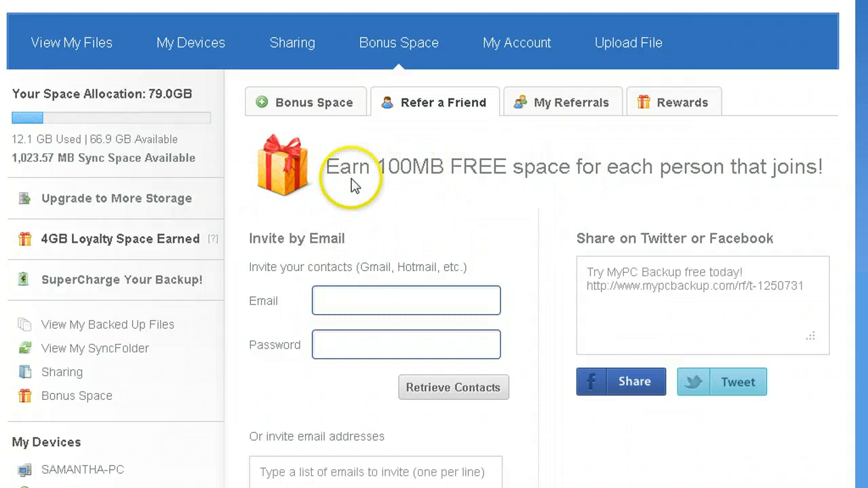
mouse_move(580, 200)
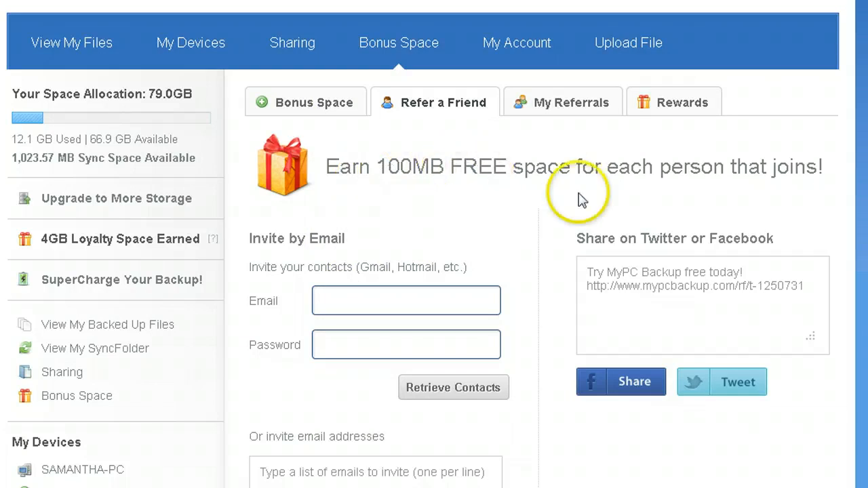
mouse_move(548, 198)
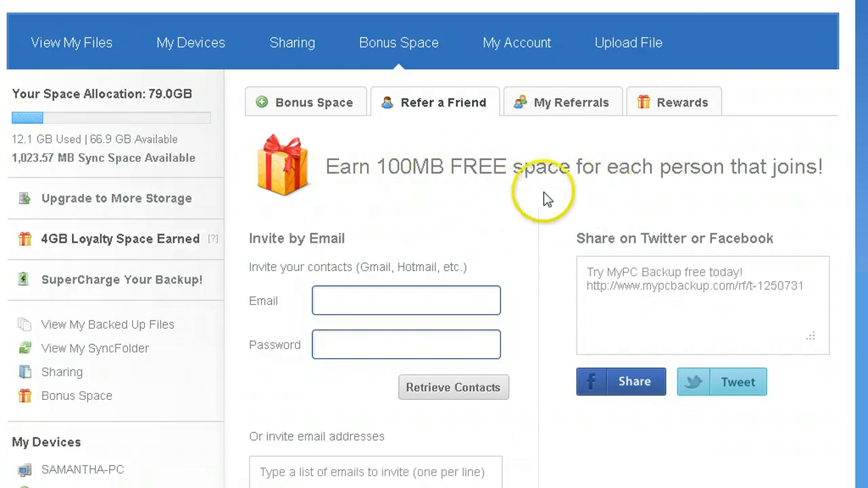
mouse_move(495, 272)
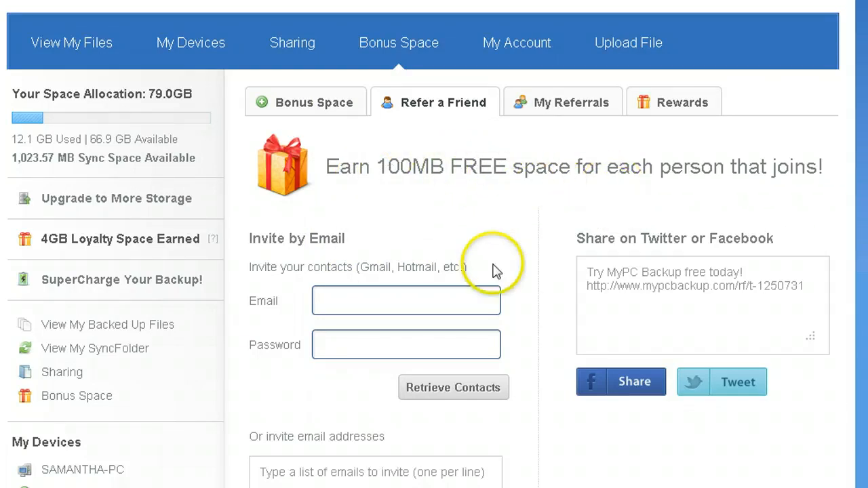
scroll("down", 3)
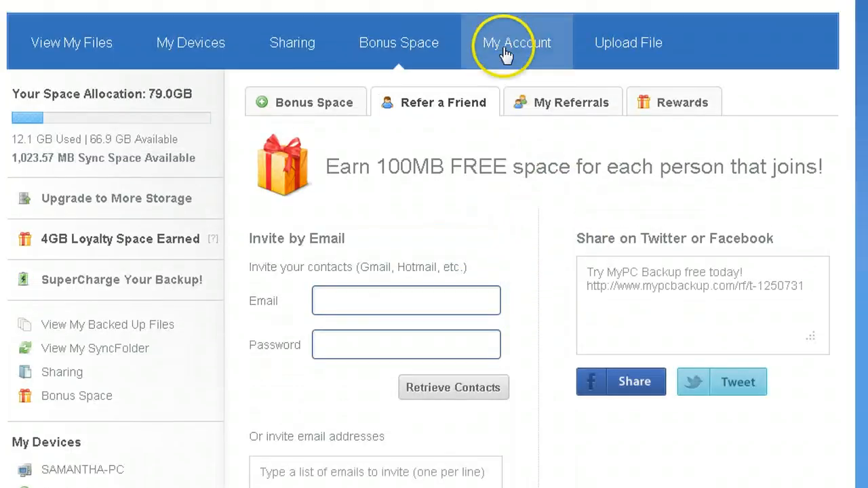
Step: Go through My Account details and the six-month Home Plan subscription to the Account Upgrades list
left_click(515, 42)
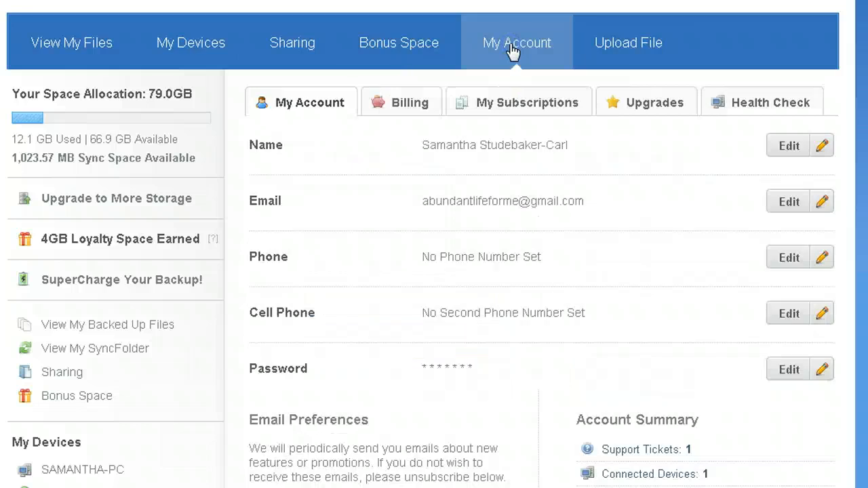
mouse_move(374, 203)
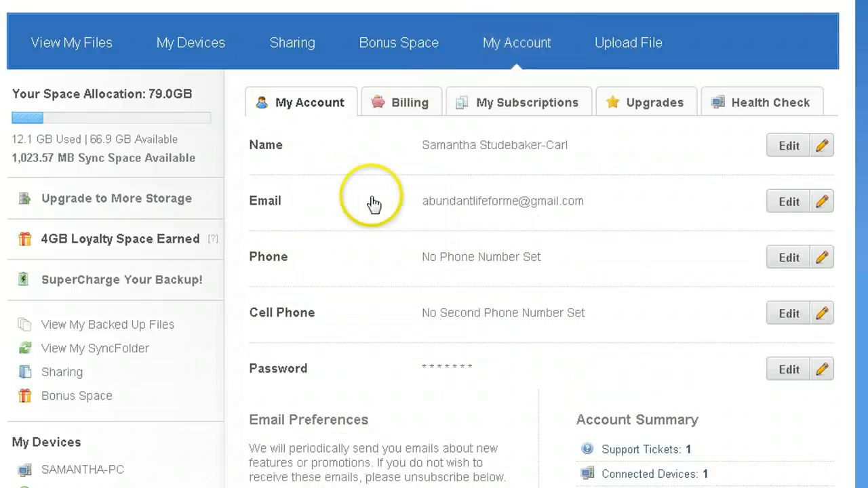
scroll("down", 3)
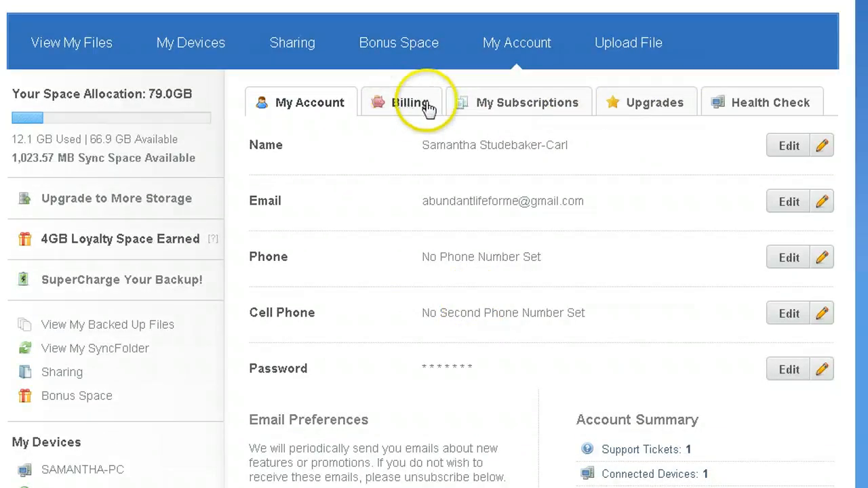
left_click(526, 103)
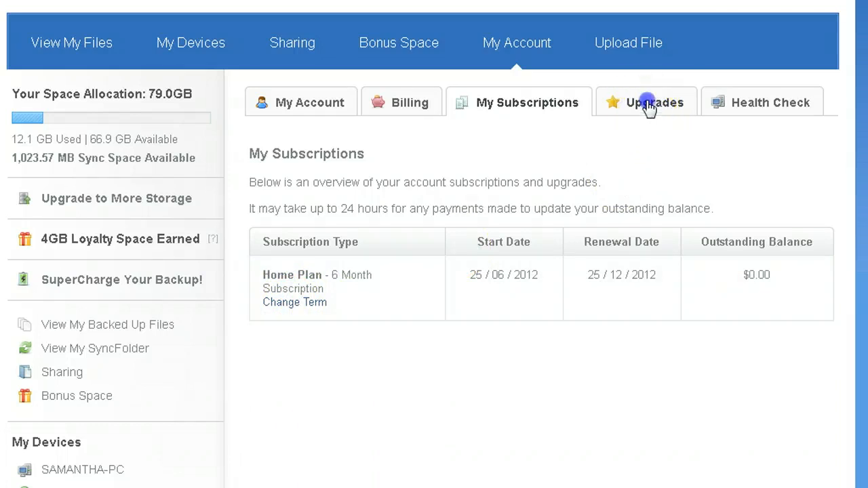
left_click(654, 101)
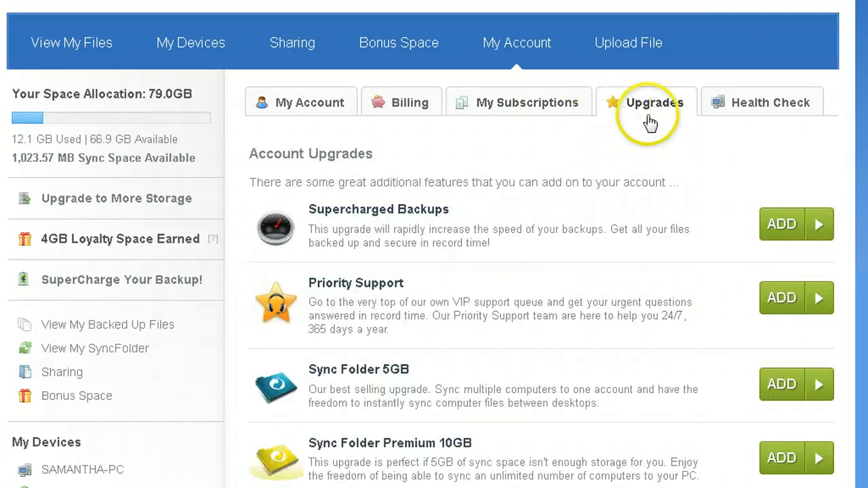
scroll("down", 3)
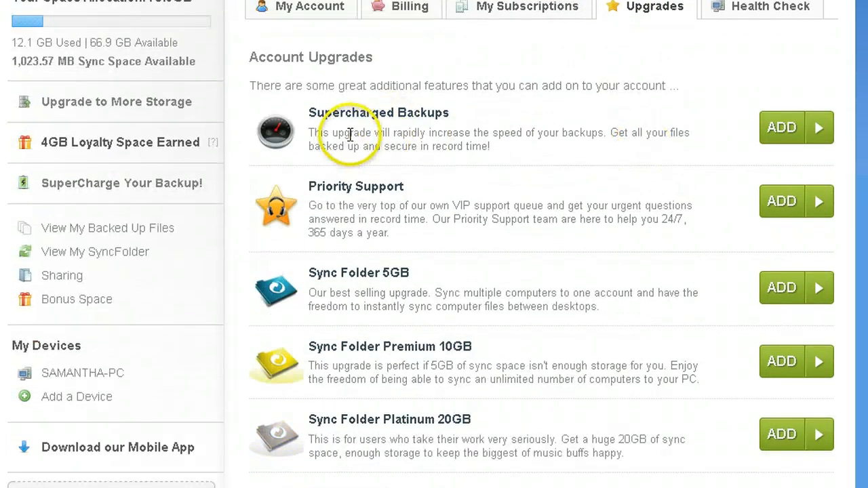
mouse_move(398, 109)
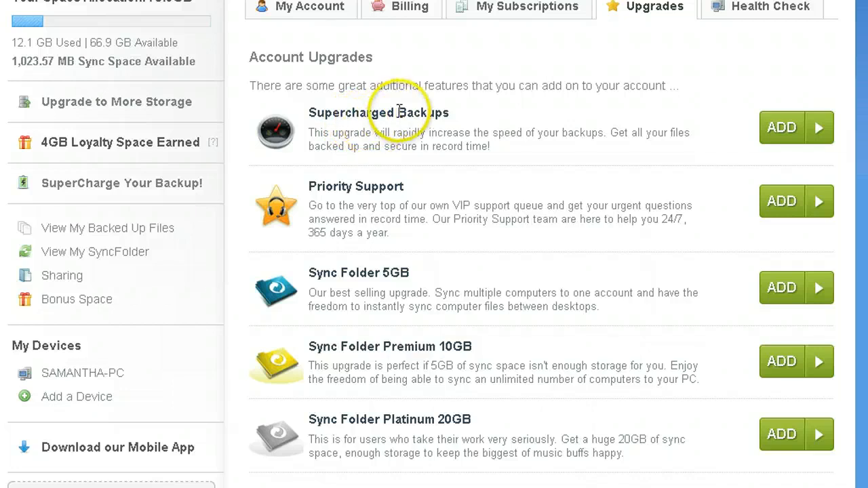
mouse_move(466, 143)
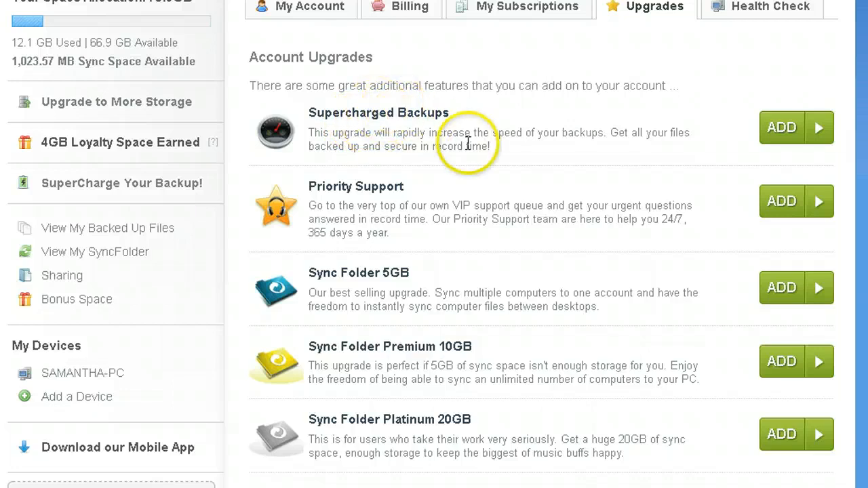
scroll("down", 3)
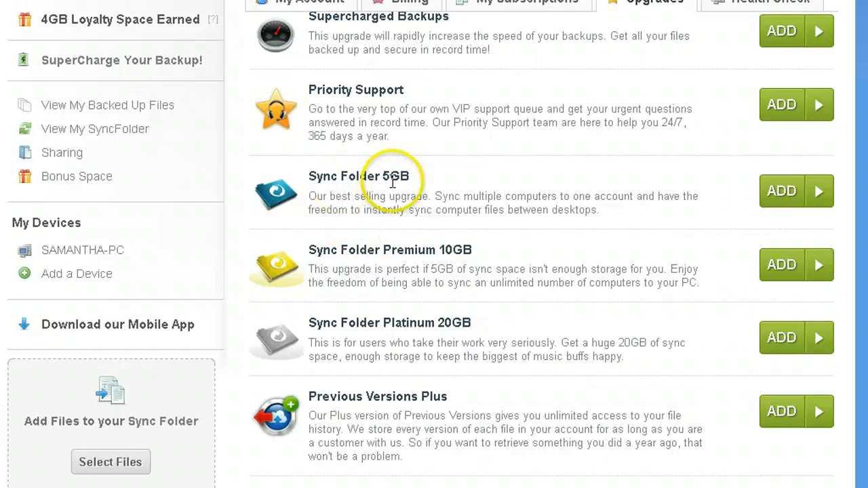
mouse_move(344, 103)
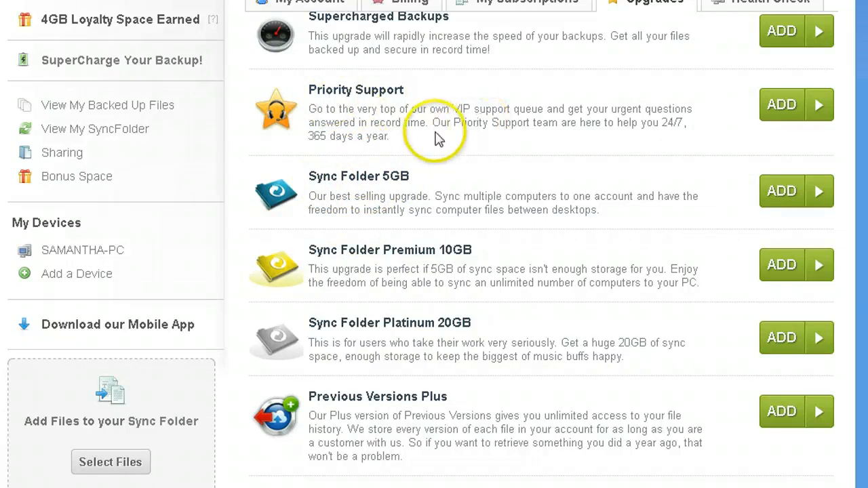
mouse_move(499, 120)
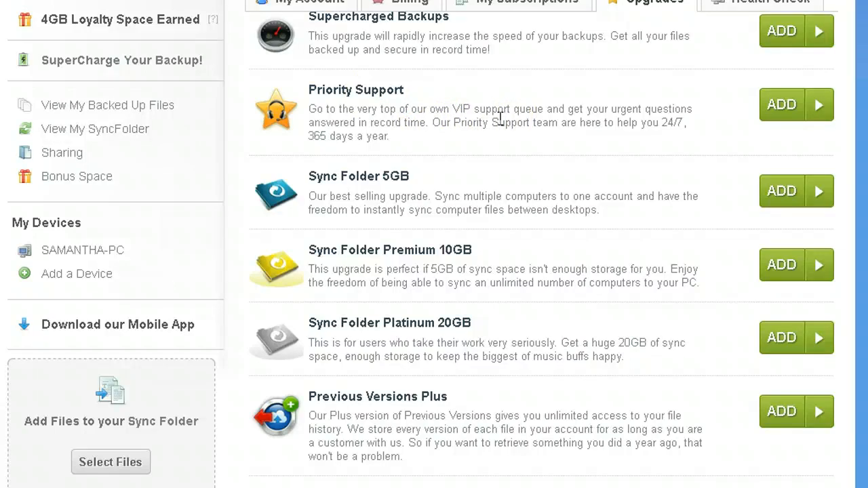
mouse_move(488, 109)
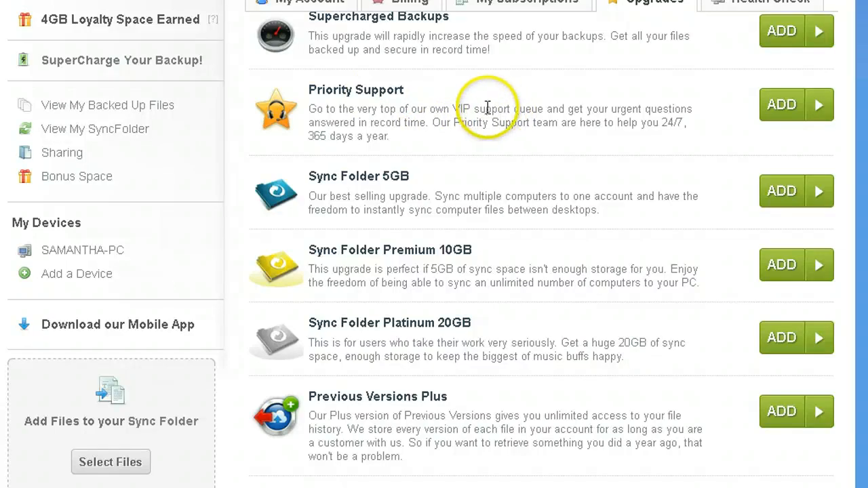
mouse_move(359, 108)
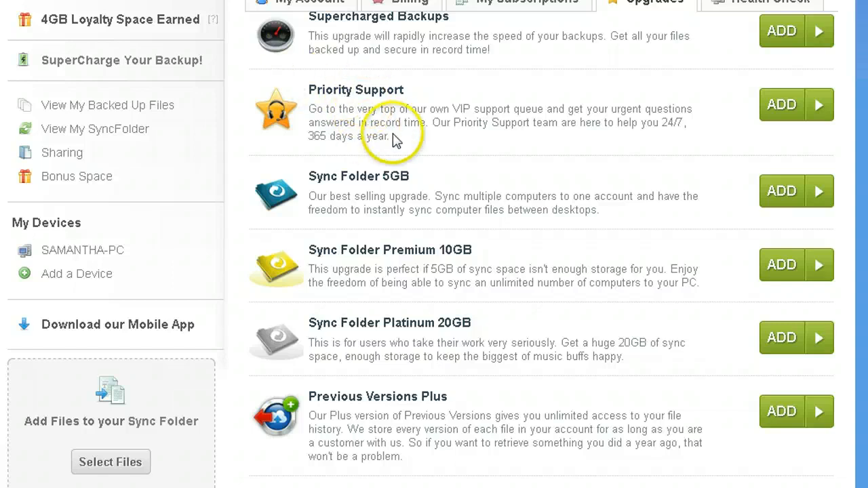
mouse_move(439, 189)
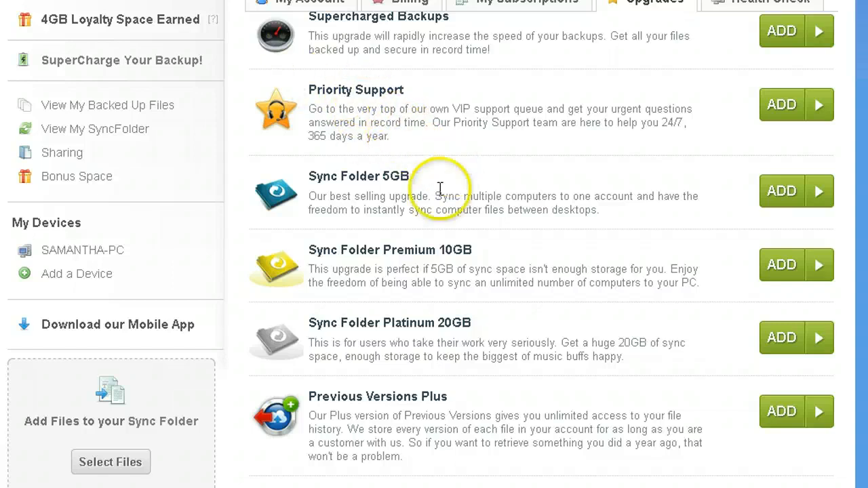
mouse_move(326, 188)
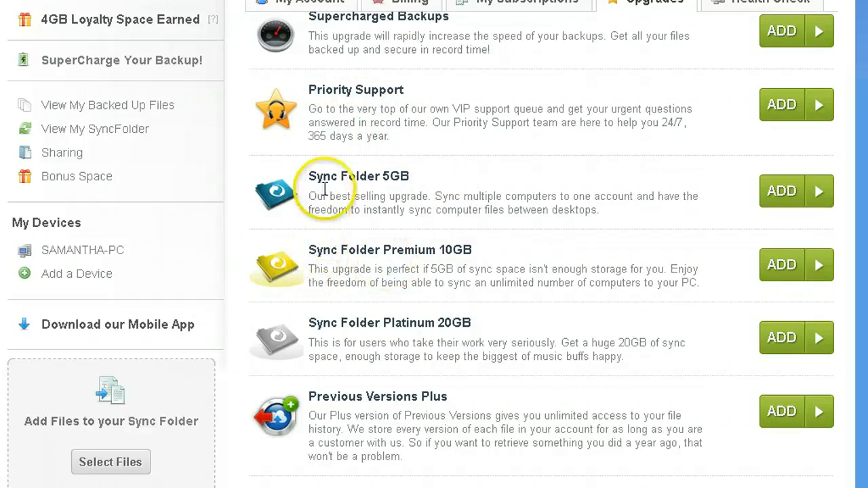
mouse_move(336, 325)
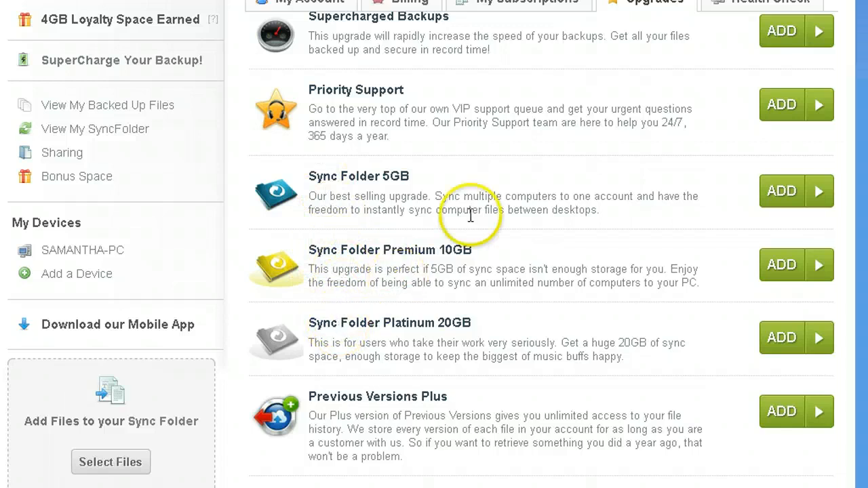
mouse_move(455, 264)
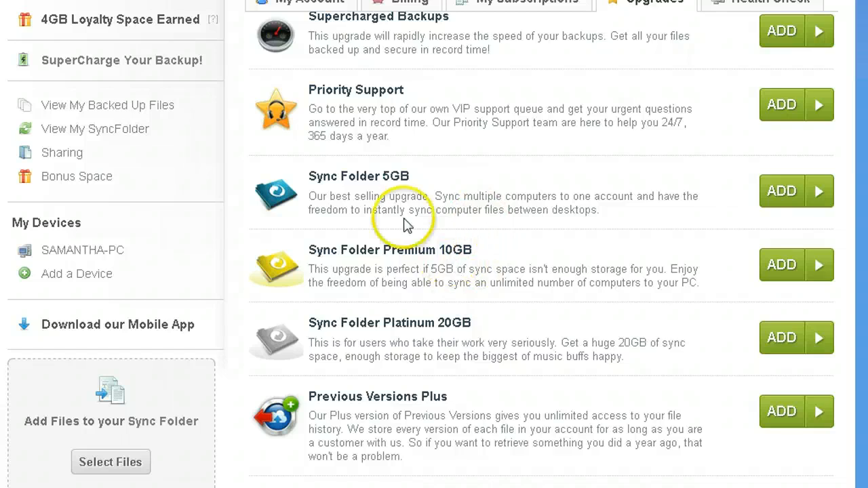
scroll("down", 3)
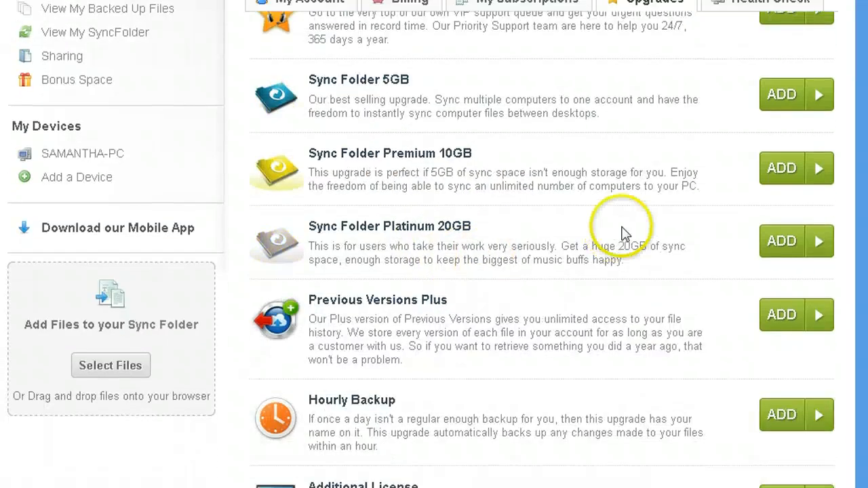
scroll("down", 3)
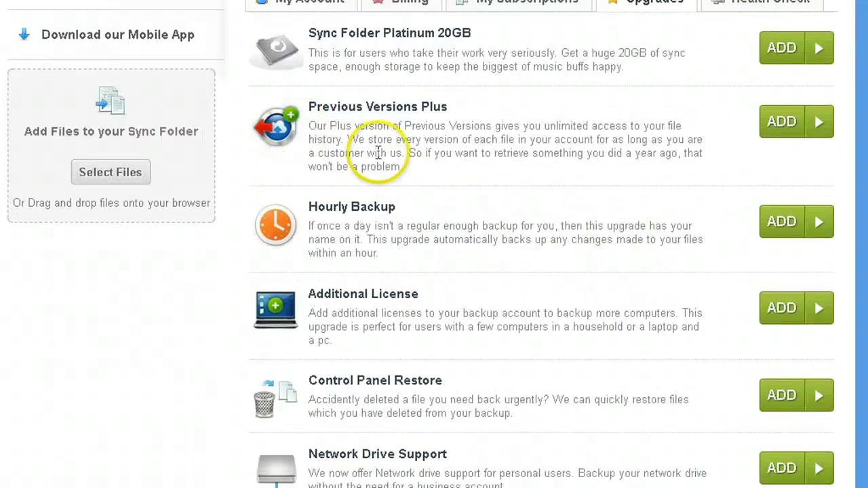
mouse_move(475, 95)
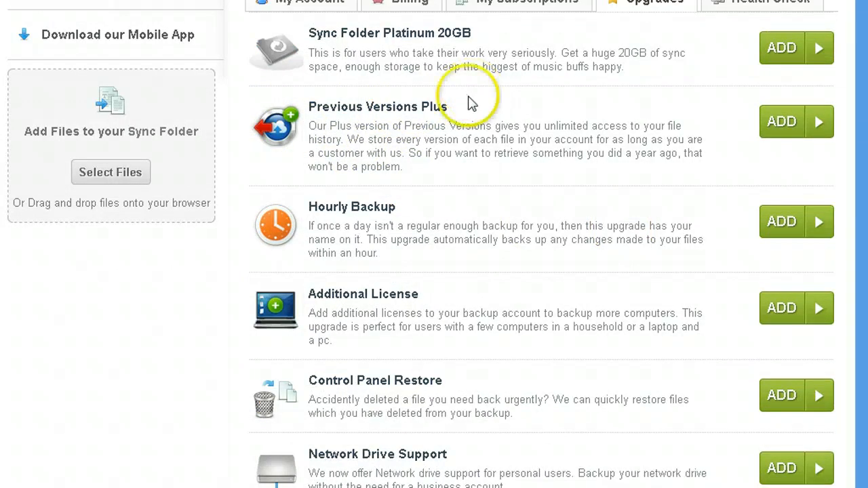
mouse_move(496, 128)
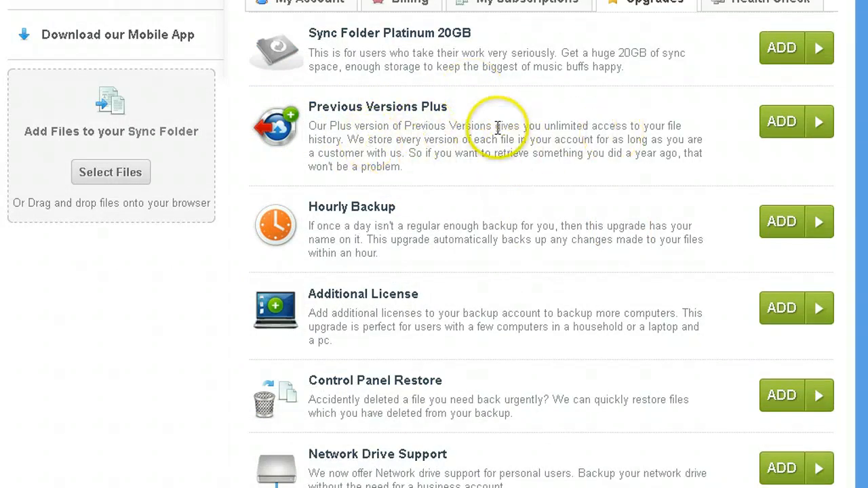
scroll("down", 3)
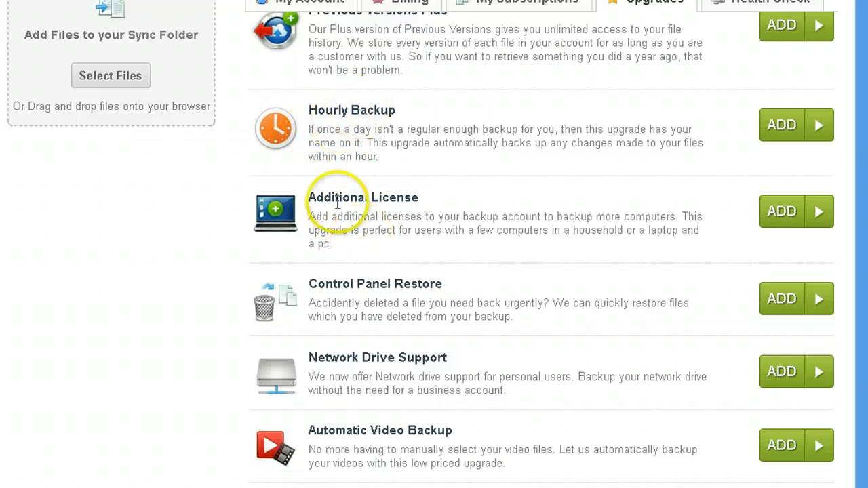
mouse_move(441, 250)
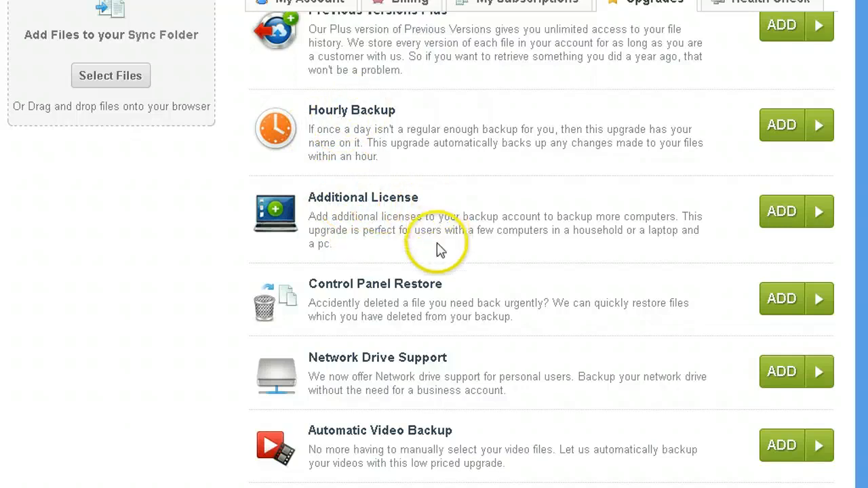
mouse_move(441, 249)
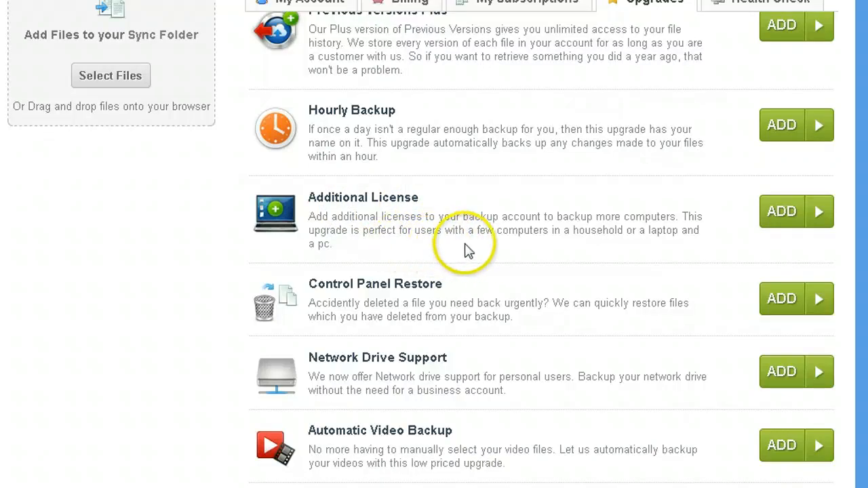
mouse_move(664, 244)
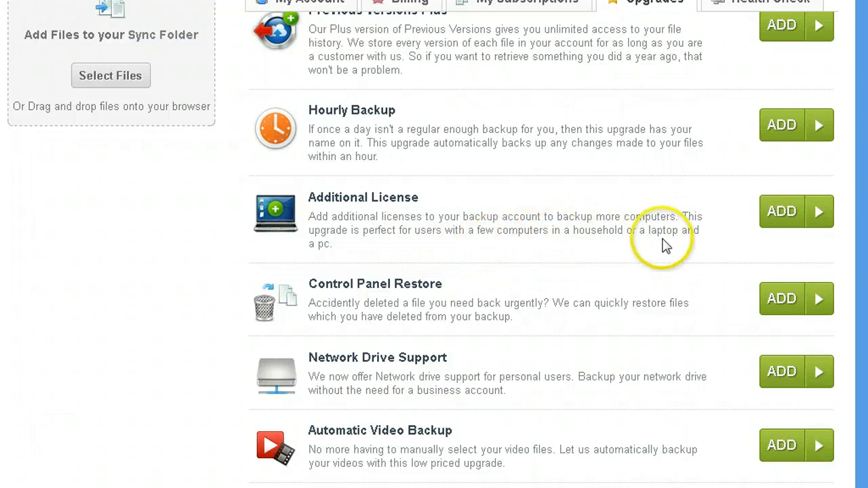
mouse_move(421, 216)
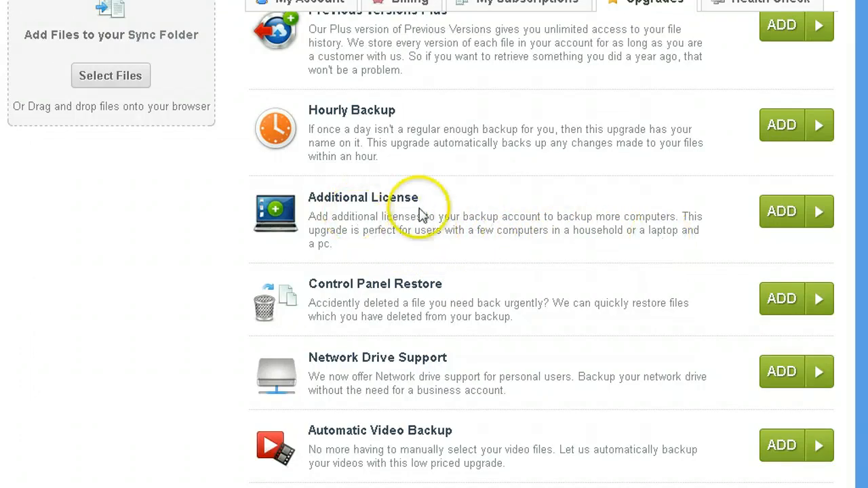
mouse_move(418, 197)
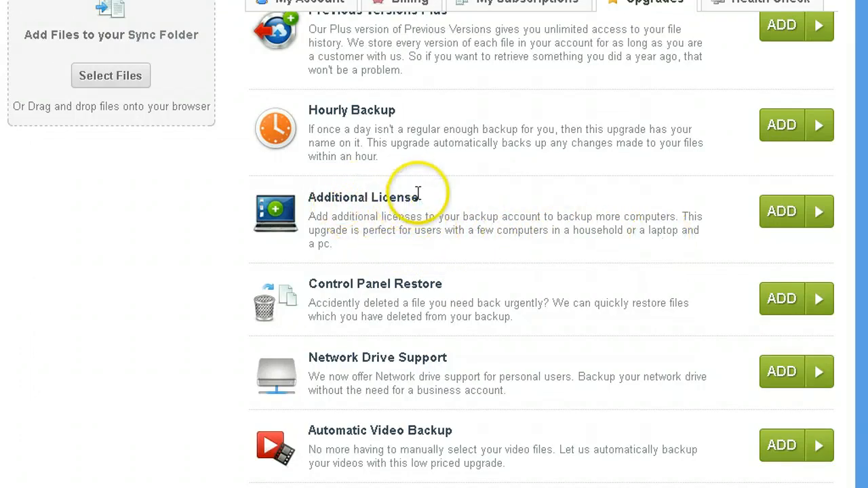
mouse_move(488, 231)
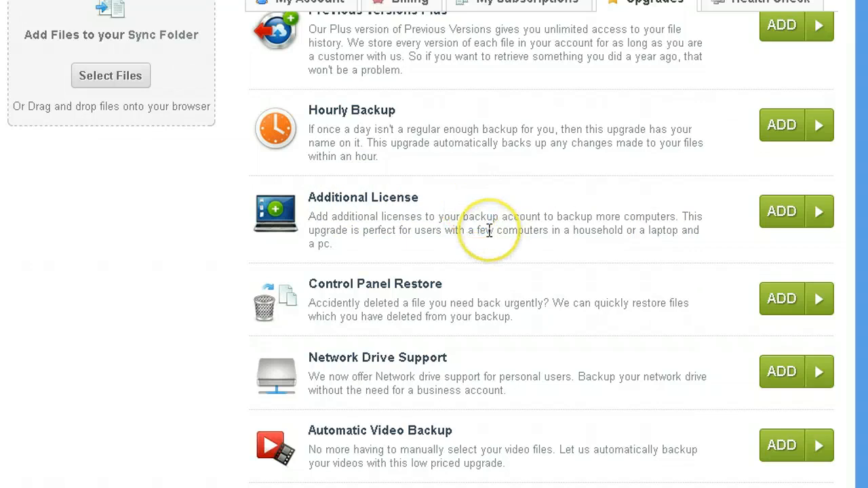
scroll("down", 3)
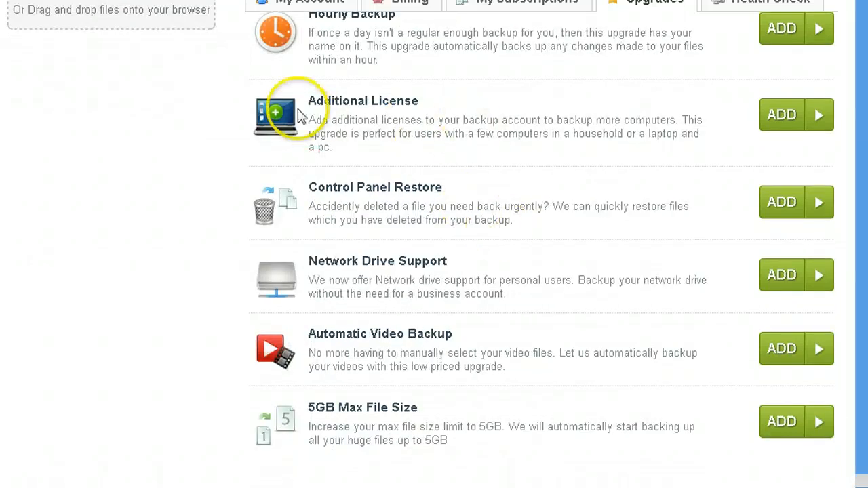
mouse_move(445, 128)
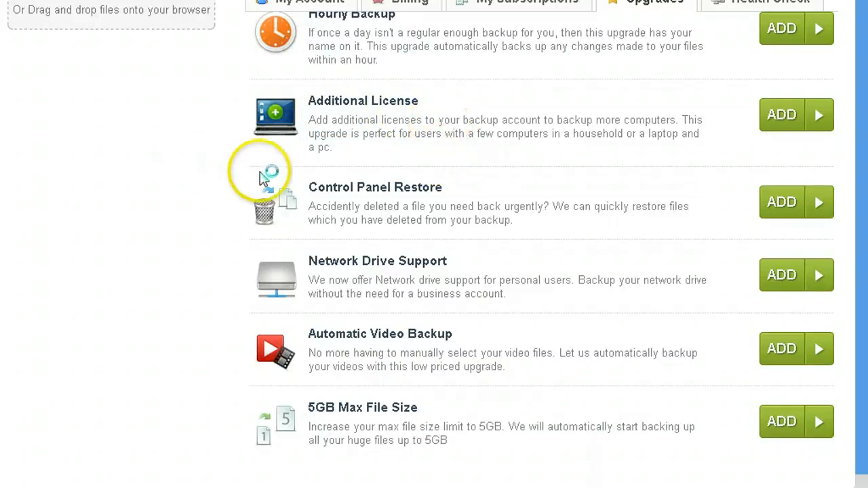
mouse_move(548, 233)
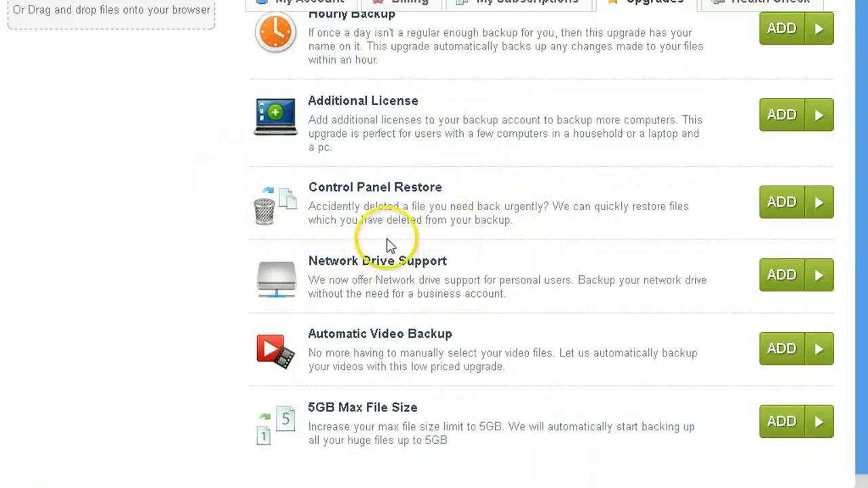
scroll("down", 3)
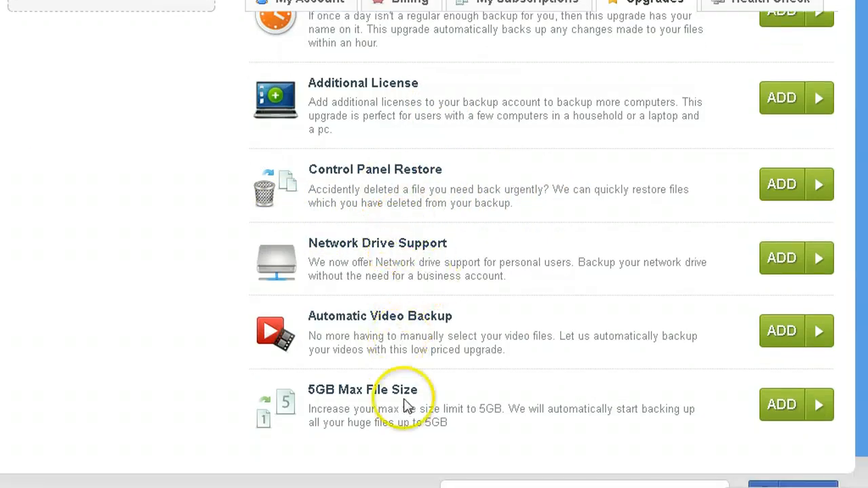
mouse_move(474, 353)
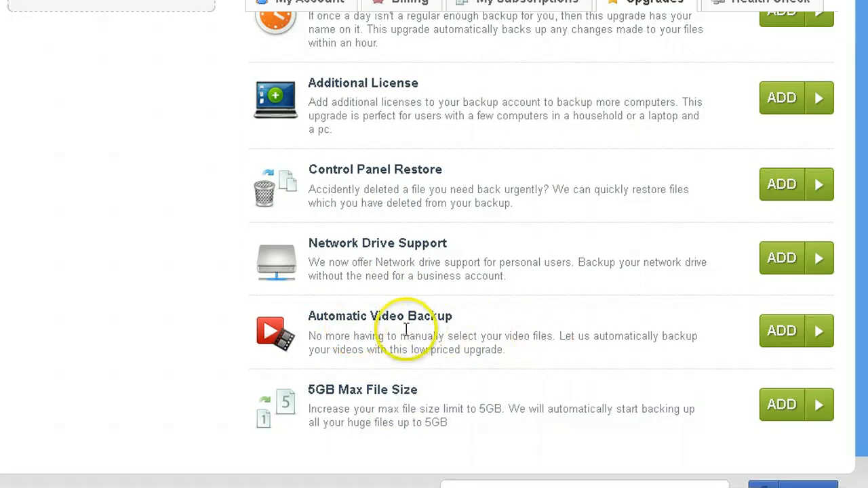
mouse_move(347, 268)
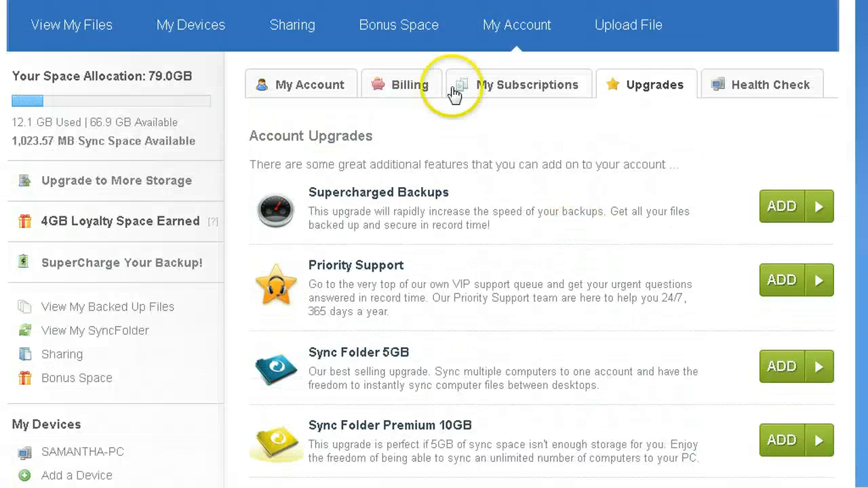
mouse_move(499, 318)
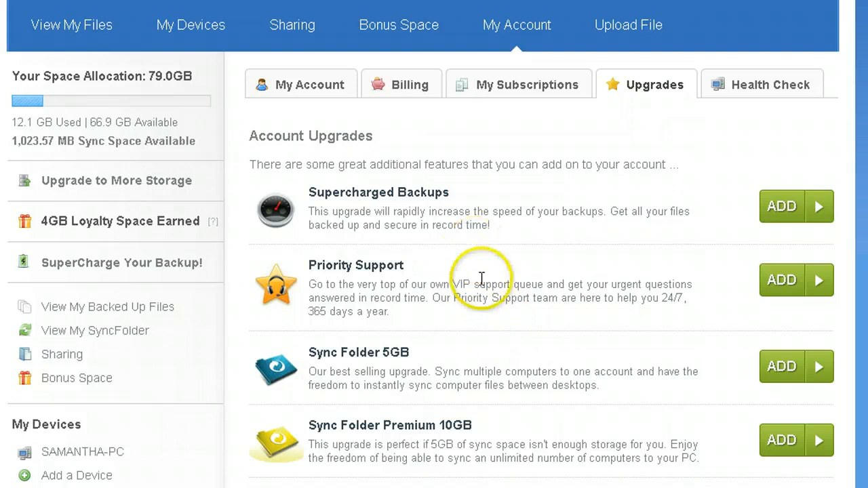
mouse_move(699, 122)
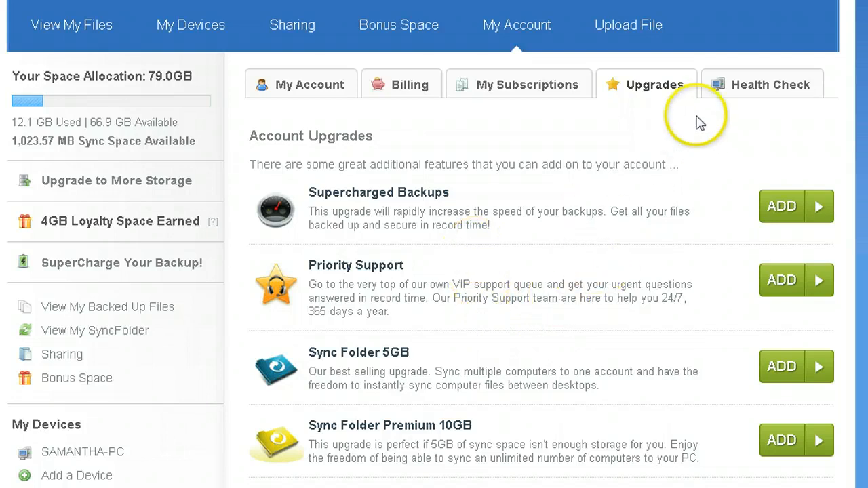
Step: Review the Health Check showing SAMANTHA-PC's completed backup, active licence and latest software version
left_click(760, 84)
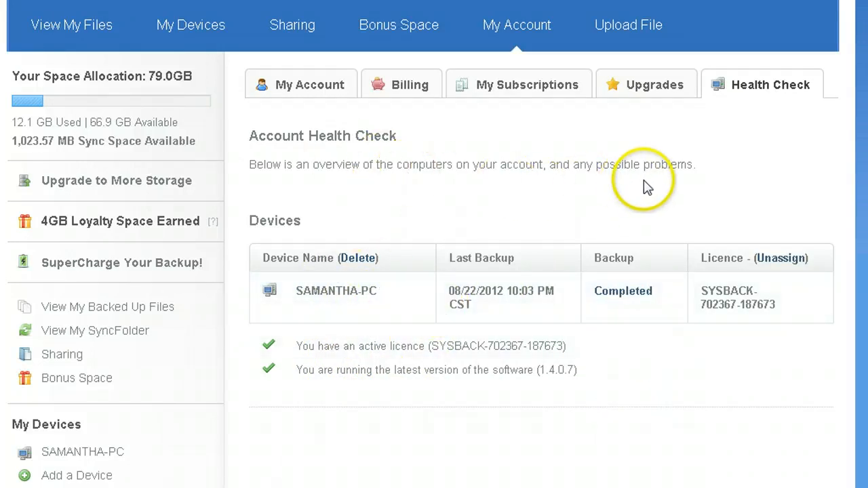
scroll("down", 3)
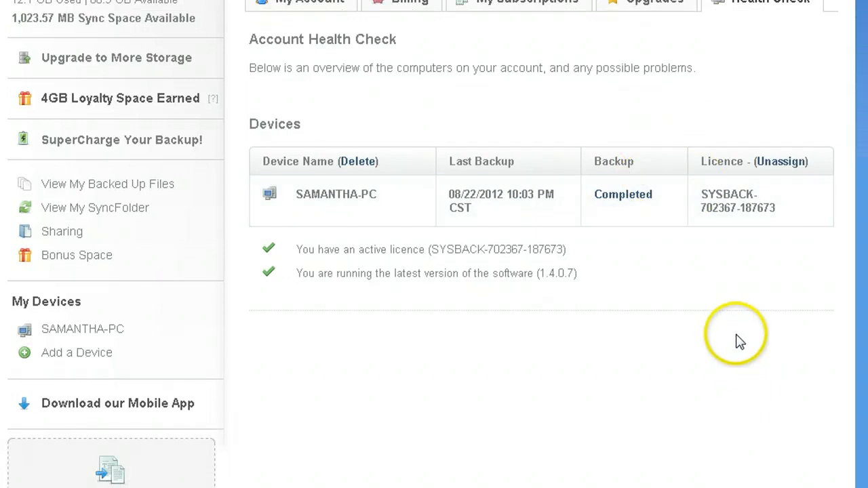
scroll("down", 3)
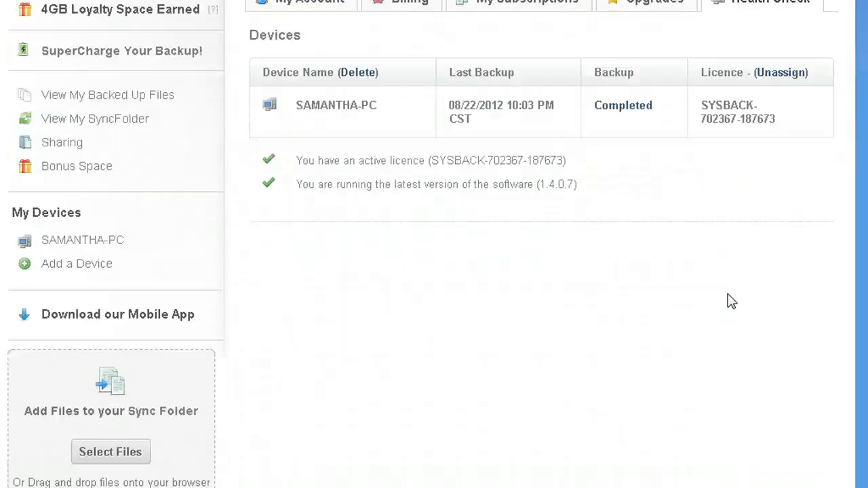
scroll("down", 3)
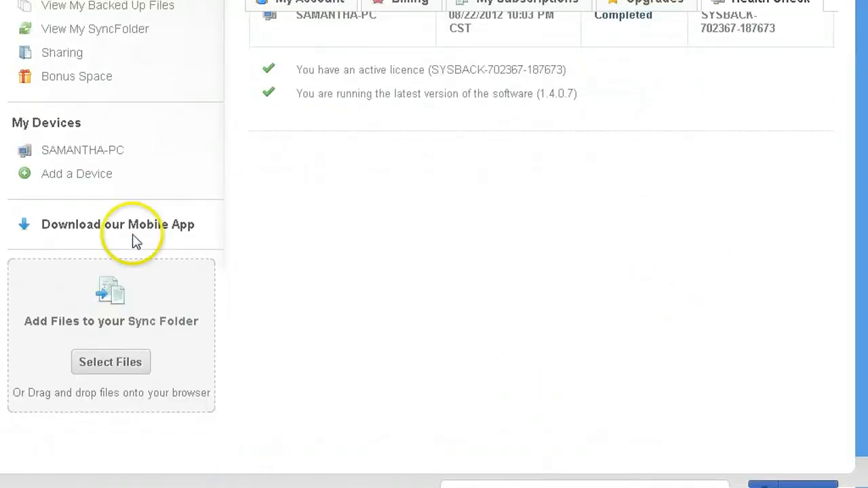
mouse_move(152, 233)
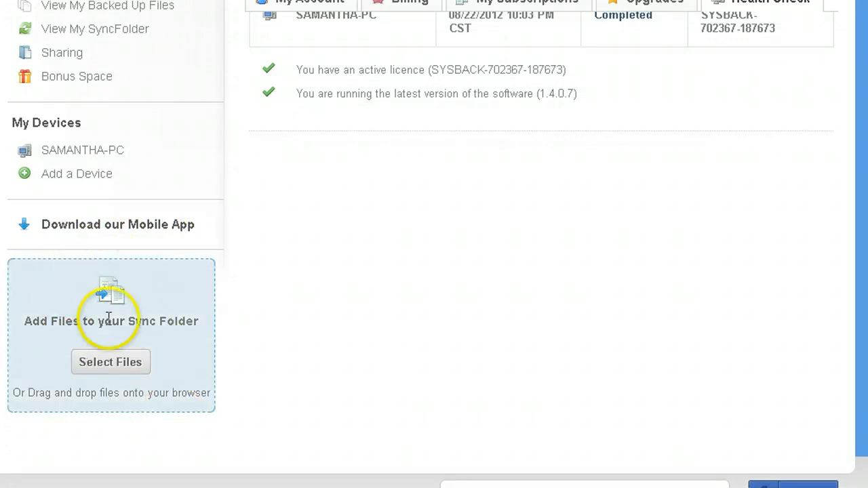
mouse_move(578, 312)
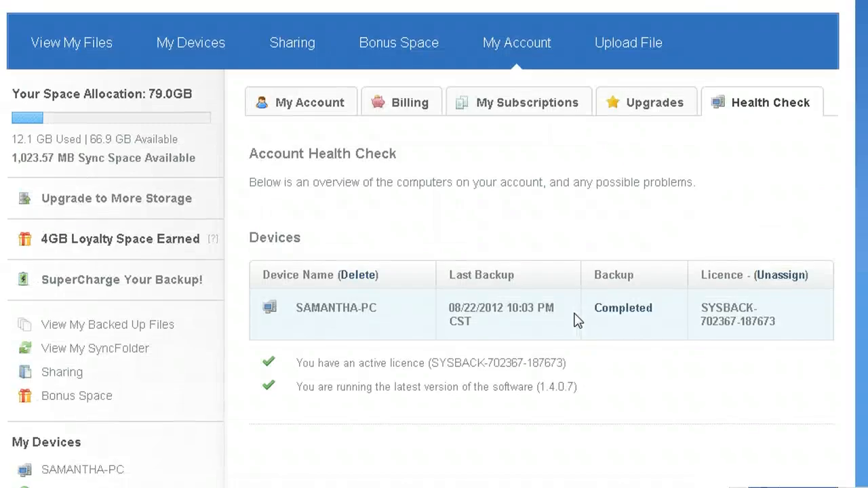
mouse_move(698, 51)
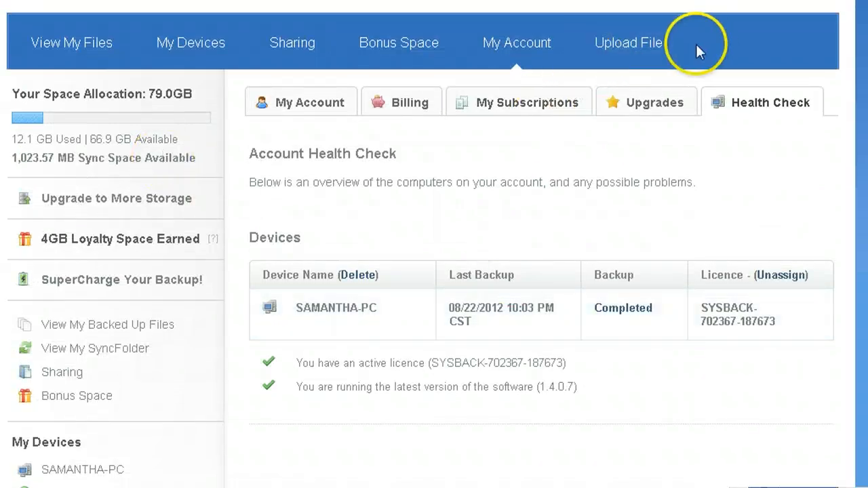
Step: Dismiss the Upload to Sync Folder dialog without uploading, then go to the Support Center
left_click(626, 42)
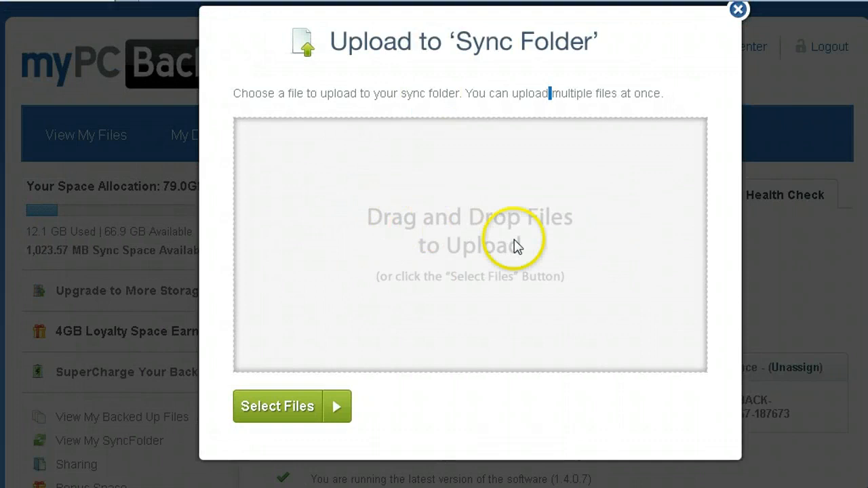
mouse_move(738, 10)
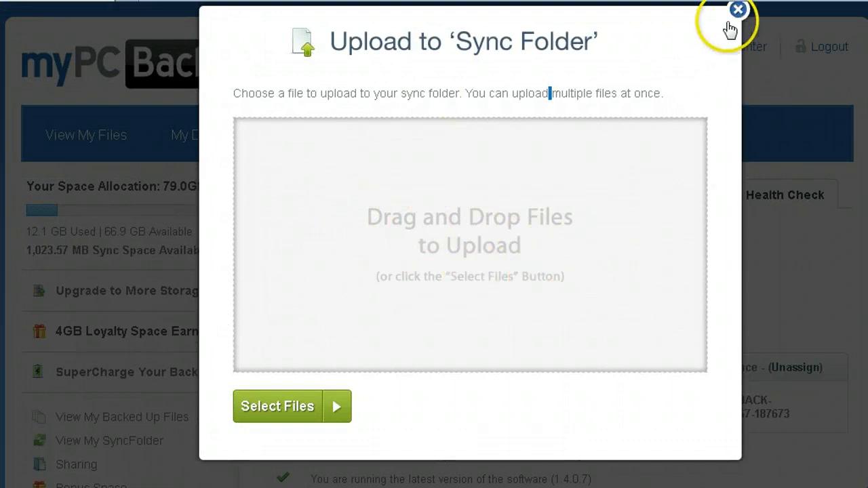
left_click(738, 11)
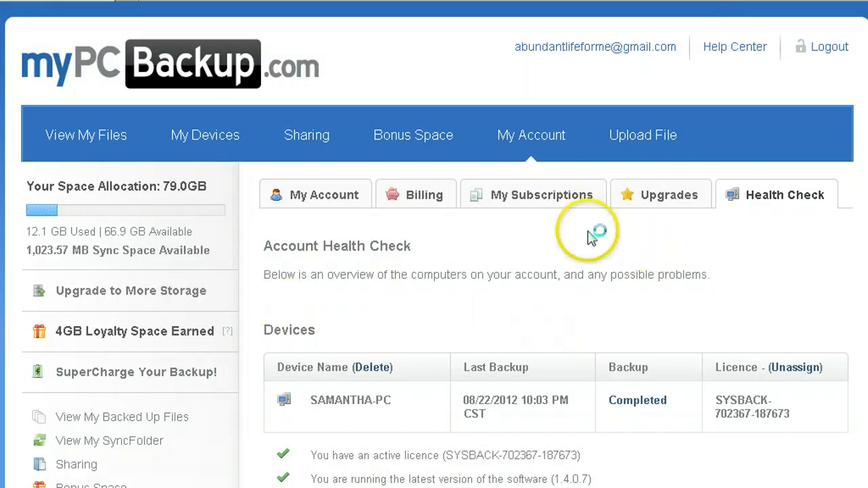
mouse_move(147, 75)
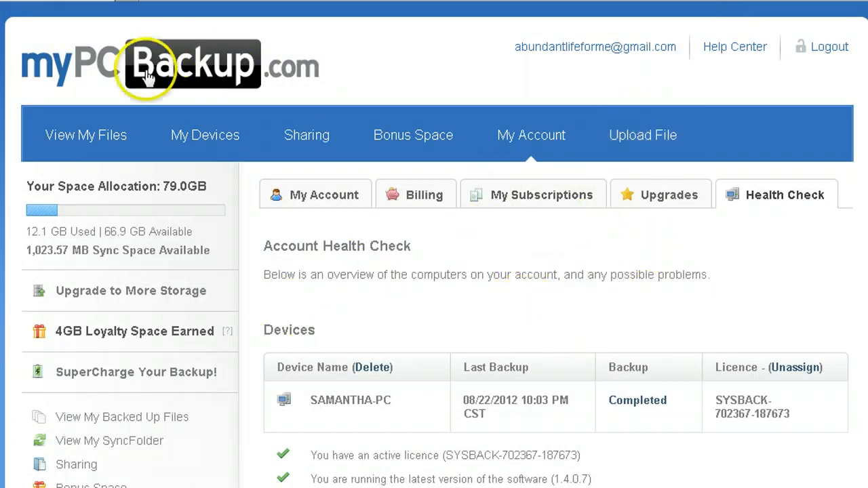
mouse_move(427, 231)
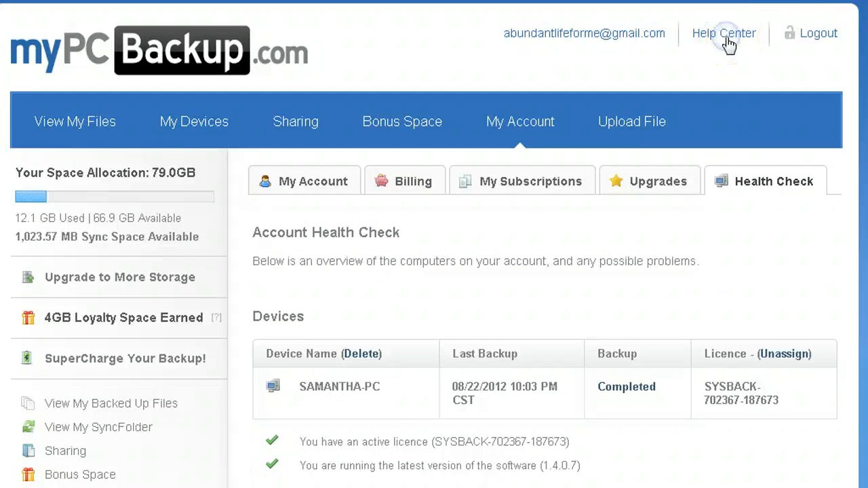
left_click(722, 32)
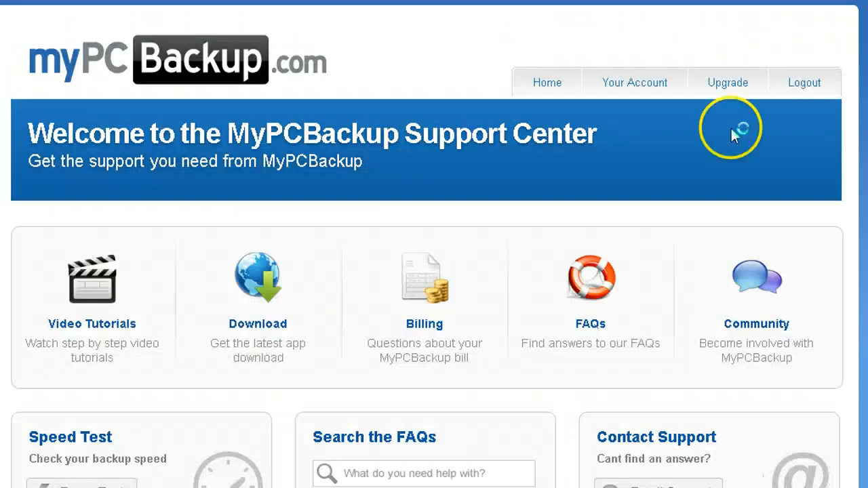
mouse_move(738, 190)
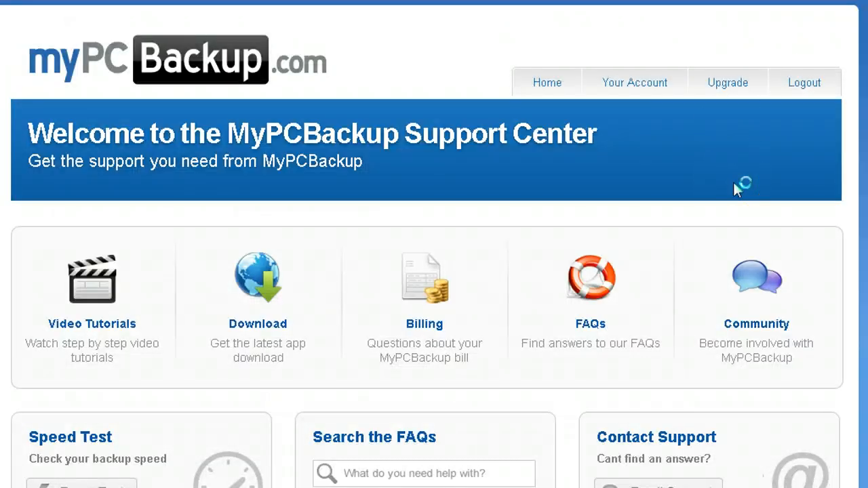
scroll("down", 3)
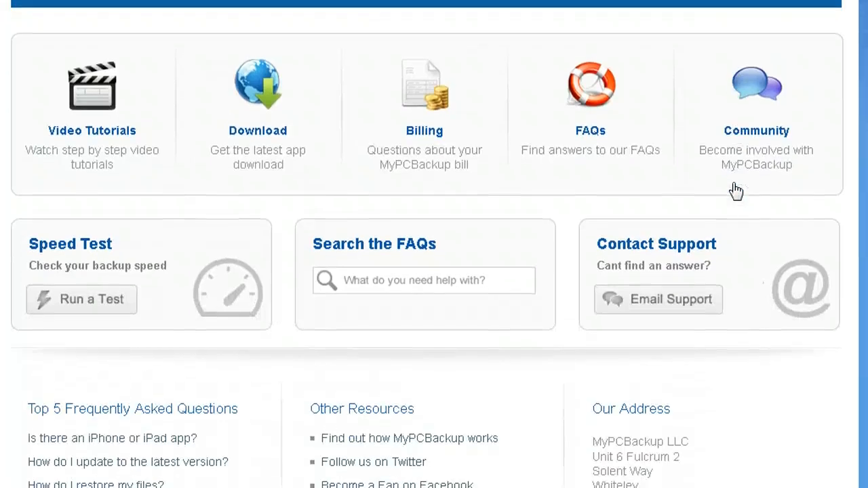
mouse_move(624, 207)
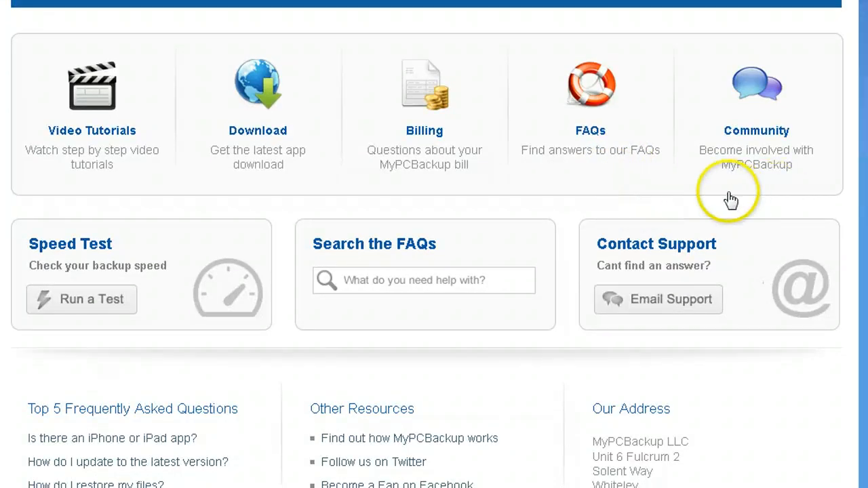
scroll("up", 3)
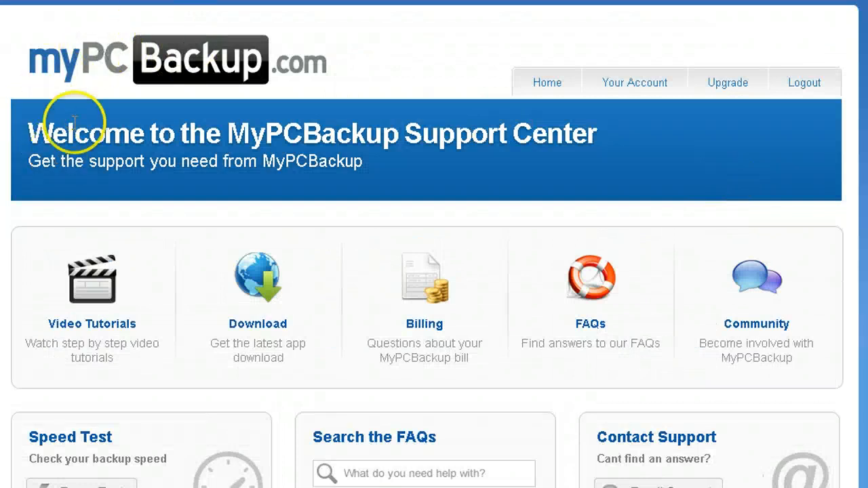
mouse_move(657, 139)
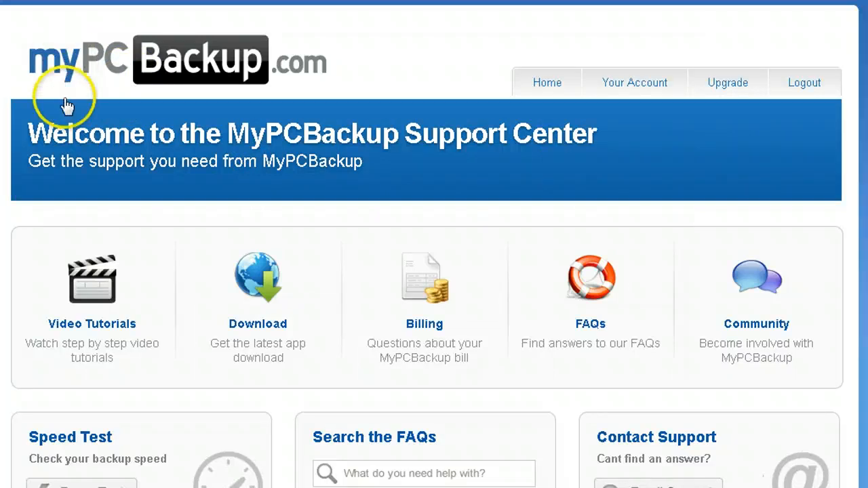
mouse_move(138, 355)
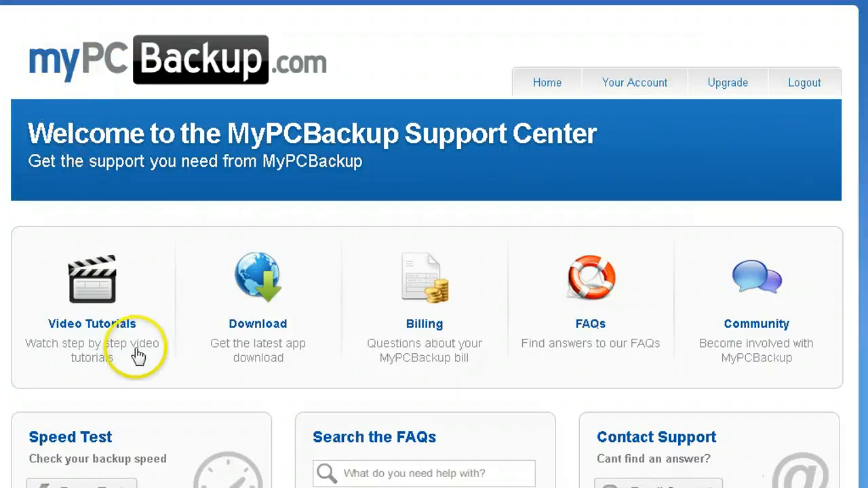
mouse_move(322, 341)
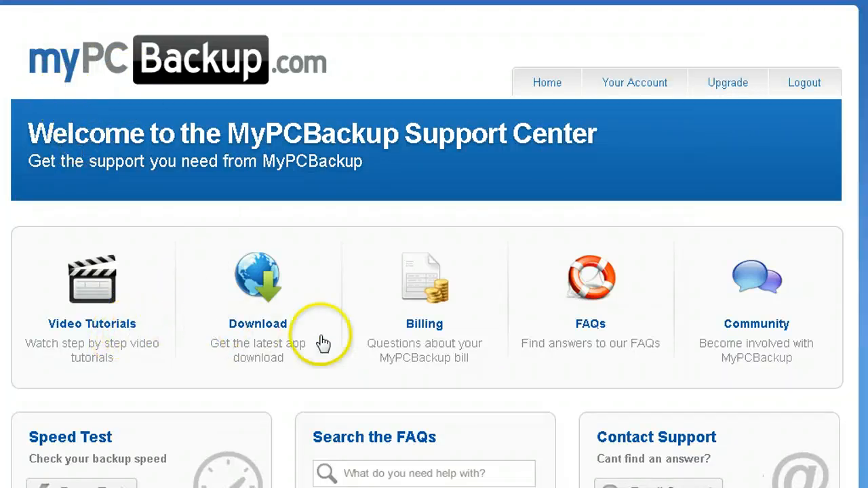
mouse_move(102, 329)
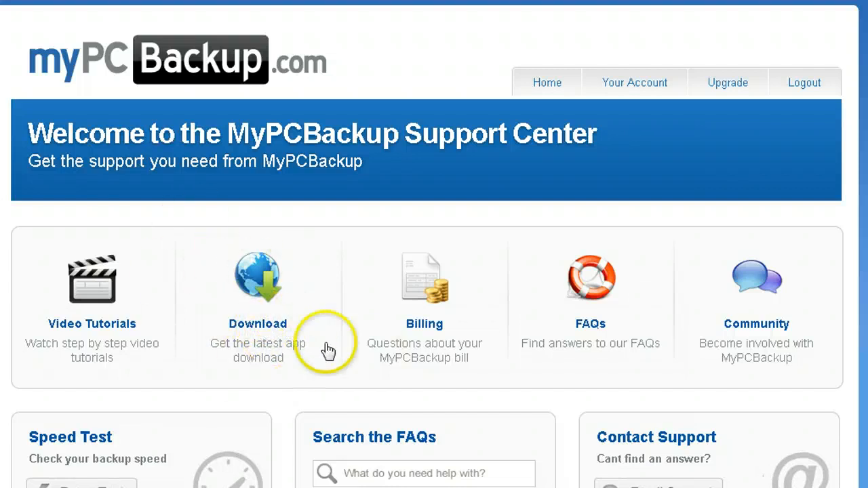
mouse_move(585, 353)
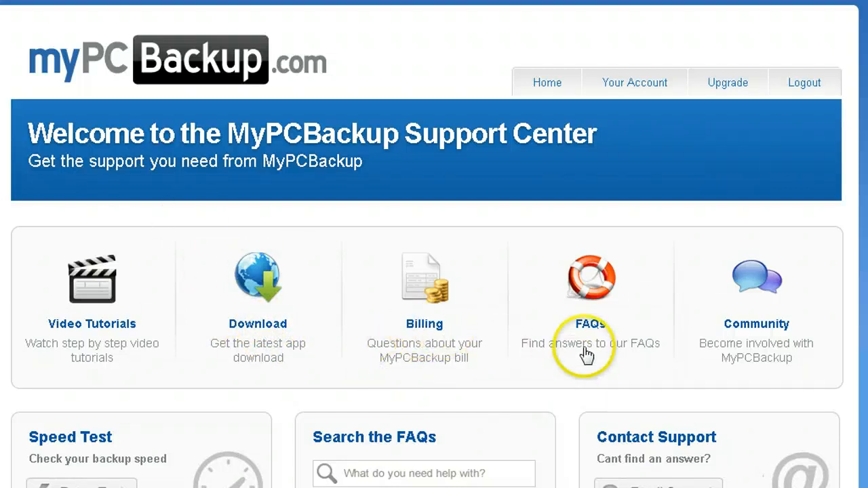
mouse_move(757, 332)
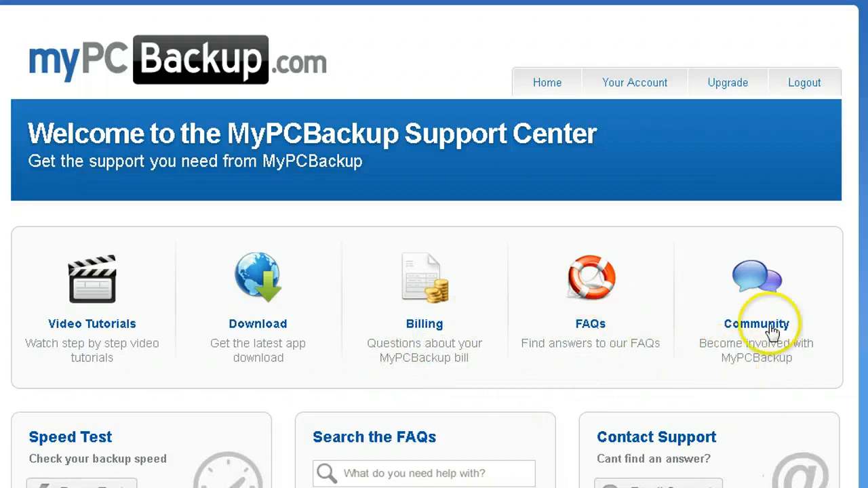
scroll("down", 3)
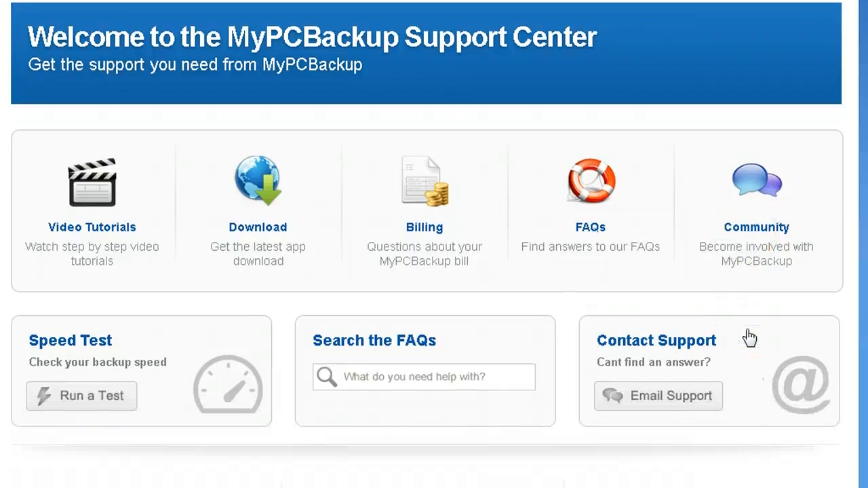
scroll("down", 3)
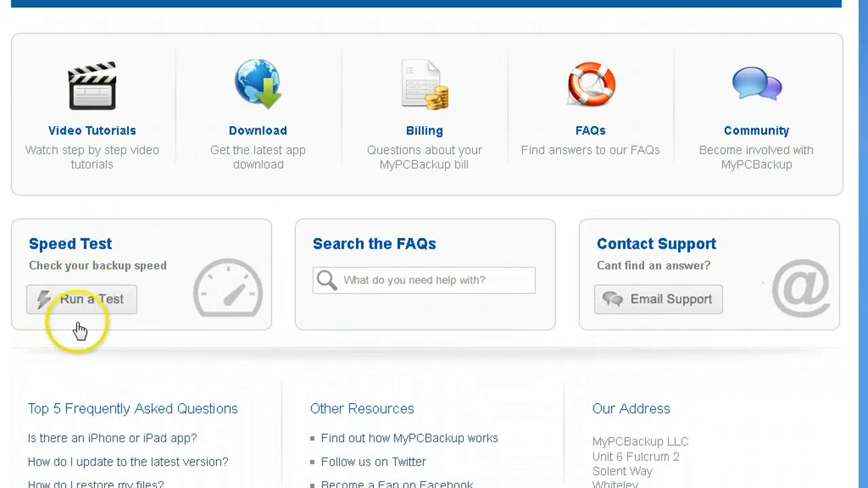
left_click(82, 300)
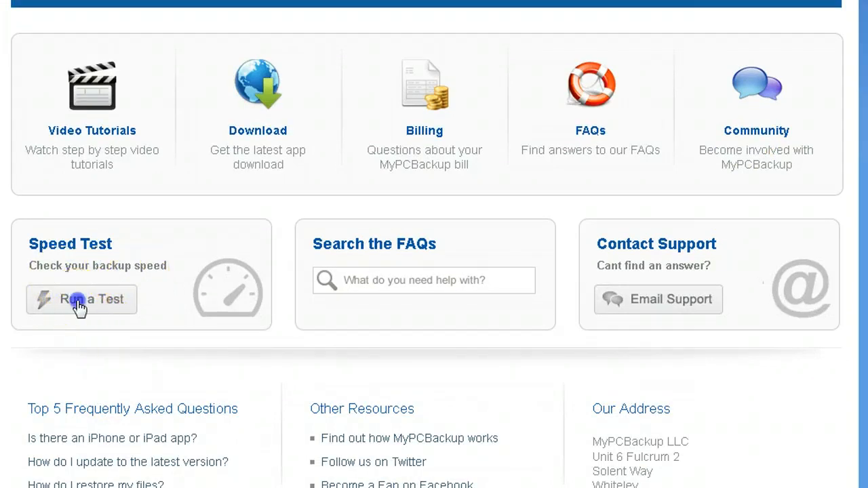
Step: Launch the Ookla speed test from the backup speed test page and begin measuring the connection
left_click(92, 300)
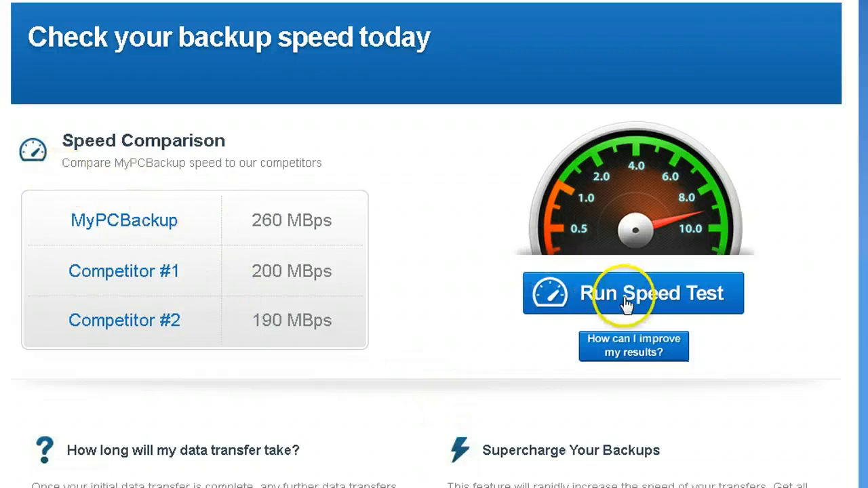
left_click(632, 293)
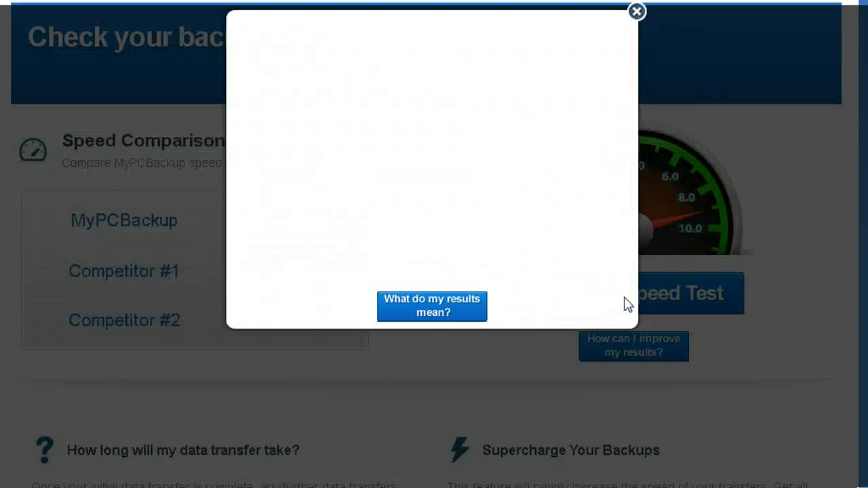
left_click(635, 11)
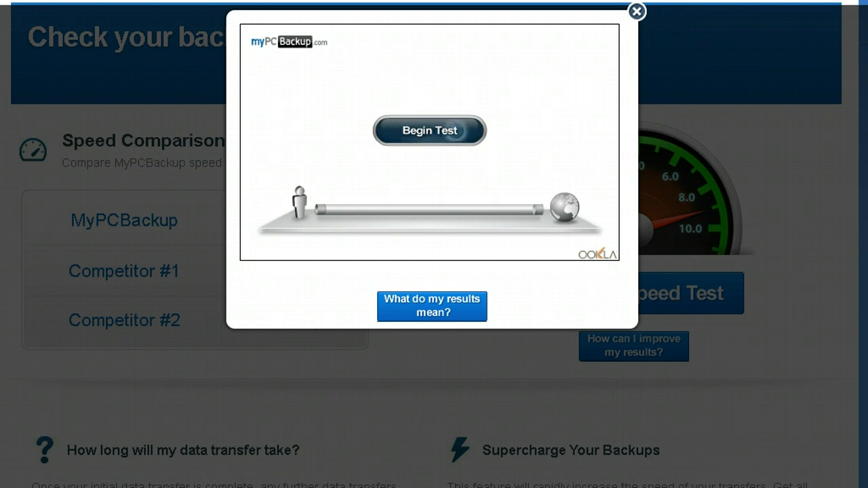
left_click(429, 130)
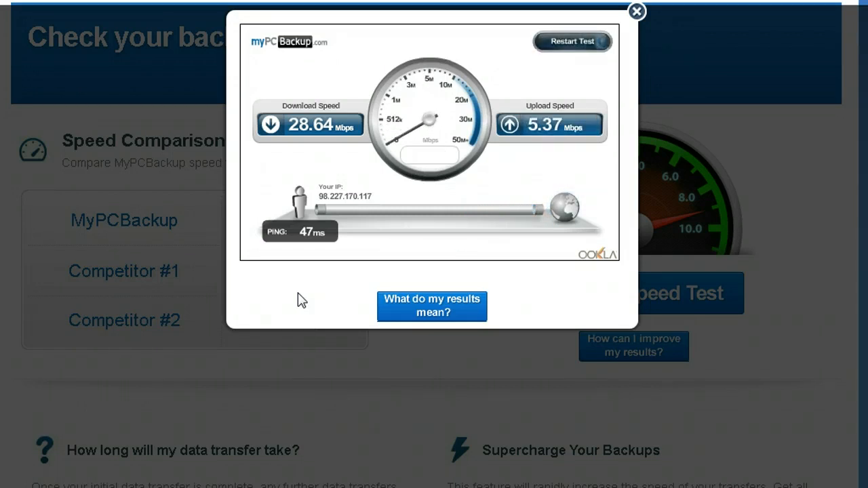
mouse_move(358, 161)
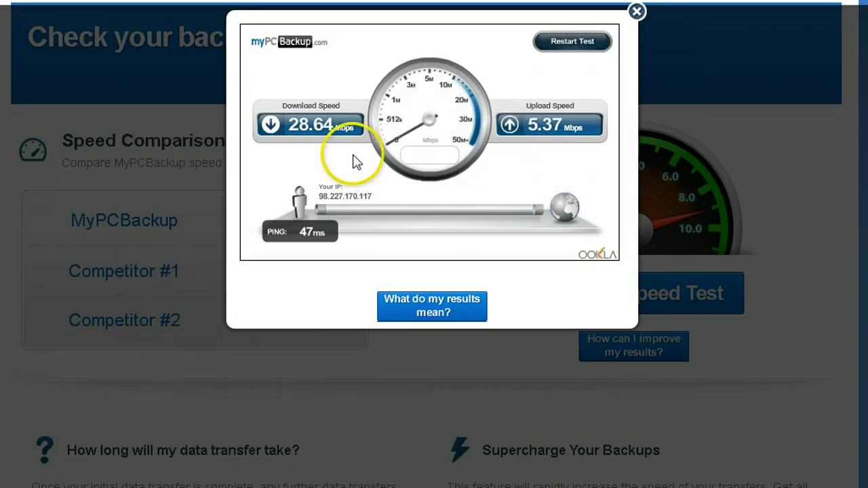
mouse_move(311, 145)
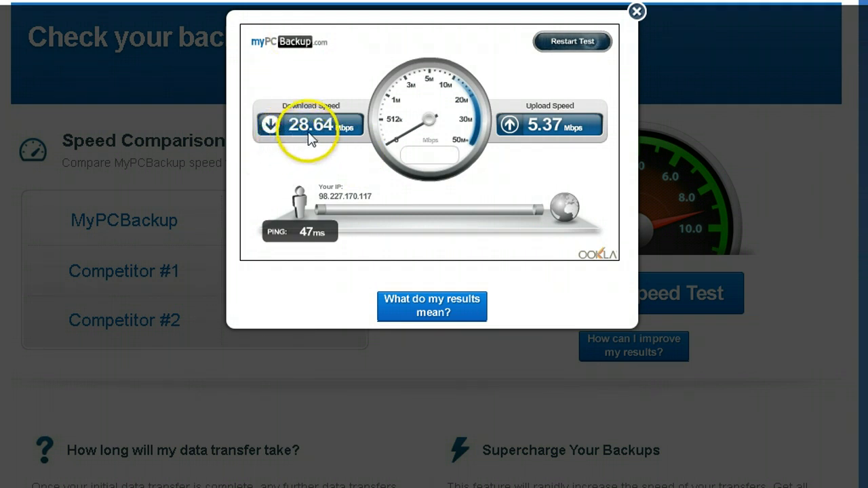
mouse_move(602, 250)
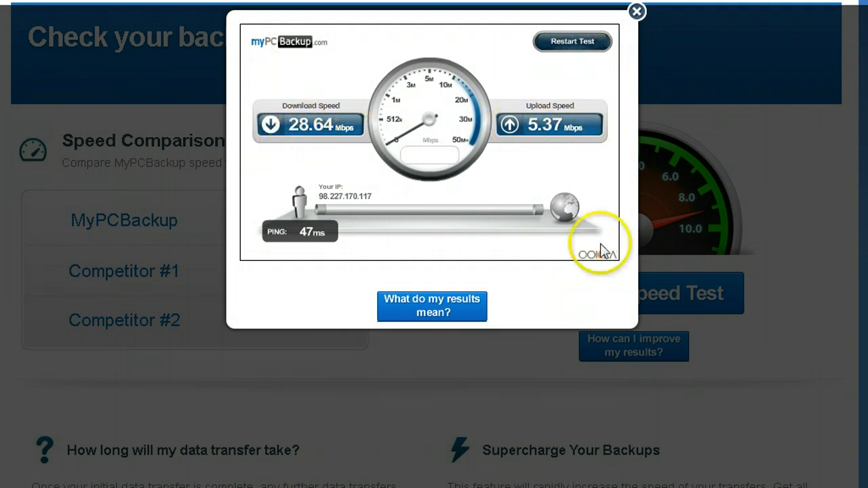
Step: After results of 28.64 Mbps download, 5.37 Mbps upload and 47 ms ping, view what the results mean
left_click(431, 307)
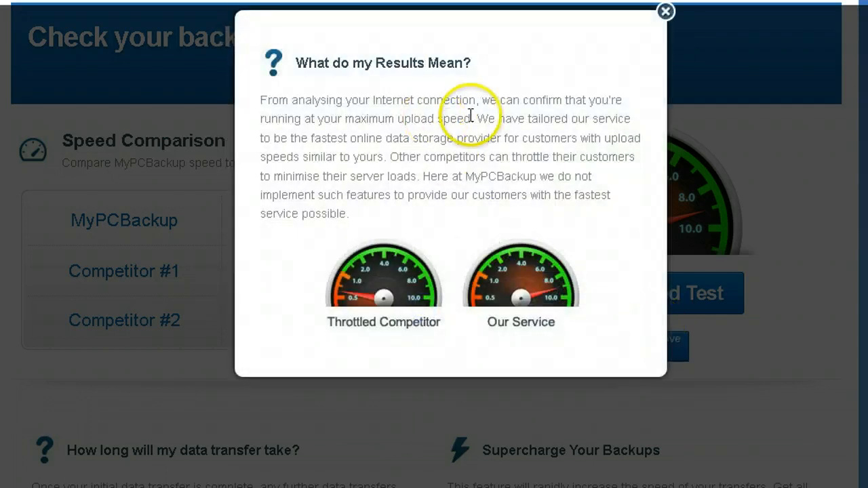
mouse_move(283, 119)
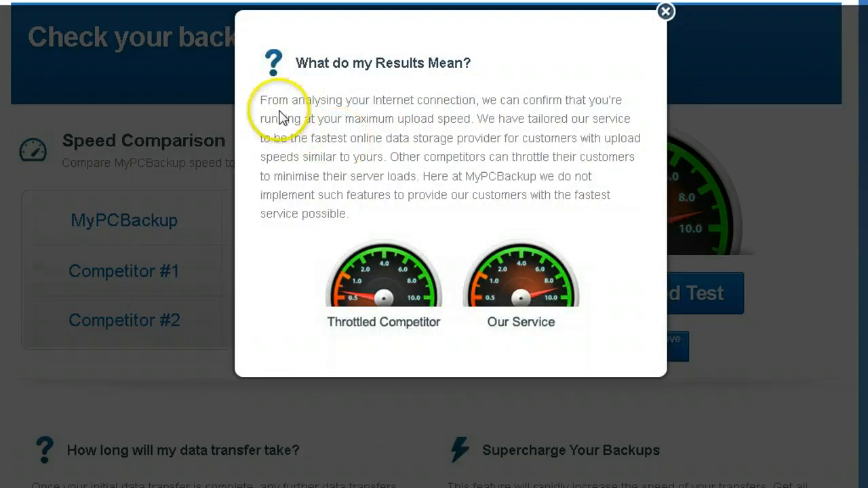
mouse_move(415, 117)
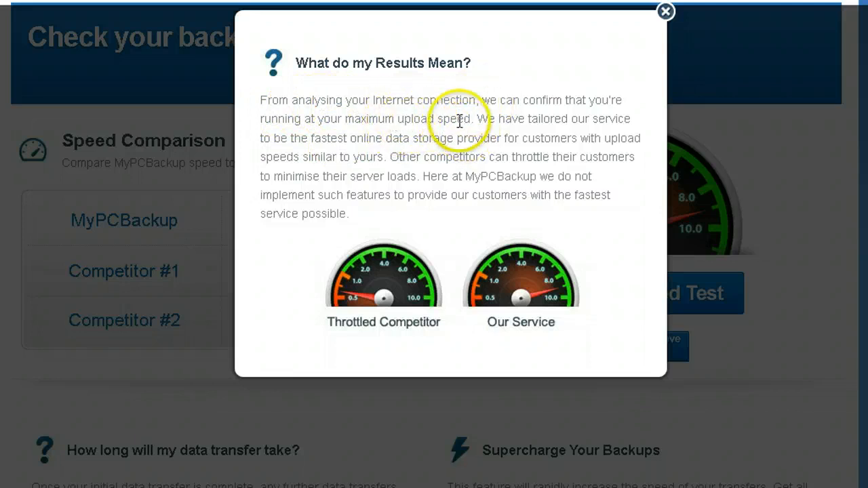
mouse_move(585, 127)
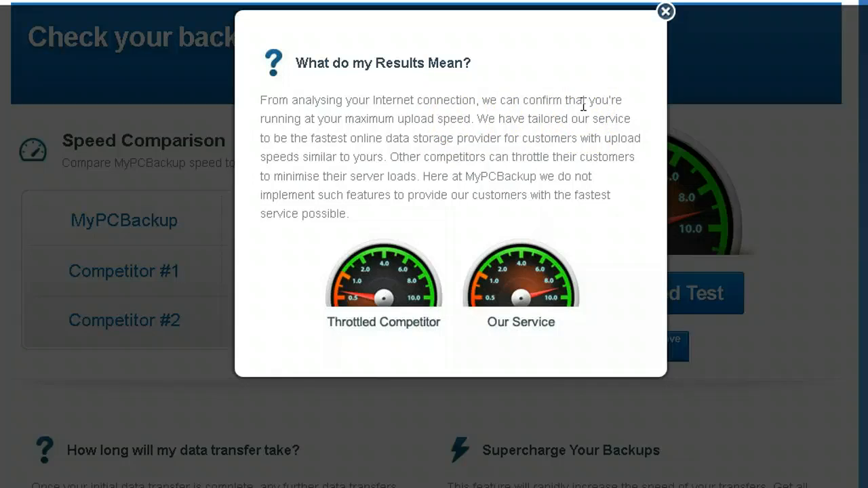
mouse_move(313, 177)
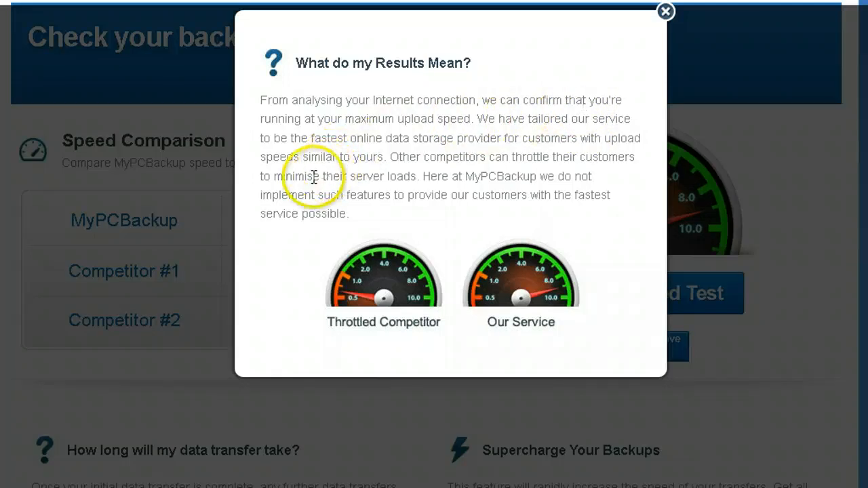
mouse_move(562, 201)
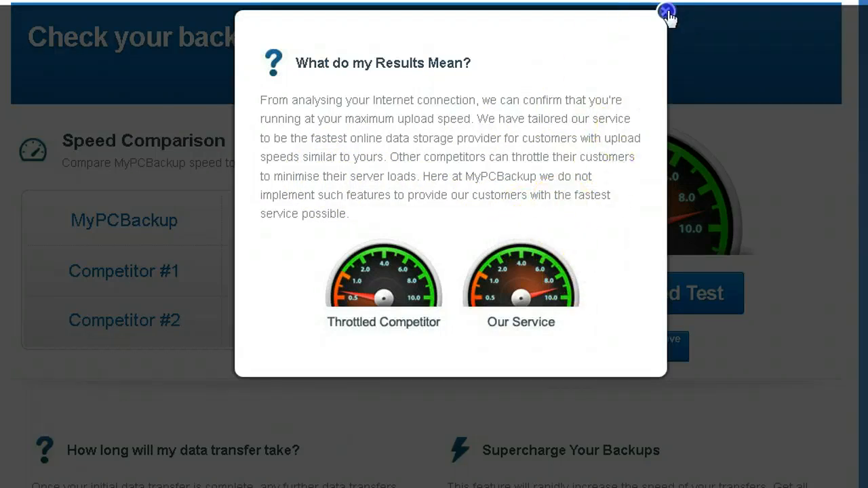
Step: Close the 'What do my Results Mean?' explanation, returning to the backup speed comparison page
left_click(667, 13)
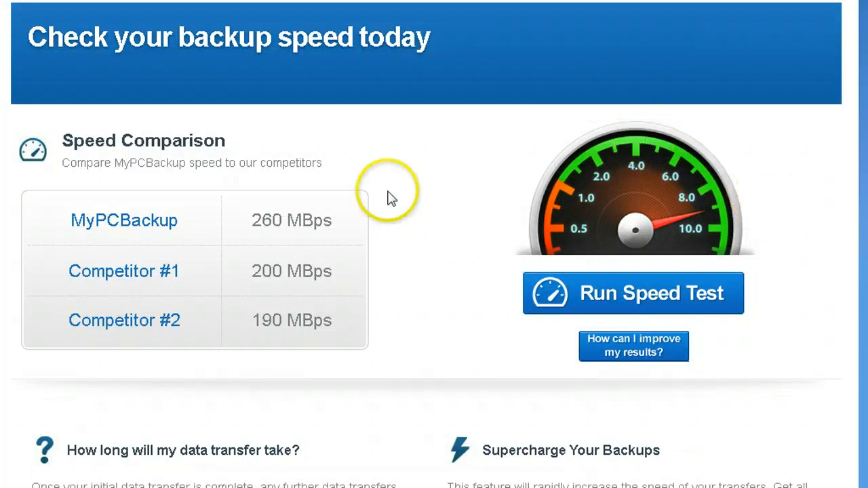
scroll("down", 3)
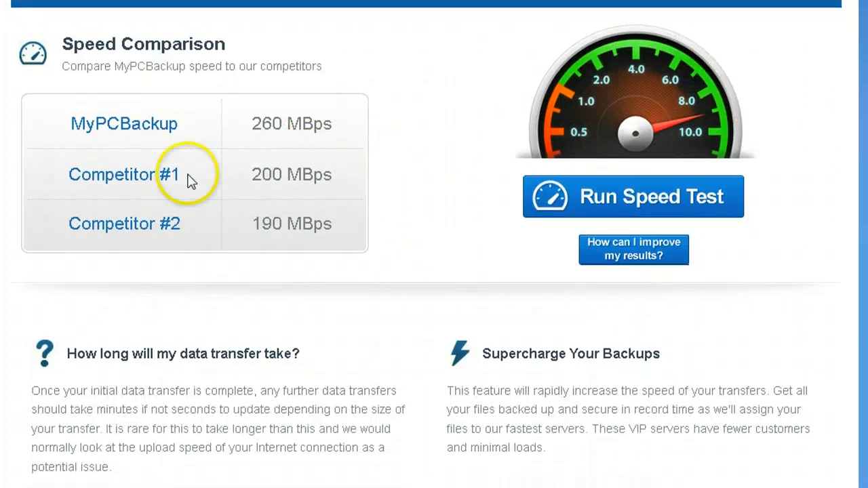
mouse_move(157, 236)
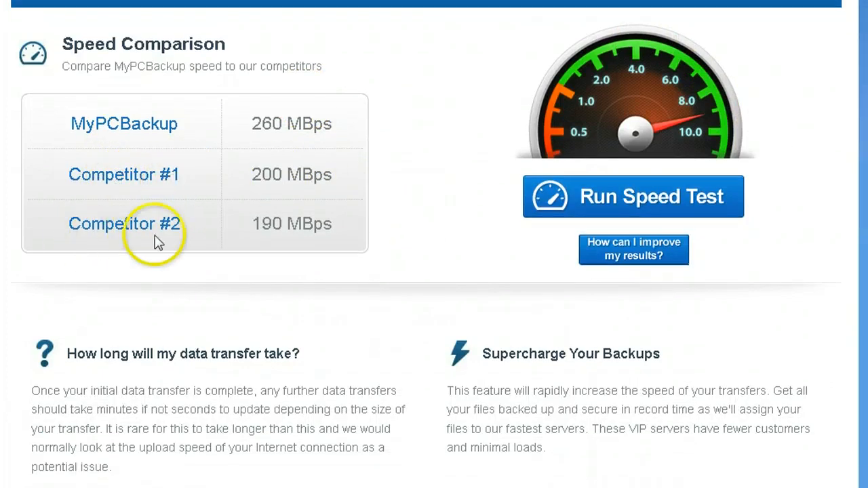
scroll("down", 3)
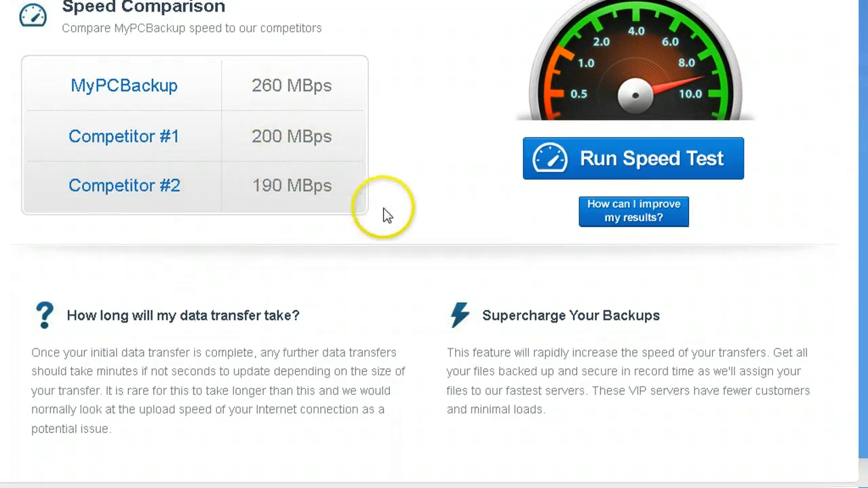
scroll("up", 3)
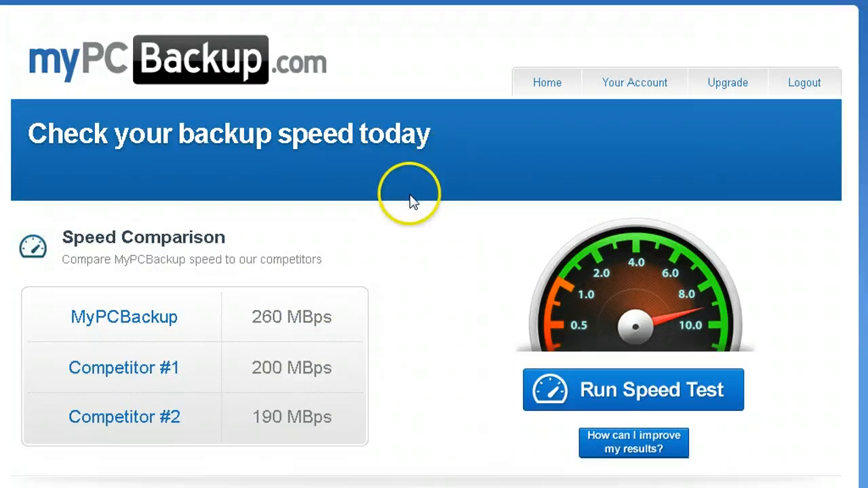
mouse_move(502, 156)
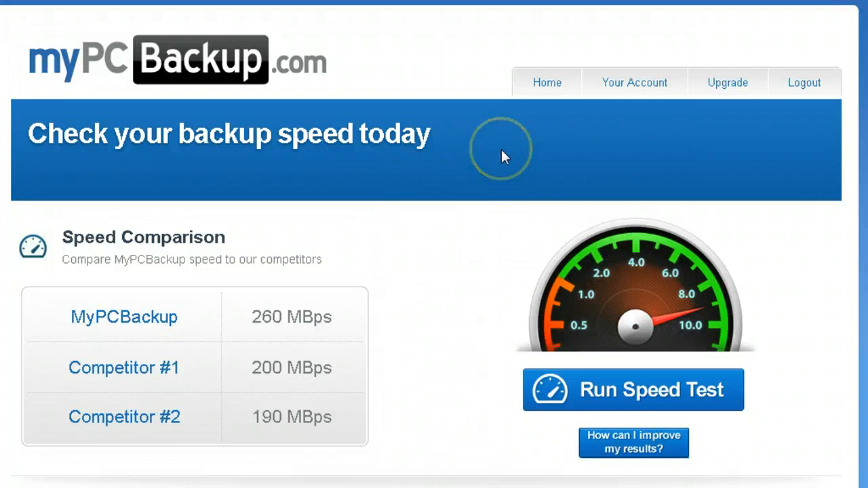
mouse_move(502, 152)
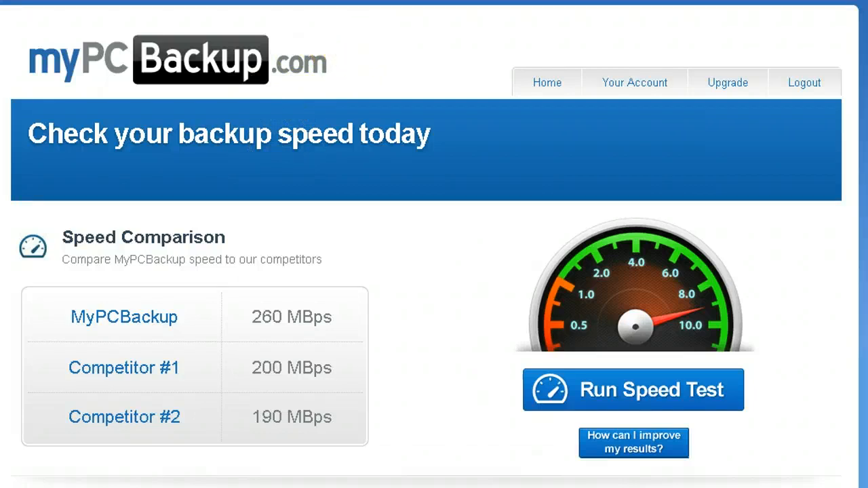
scroll("down", 3)
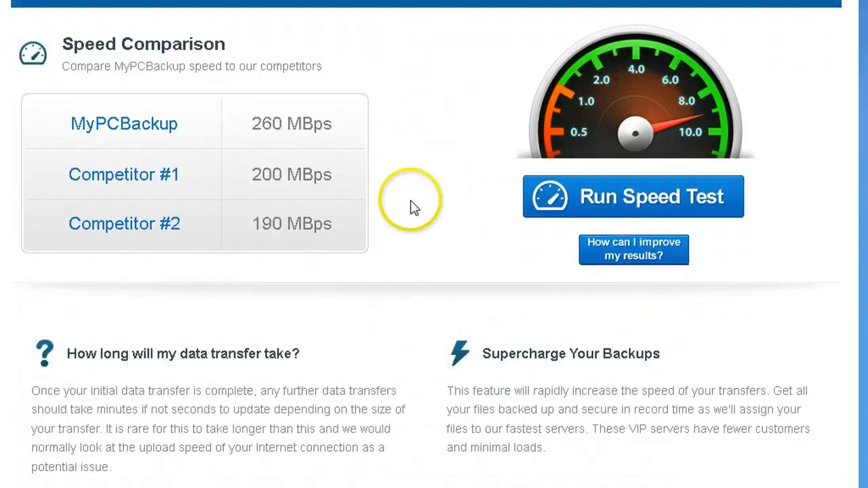